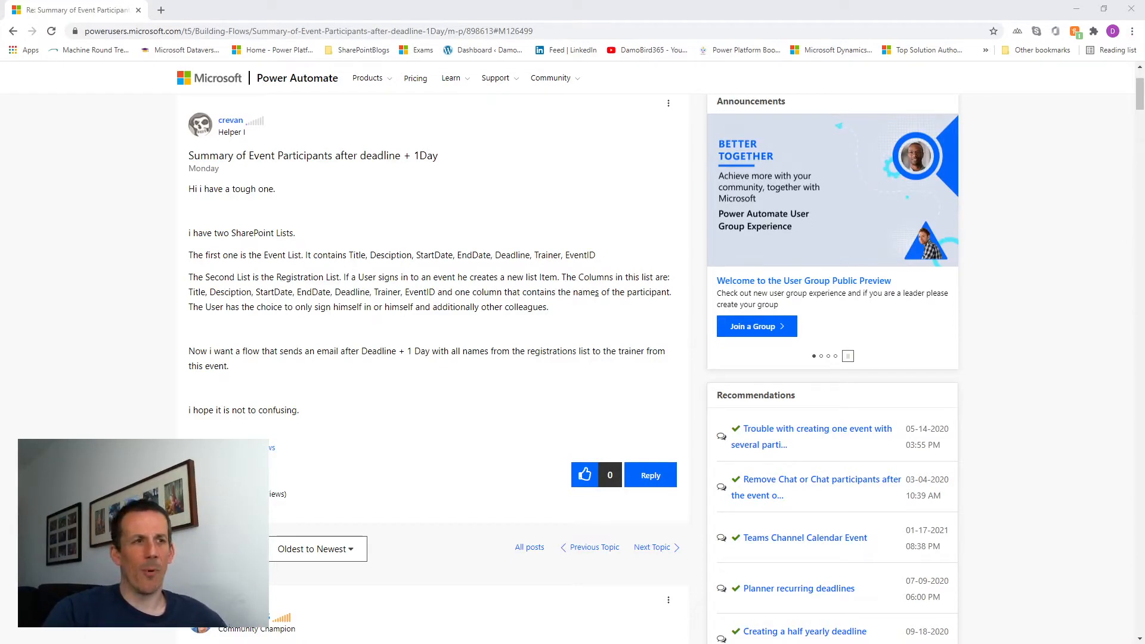
- Bring up the SharePoint Events list with the Football, Basketball and Tennis matches
{"action": "left_click", "coordinate": [820, 355]}
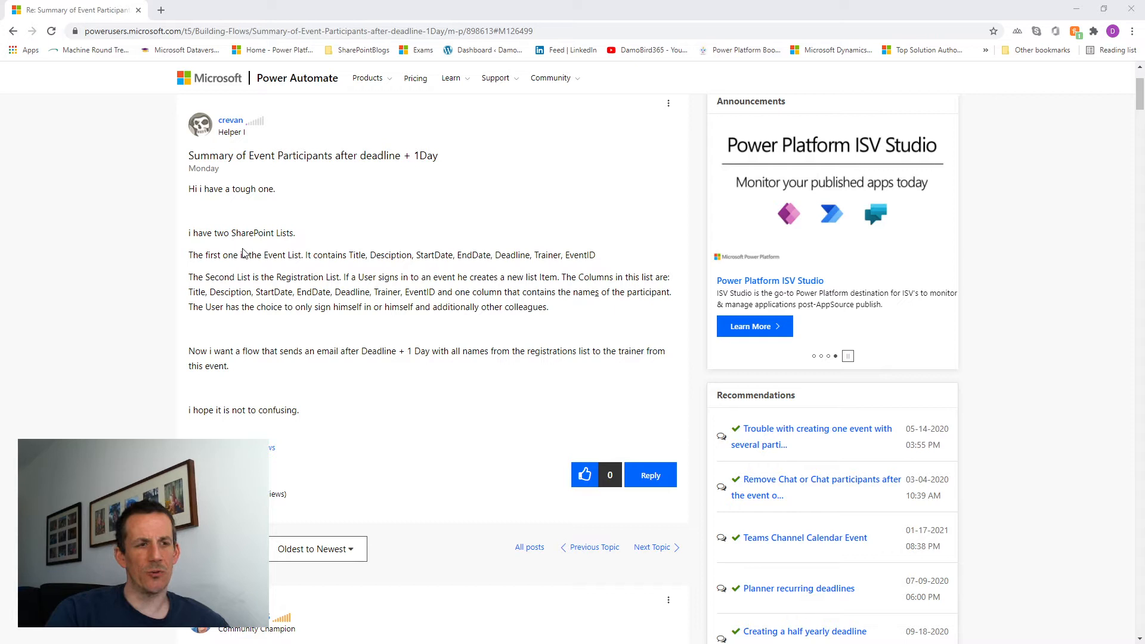
{"action": "mouse_move", "coordinate": [244, 253]}
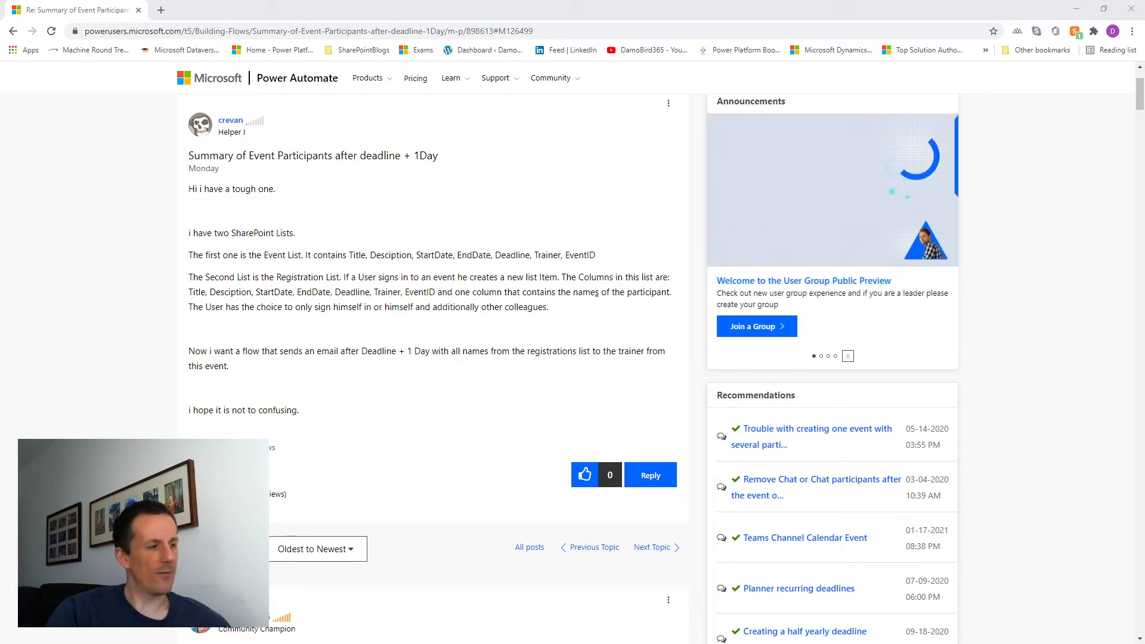
{"action": "left_click", "coordinate": [73, 9]}
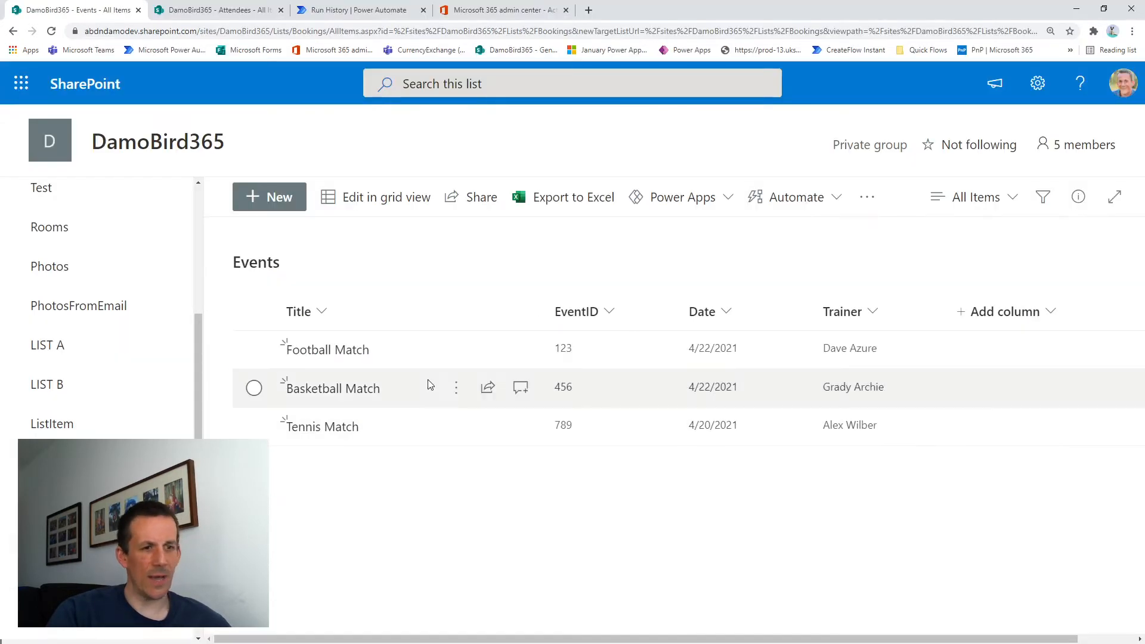
{"action": "mouse_move", "coordinate": [419, 506]}
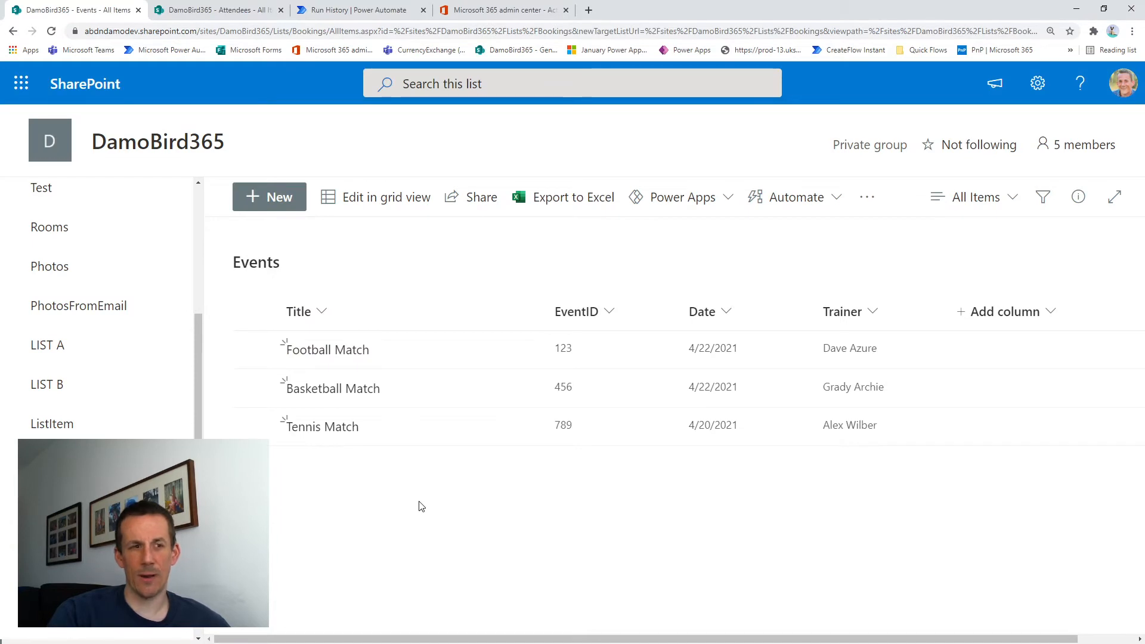
{"action": "mouse_move", "coordinate": [338, 496]}
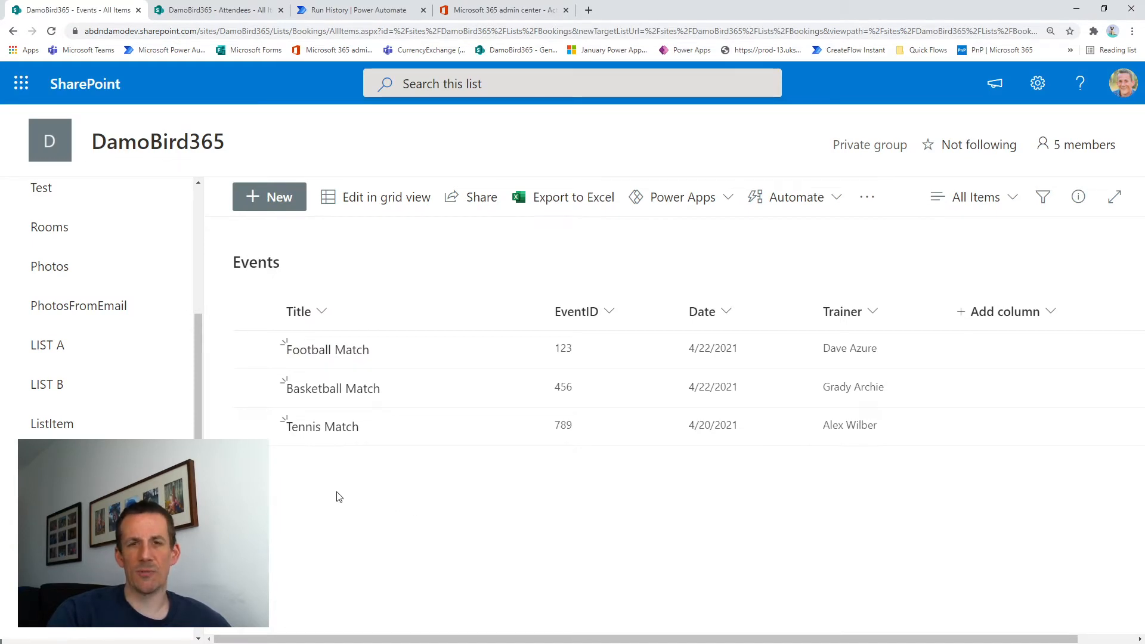
{"action": "mouse_move", "coordinate": [333, 388]}
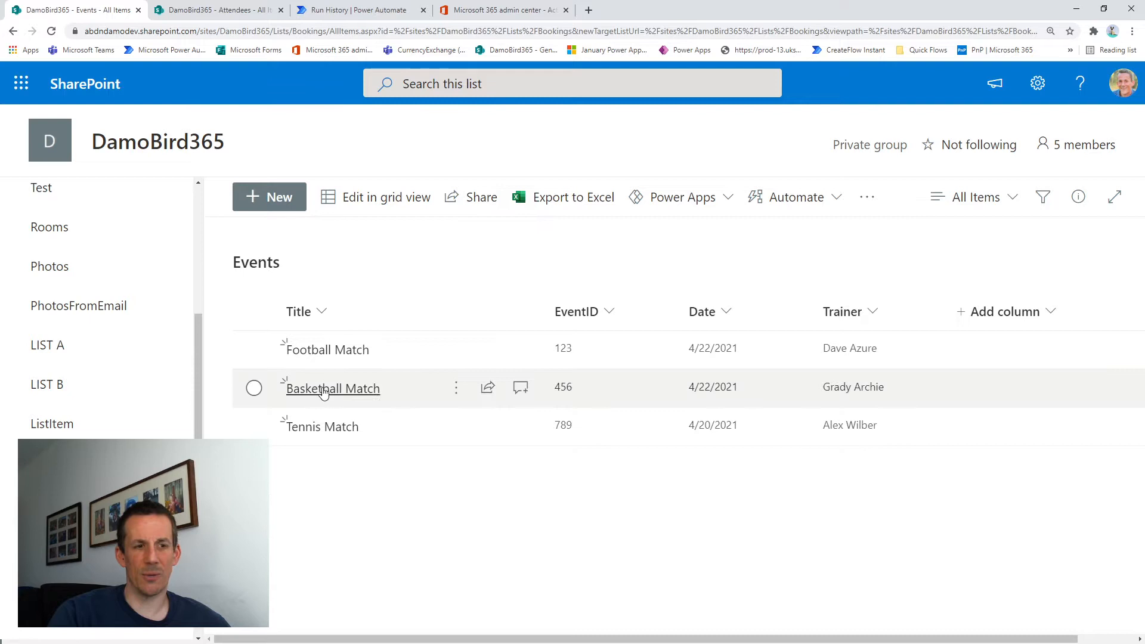
{"action": "mouse_move", "coordinate": [309, 458]}
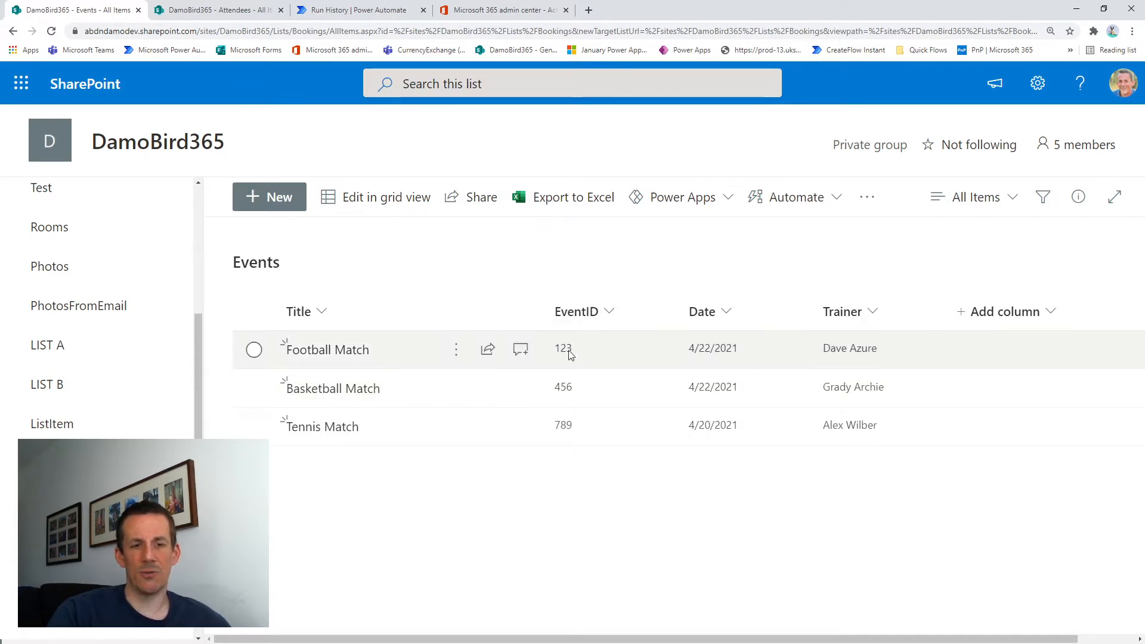
{"action": "mouse_move", "coordinate": [698, 366]}
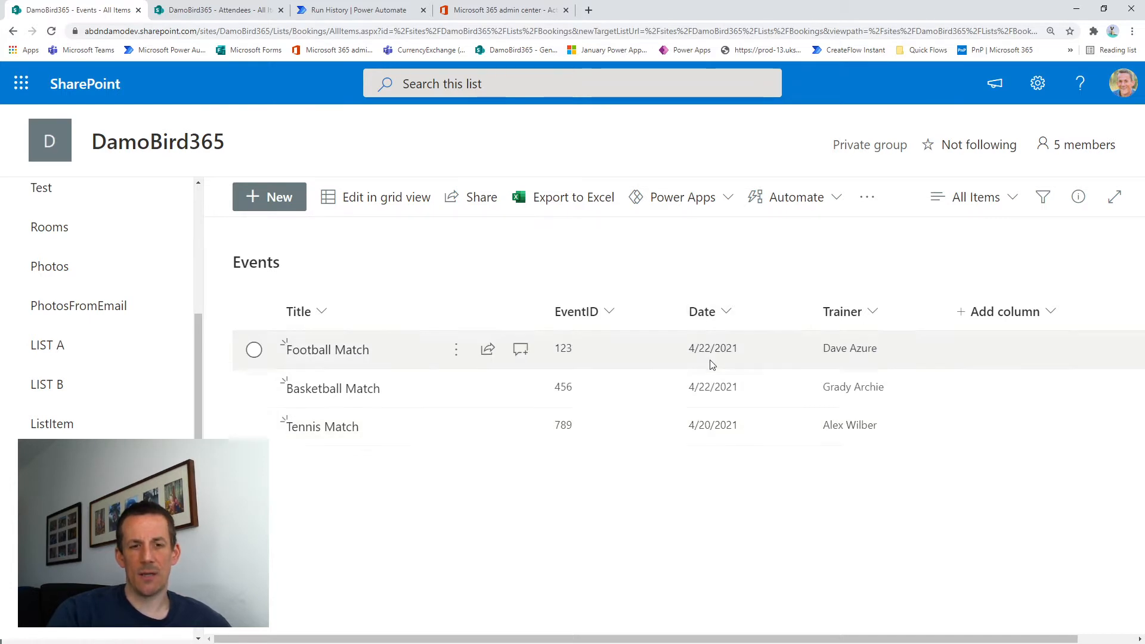
{"action": "mouse_move", "coordinate": [706, 392]}
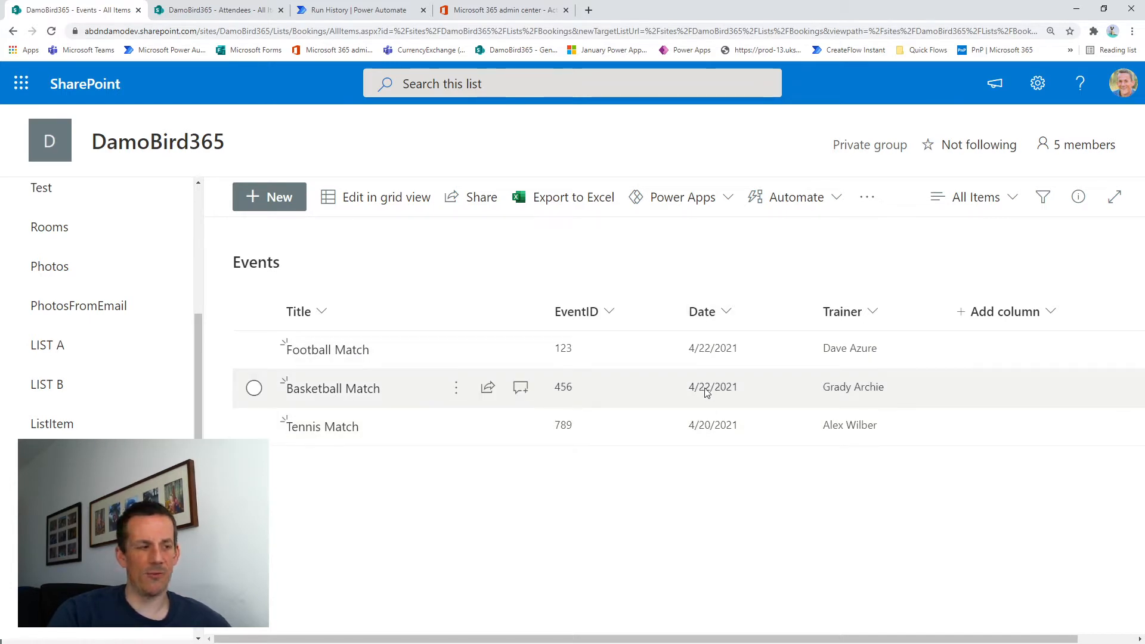
{"action": "mouse_move", "coordinate": [713, 387]}
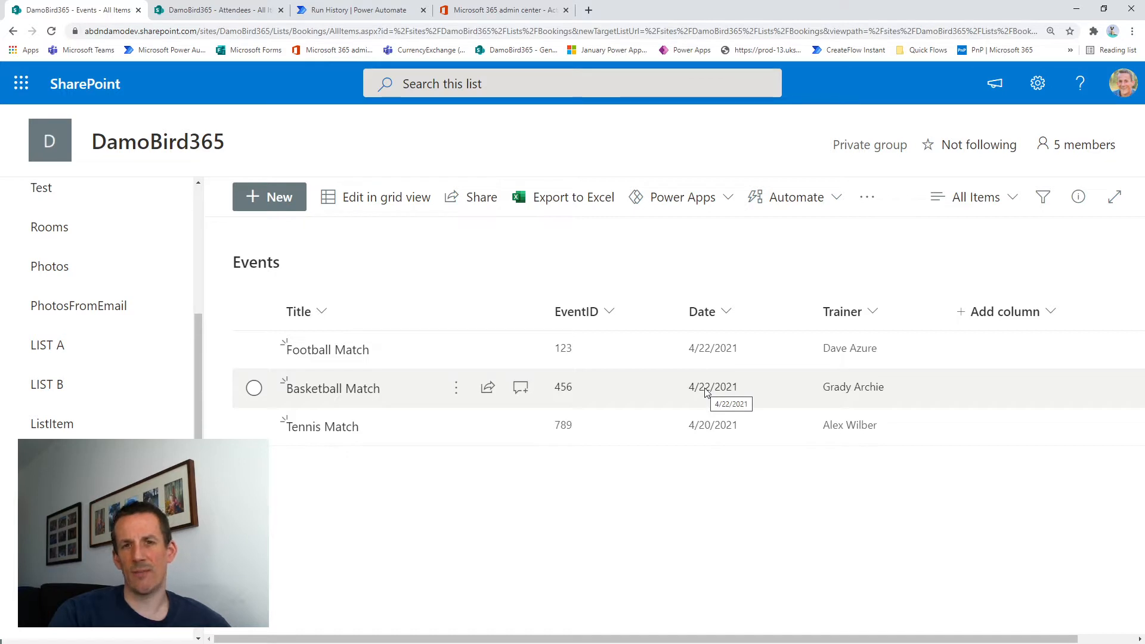
{"action": "mouse_move", "coordinate": [711, 427]}
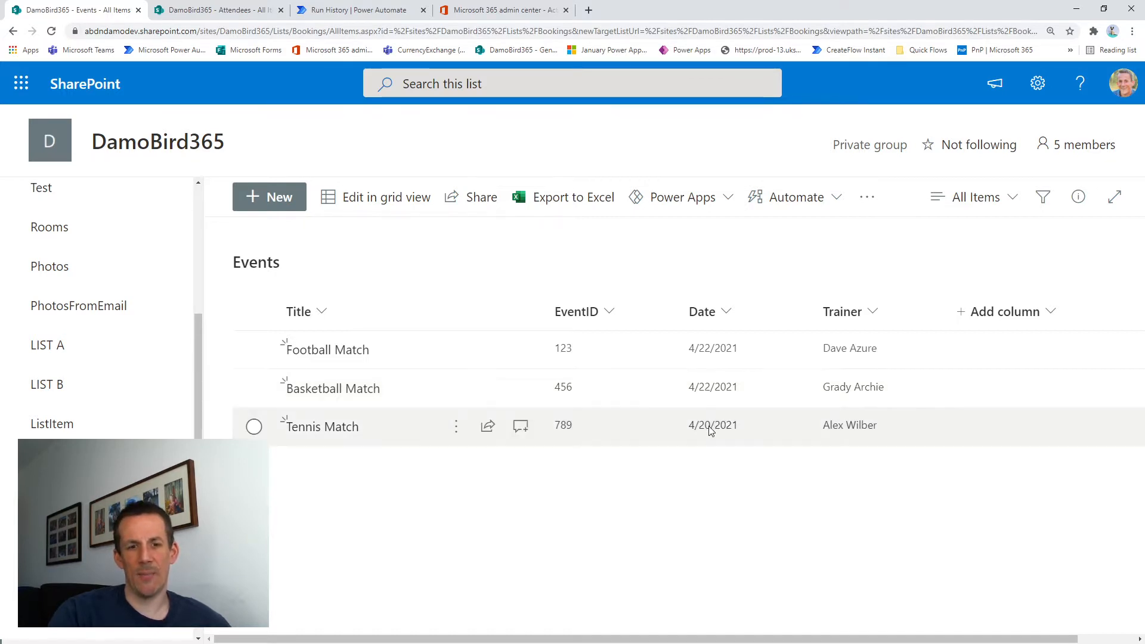
{"action": "mouse_move", "coordinate": [832, 376]}
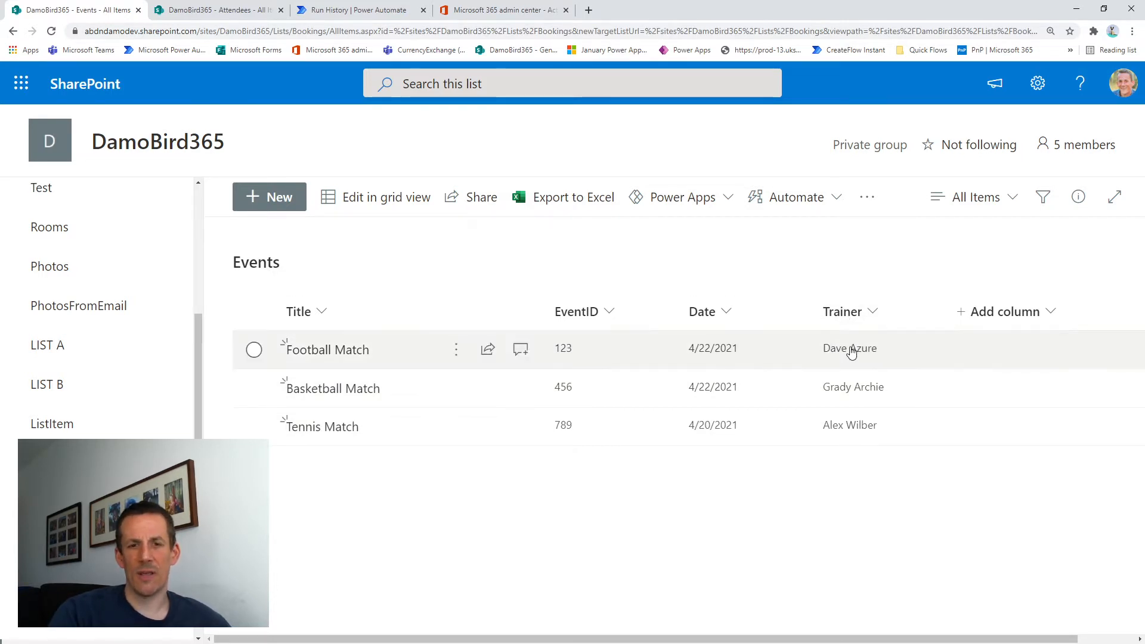
{"action": "left_click", "coordinate": [849, 347]}
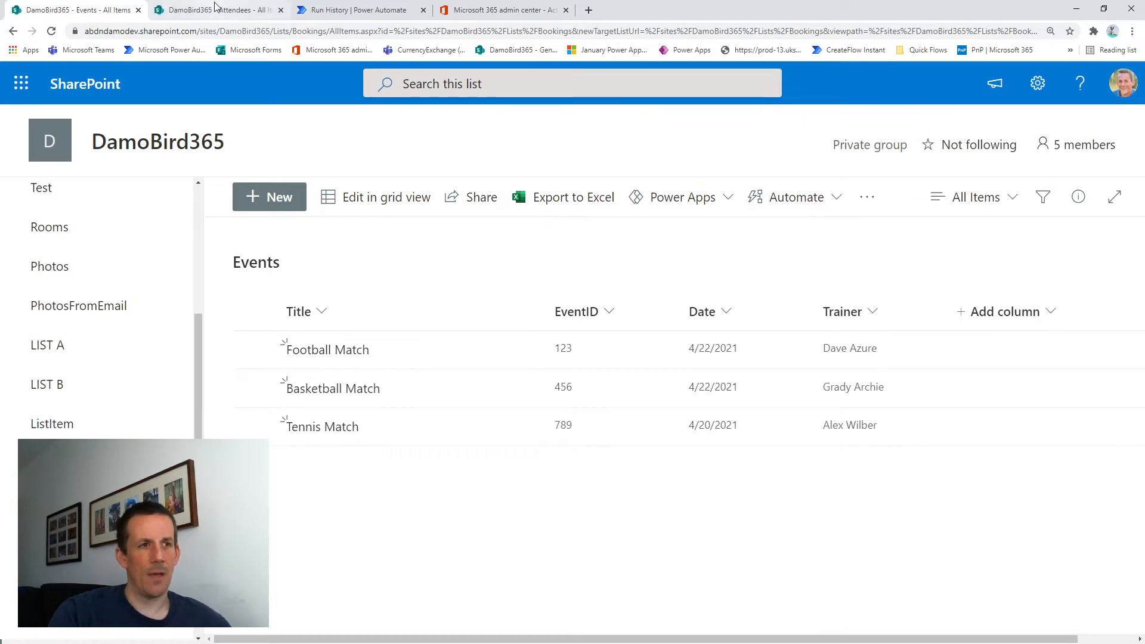
- Switch to the Attendees list showing six attendees linked to EventIDs 123, 456 and 789
{"action": "left_click", "coordinate": [216, 9]}
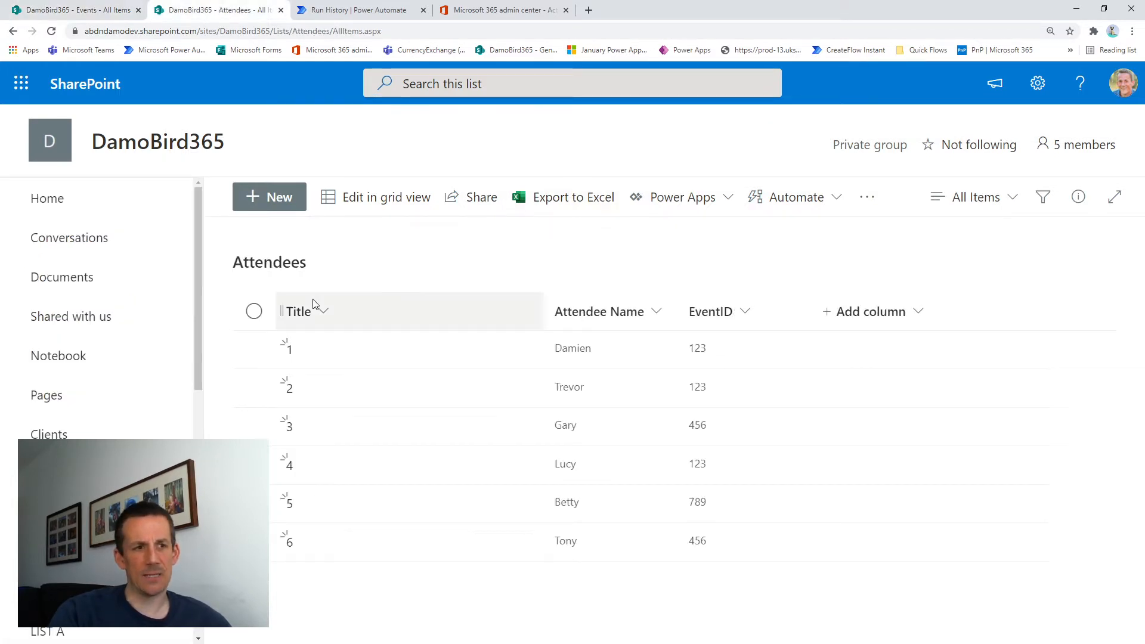
{"action": "mouse_move", "coordinate": [581, 271]}
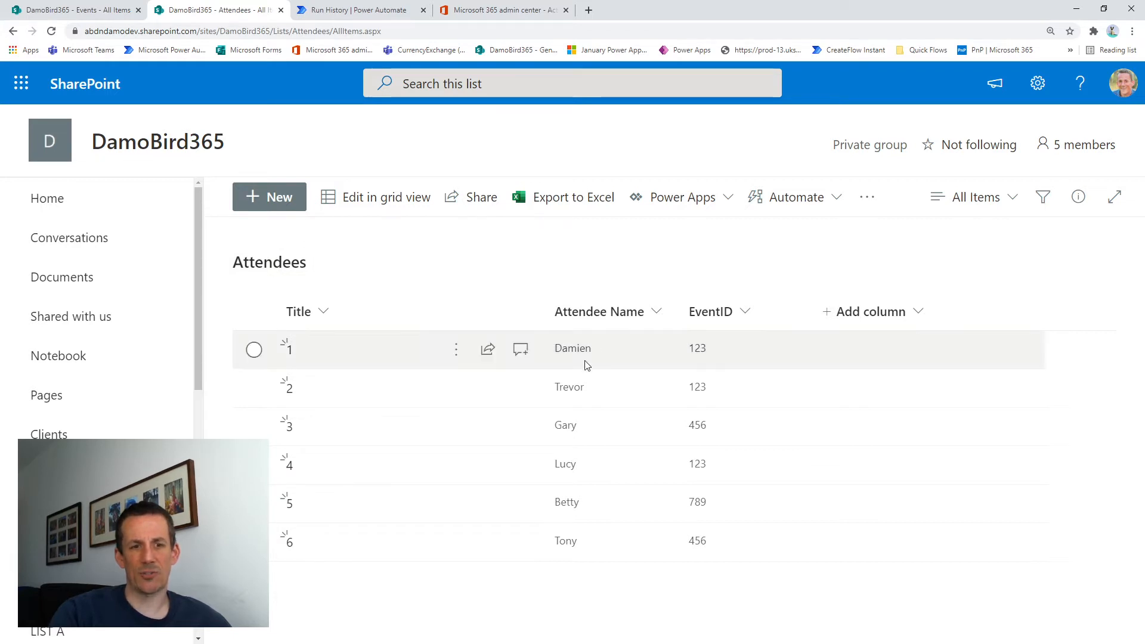
{"action": "mouse_move", "coordinate": [577, 540]}
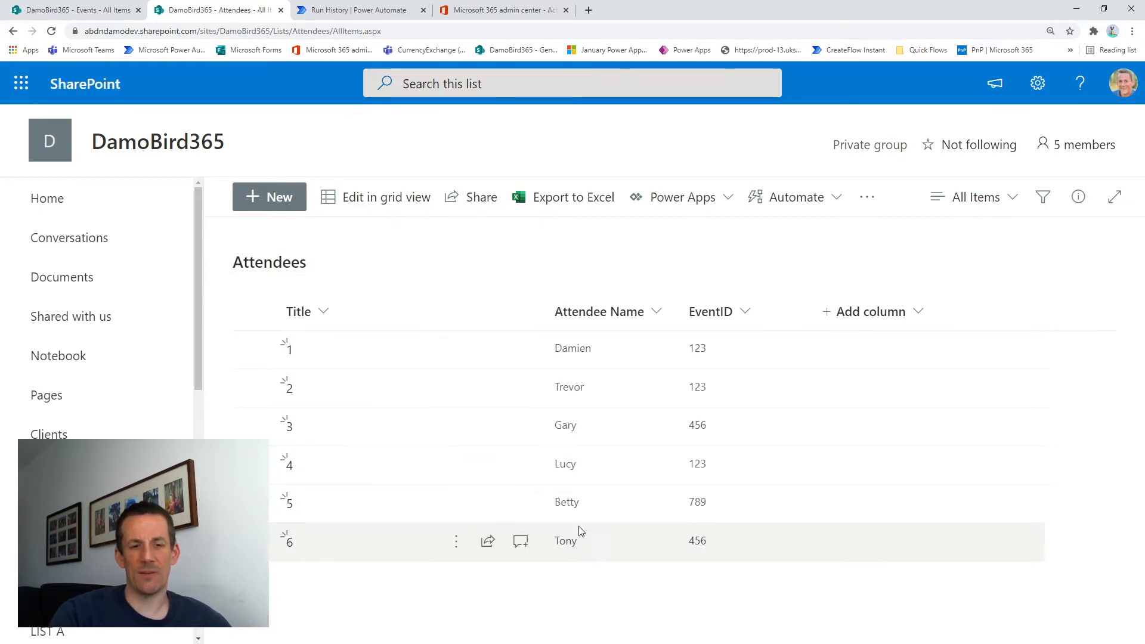
{"action": "mouse_move", "coordinate": [705, 349]}
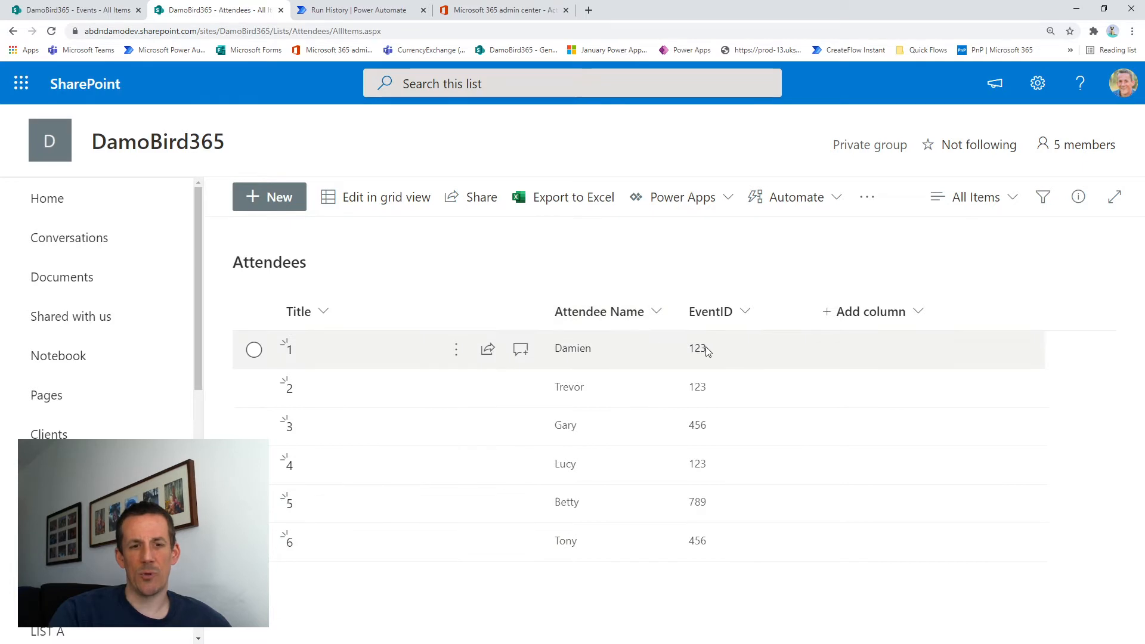
{"action": "mouse_move", "coordinate": [575, 351]}
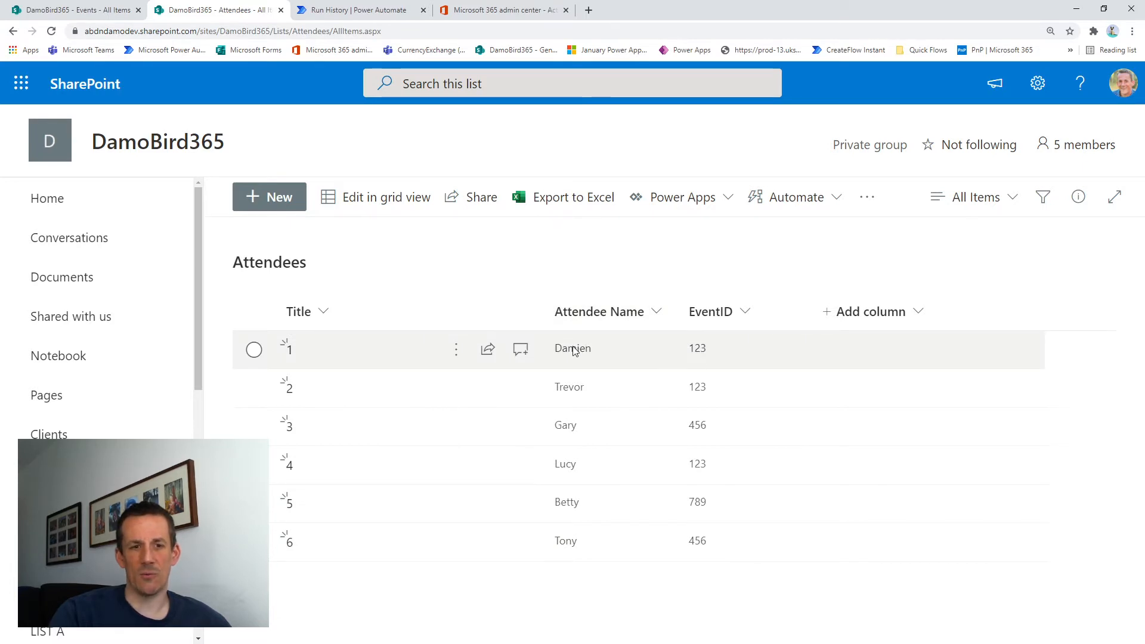
{"action": "mouse_move", "coordinate": [578, 464]}
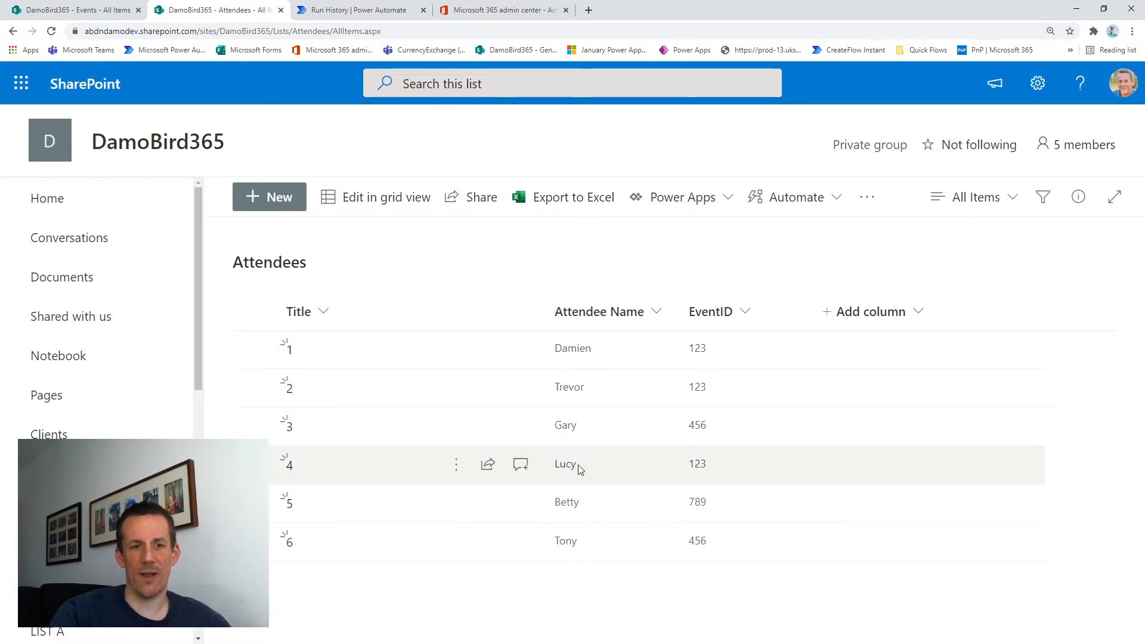
{"action": "mouse_move", "coordinate": [706, 383]}
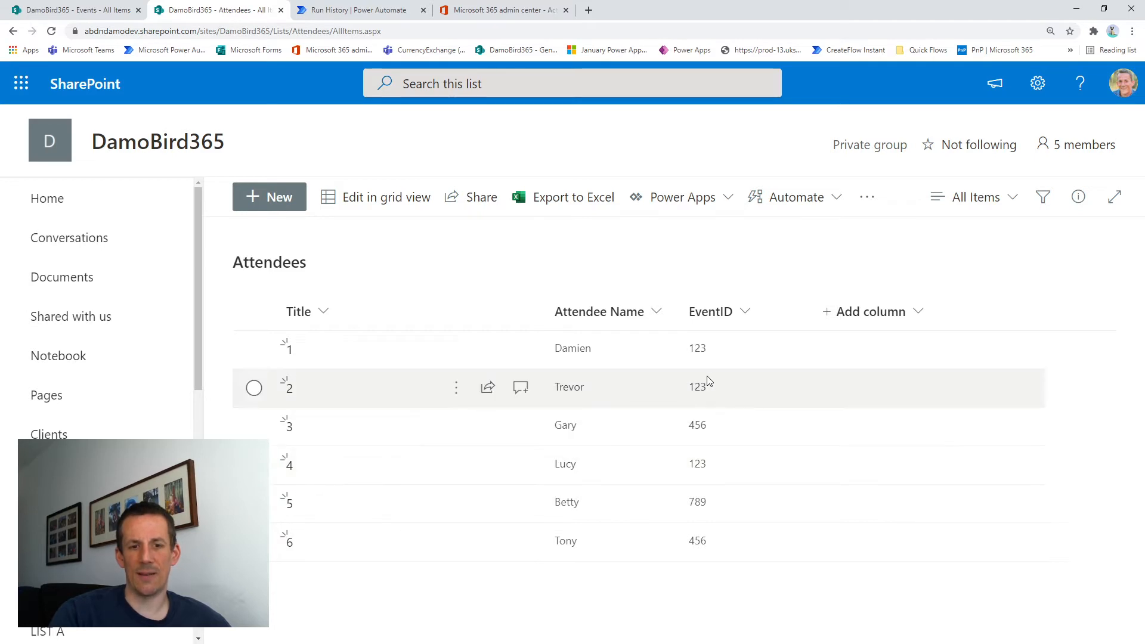
{"action": "mouse_move", "coordinate": [699, 463]}
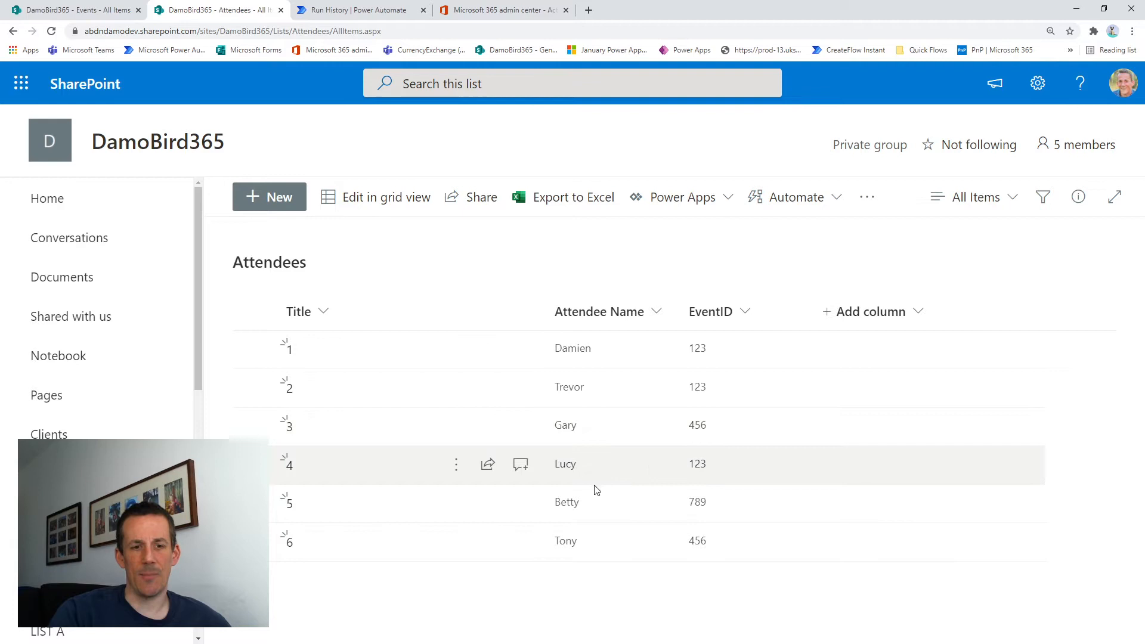
{"action": "mouse_move", "coordinate": [698, 427]}
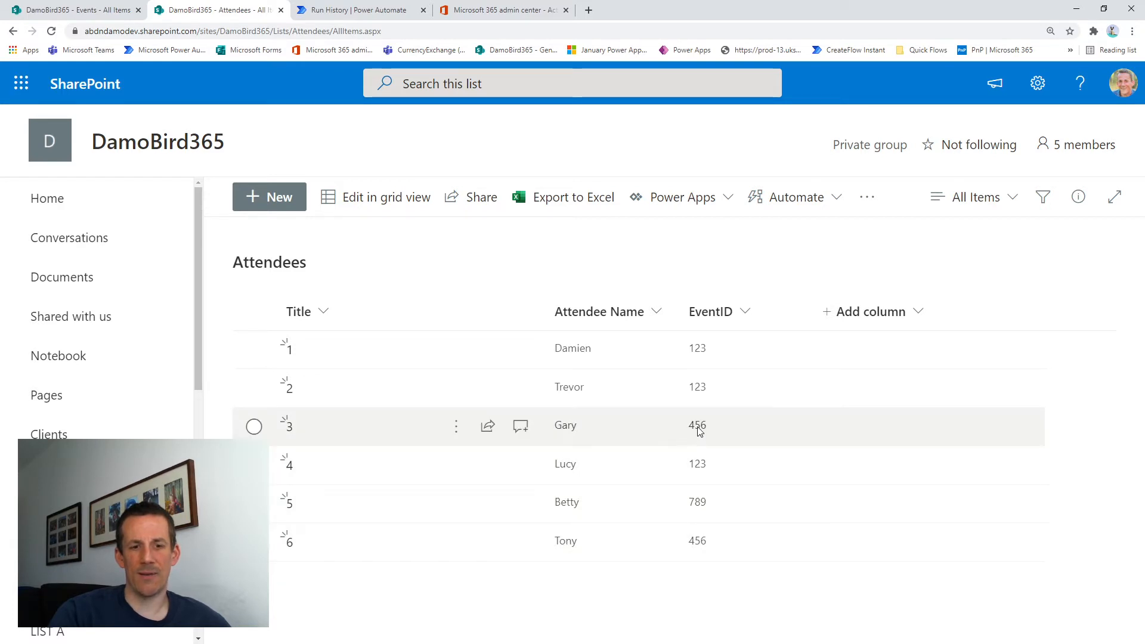
{"action": "mouse_move", "coordinate": [560, 501]}
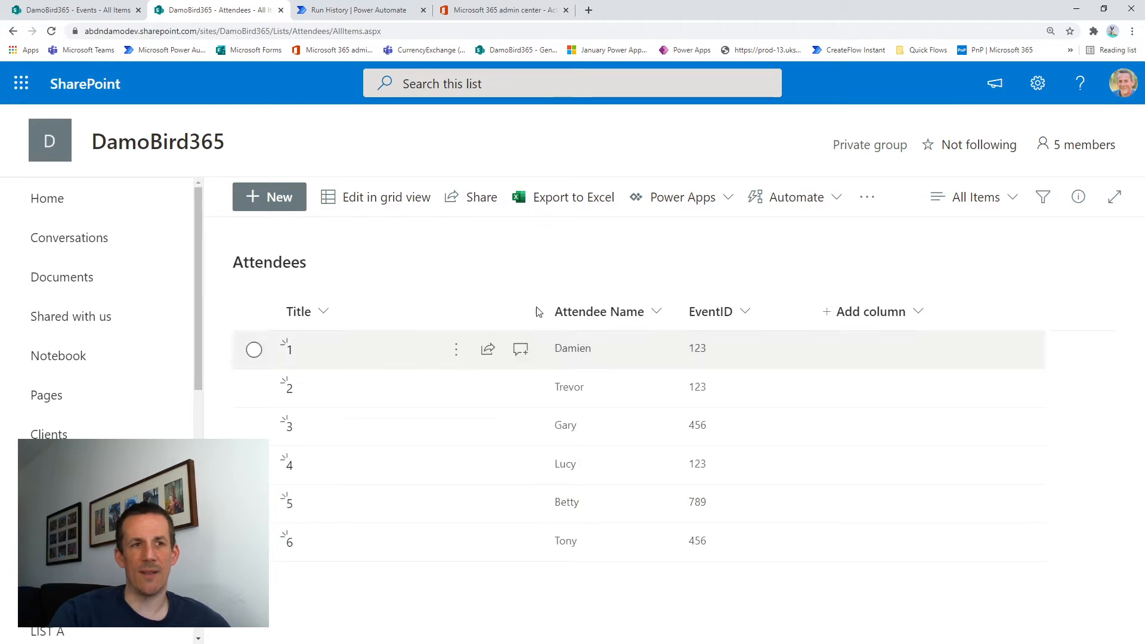
- Edit the flow and expand the Events and Attendees Get items steps on the DamoBird365 site
{"action": "left_click", "coordinate": [358, 10]}
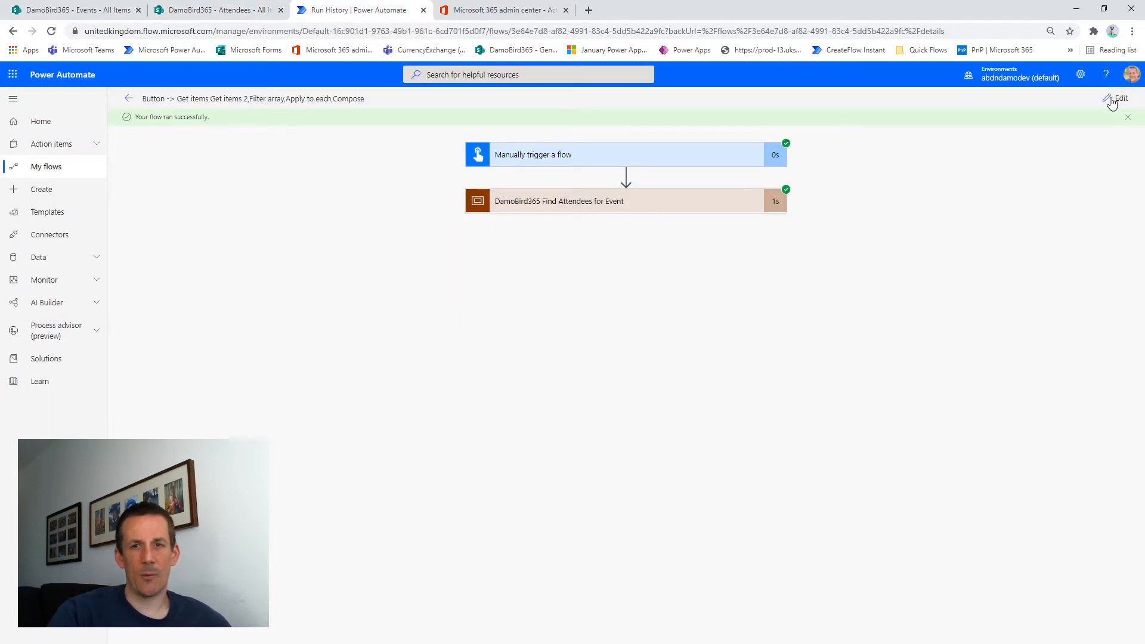
{"action": "left_click", "coordinate": [1119, 99]}
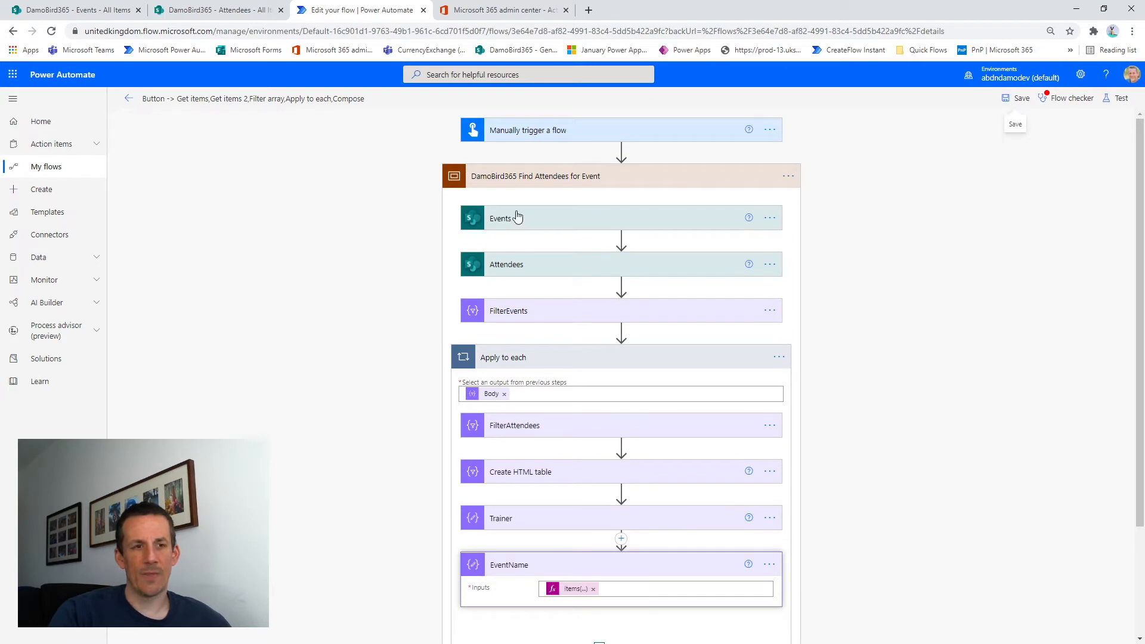
{"action": "left_click", "coordinate": [500, 219]}
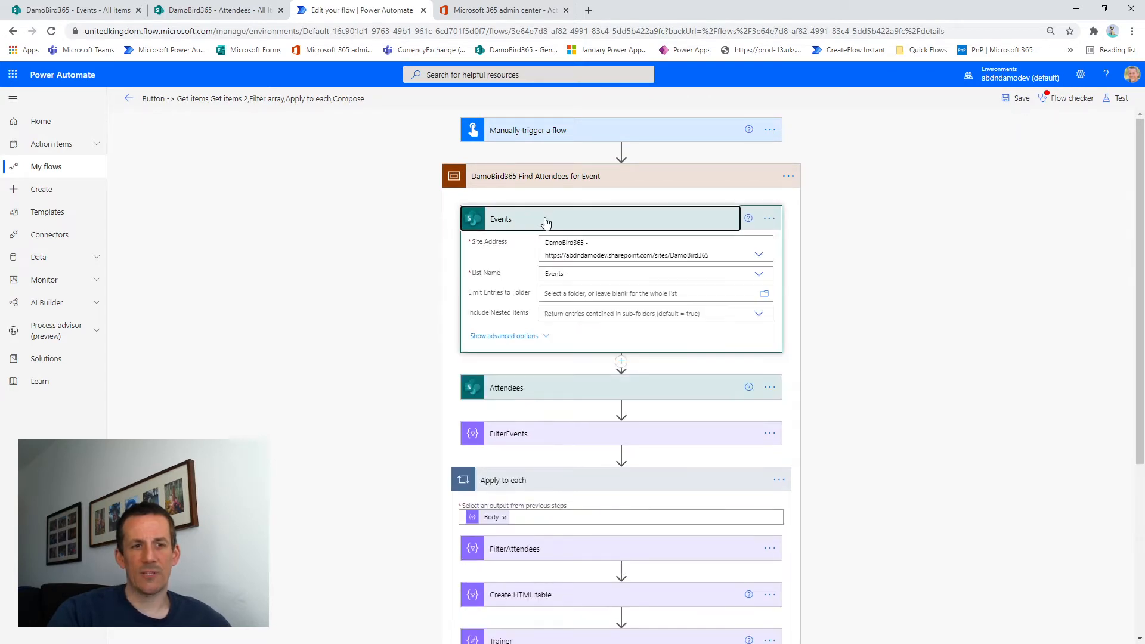
{"action": "mouse_move", "coordinate": [512, 224]}
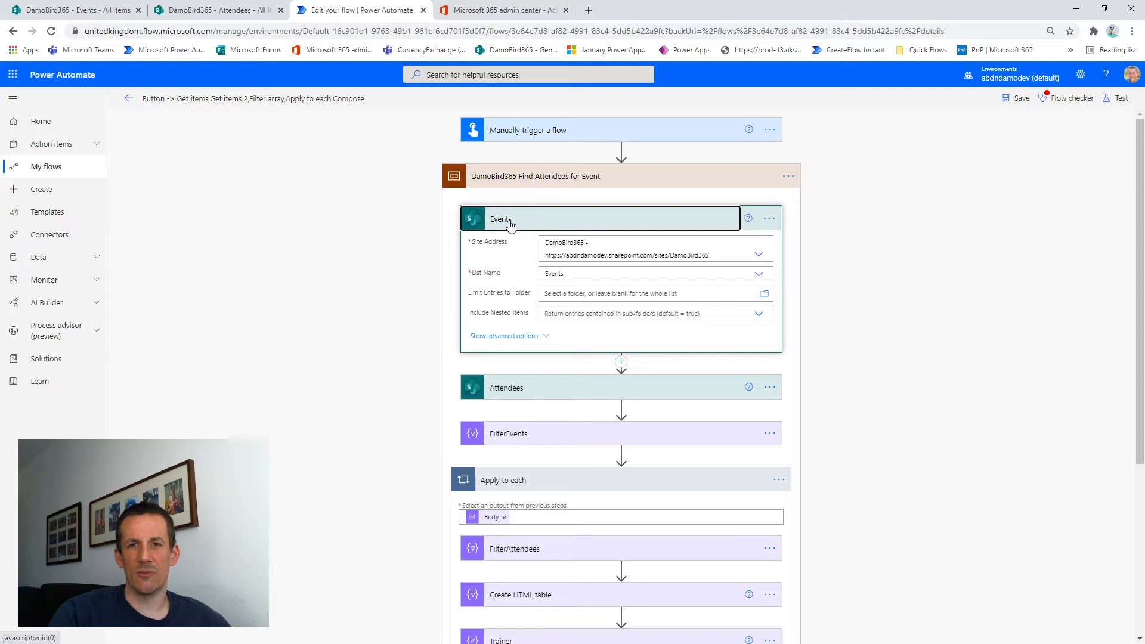
{"action": "mouse_move", "coordinate": [561, 269]}
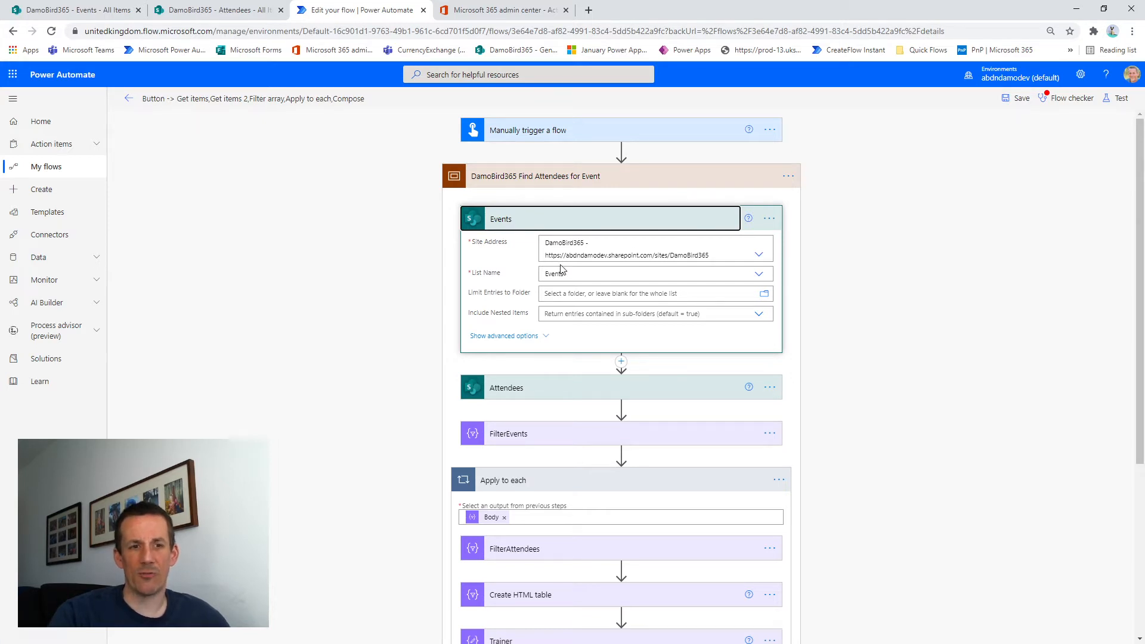
{"action": "mouse_move", "coordinate": [547, 392]}
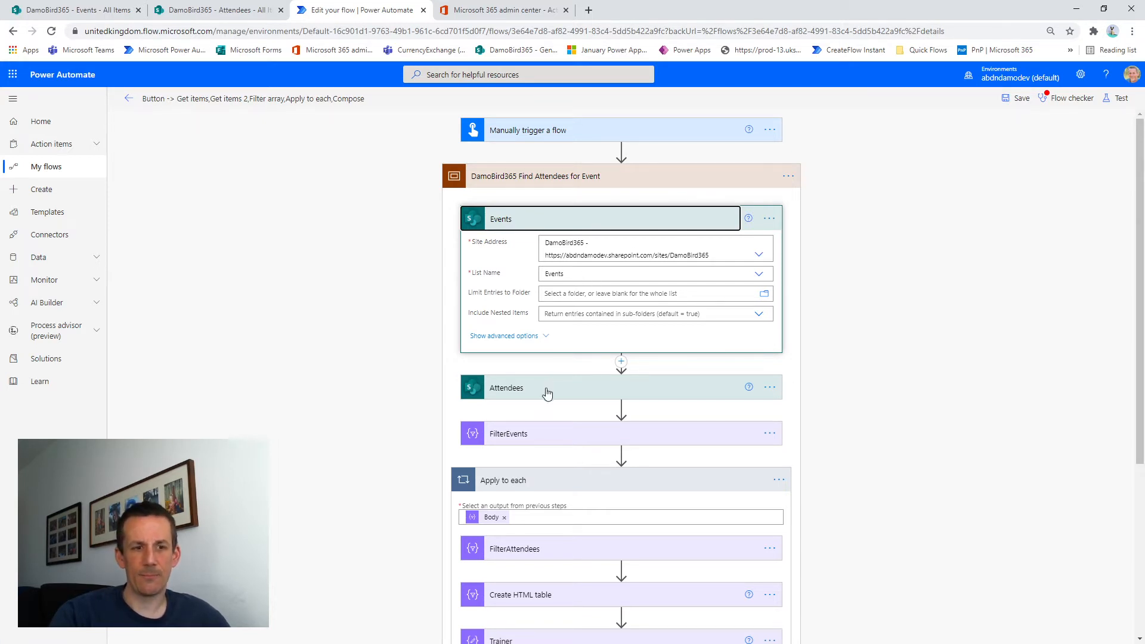
{"action": "left_click", "coordinate": [507, 386]}
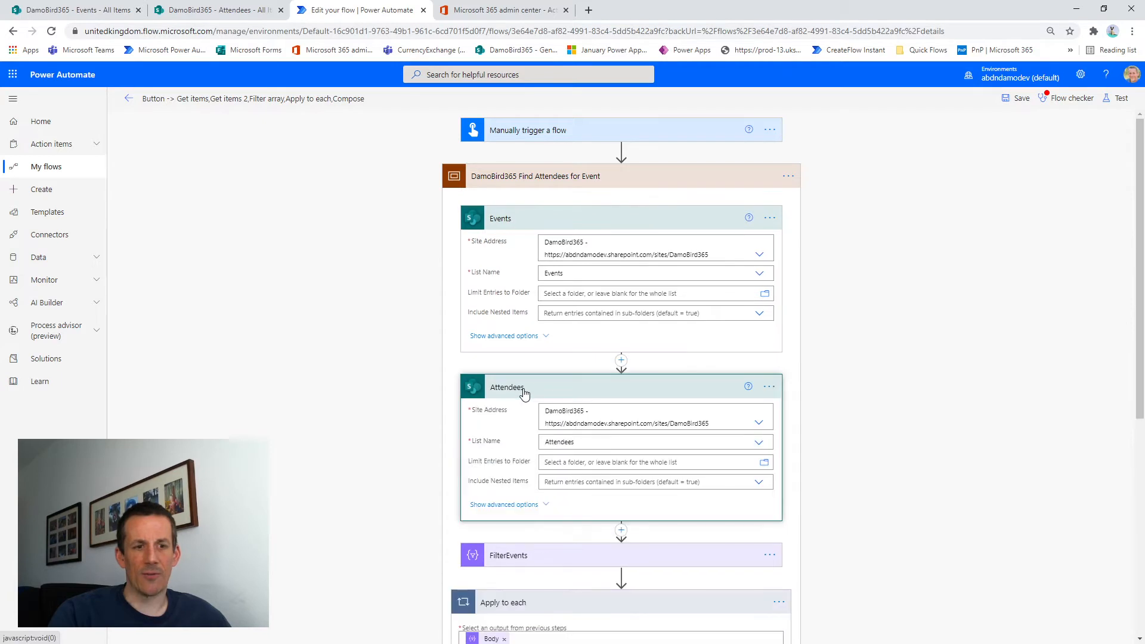
{"action": "mouse_move", "coordinate": [505, 399]}
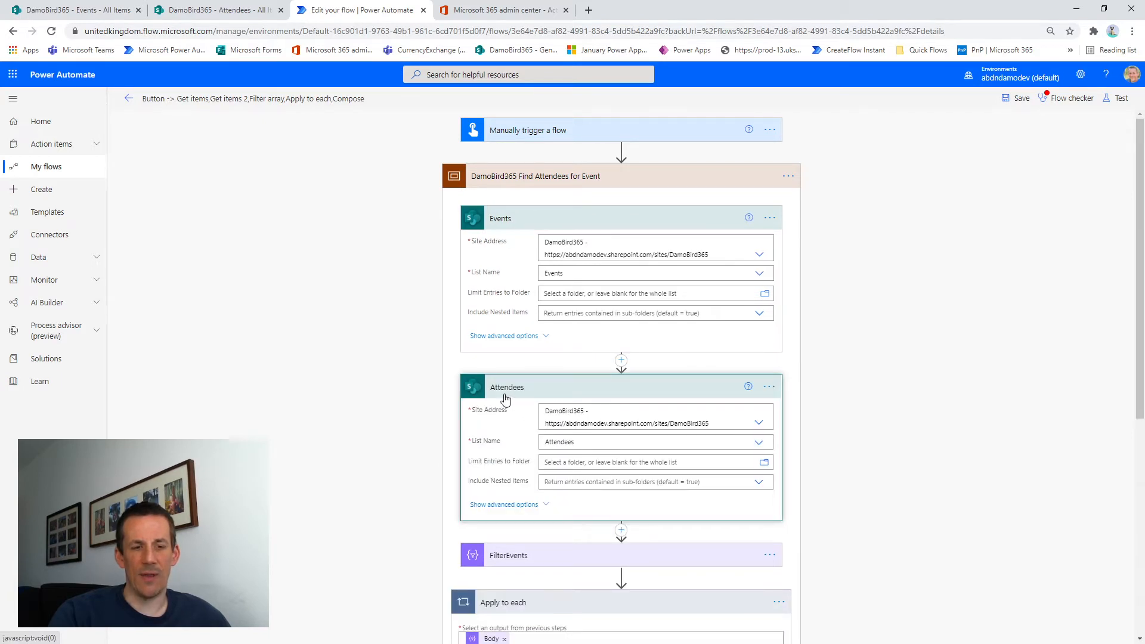
{"action": "mouse_move", "coordinate": [595, 458]}
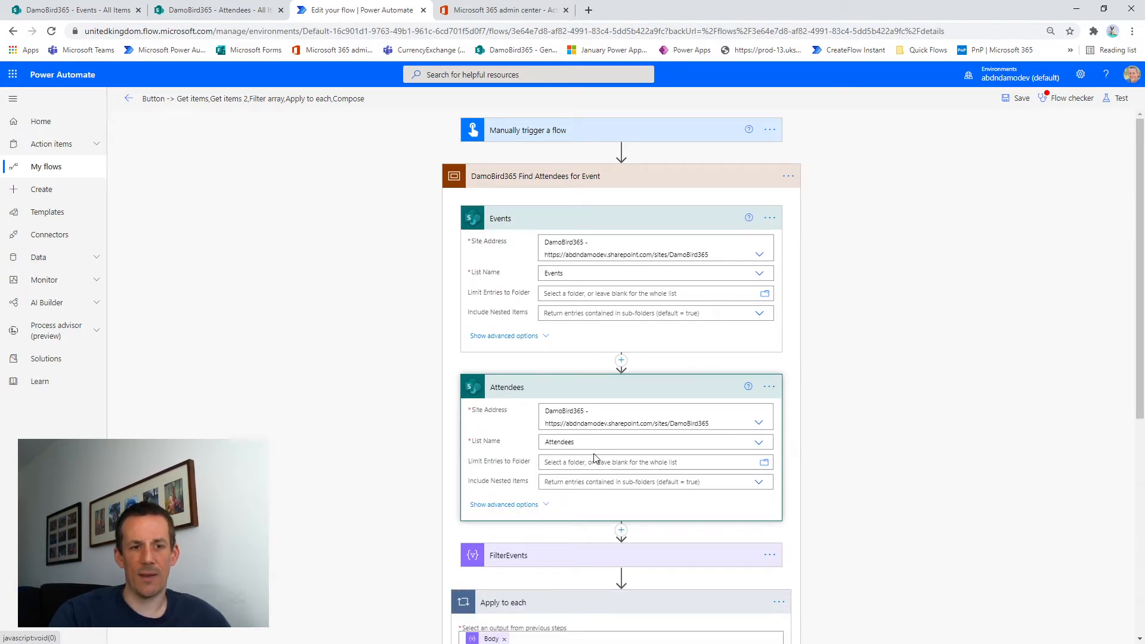
{"action": "scroll", "scroll_direction": "down", "scroll_amount": 3}
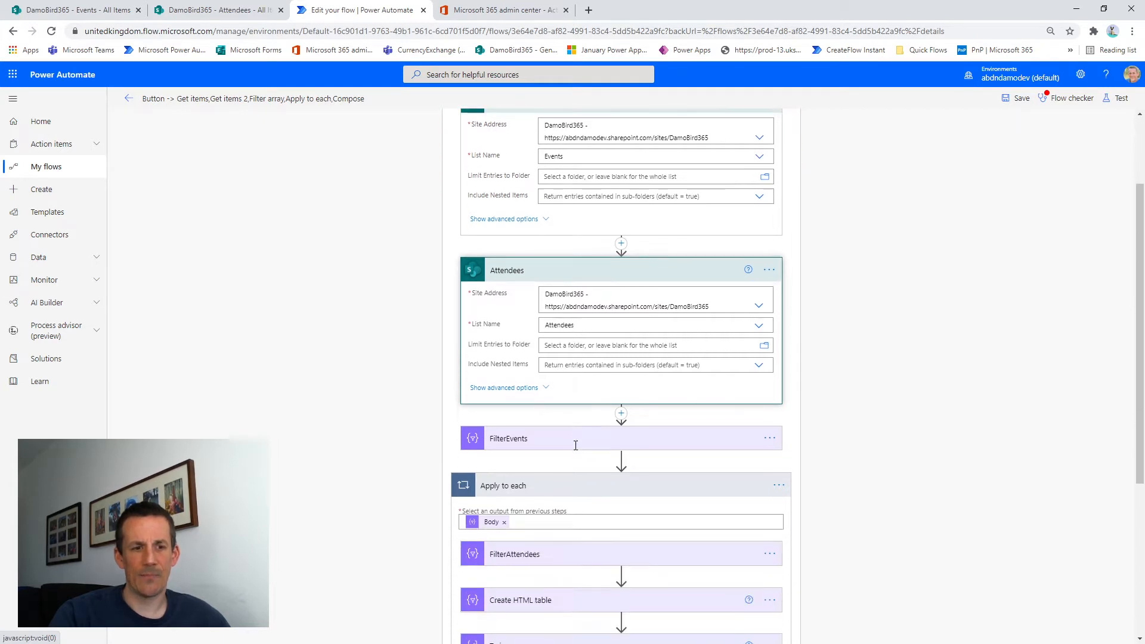
- Expand FilterEvents to see Date compared to tomorrow's date in yyyy-MM-dd format
{"action": "left_click", "coordinate": [508, 437]}
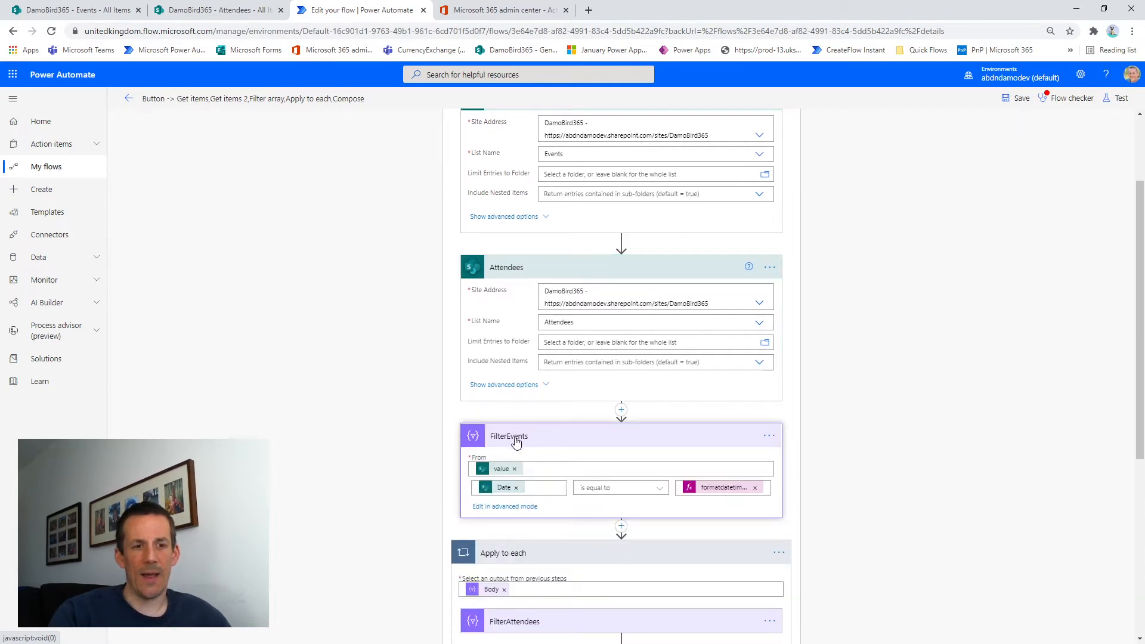
{"action": "mouse_move", "coordinate": [526, 443]}
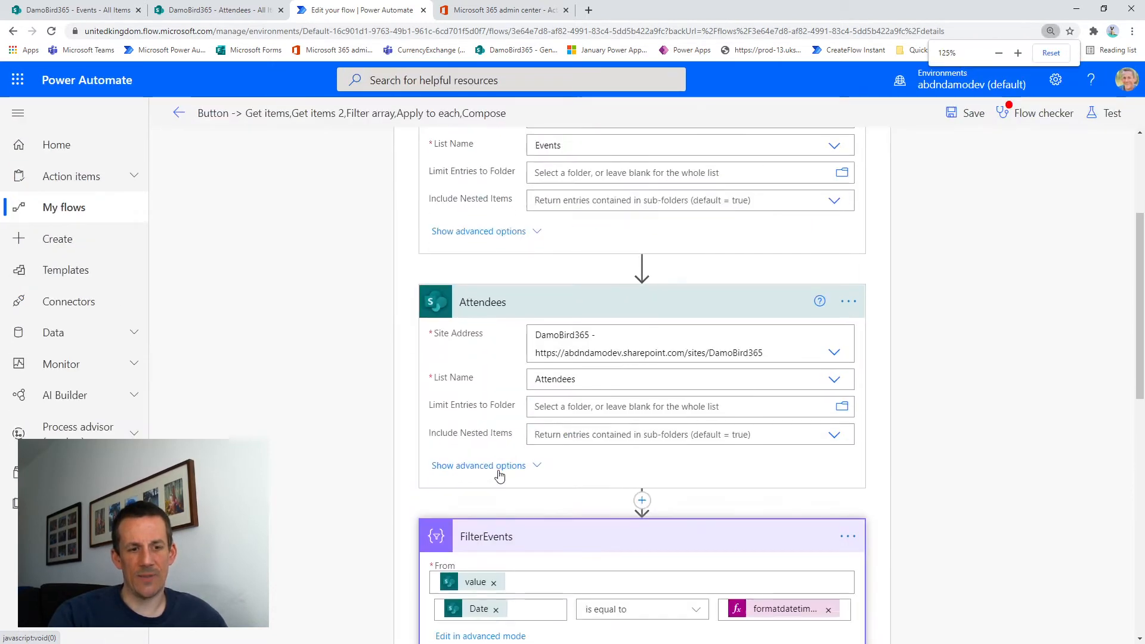
{"action": "scroll", "scroll_direction": "down", "scroll_amount": 3}
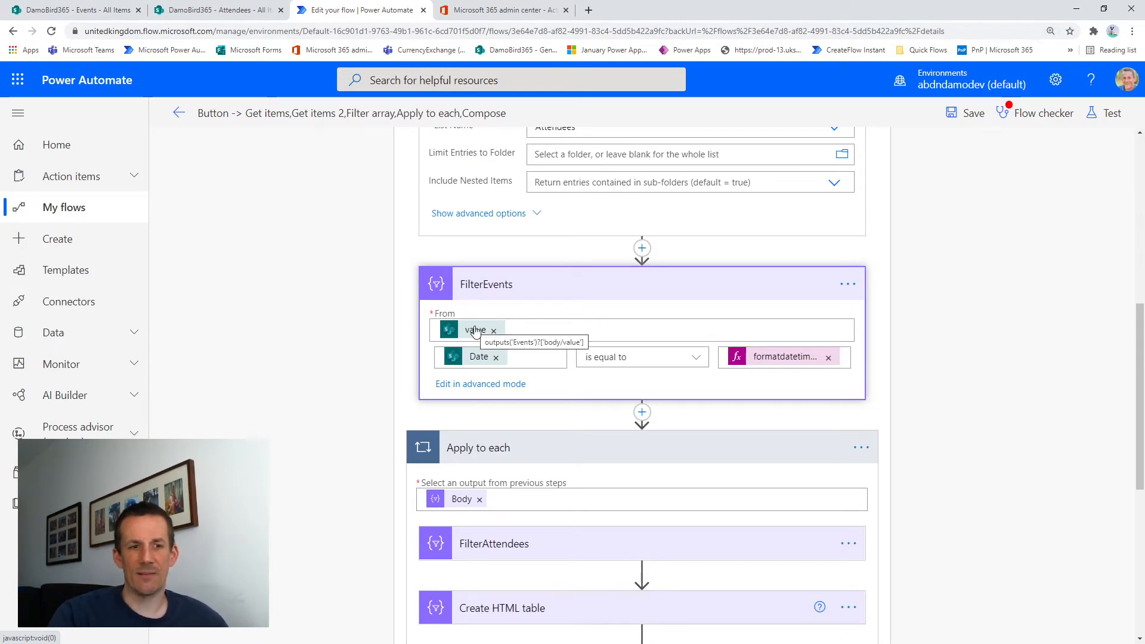
{"action": "mouse_move", "coordinate": [476, 361]}
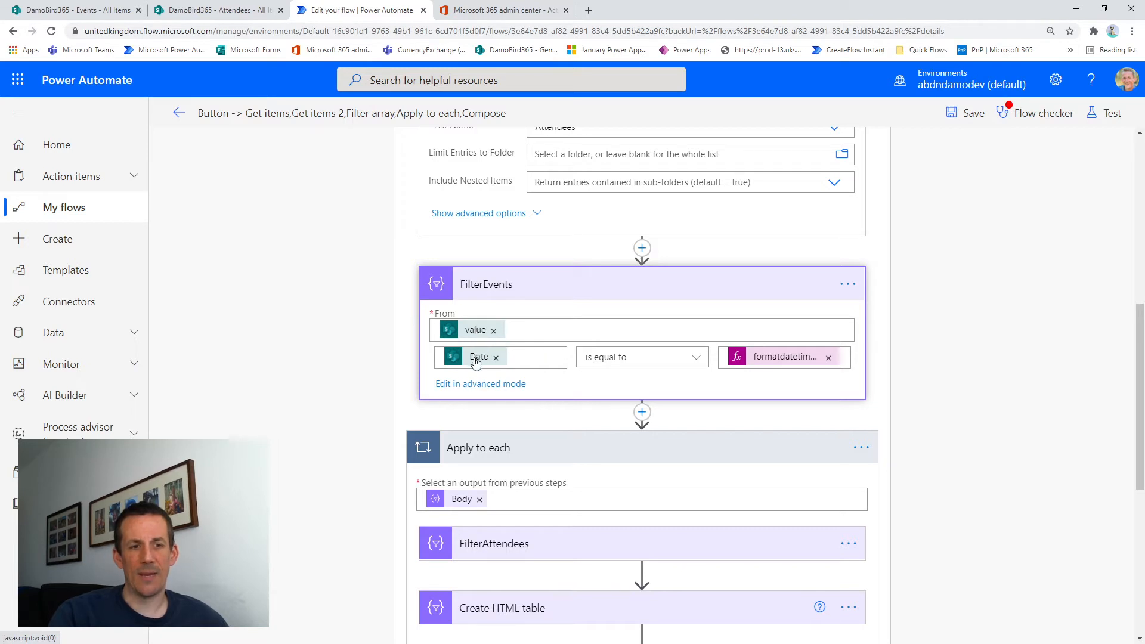
{"action": "mouse_move", "coordinate": [478, 357]}
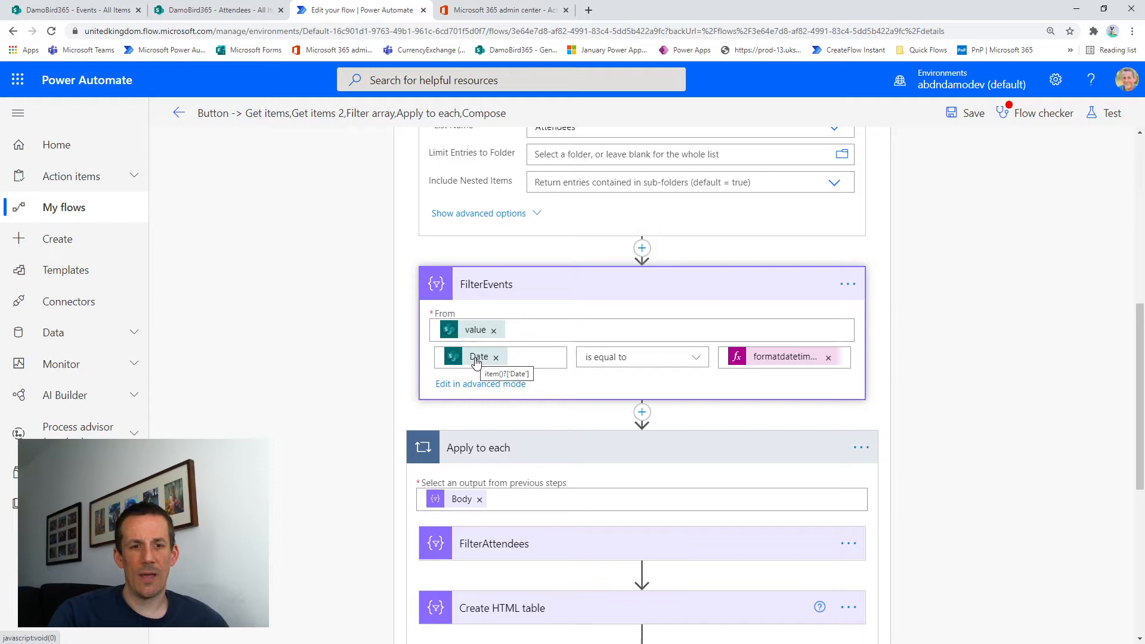
{"action": "mouse_move", "coordinate": [611, 364]}
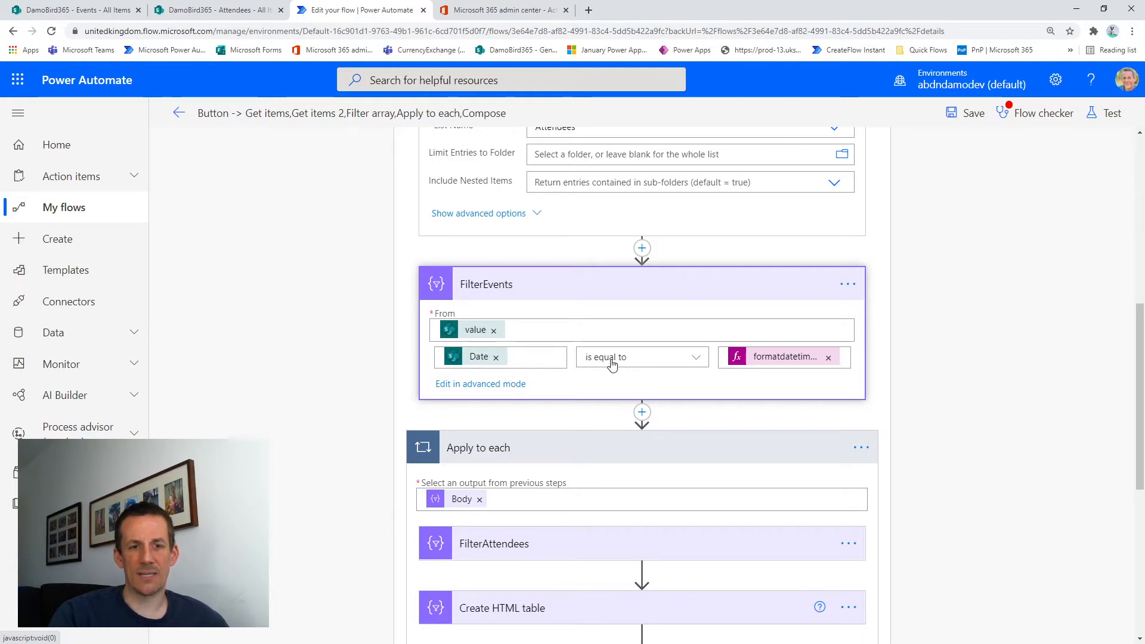
{"action": "mouse_move", "coordinate": [797, 362]}
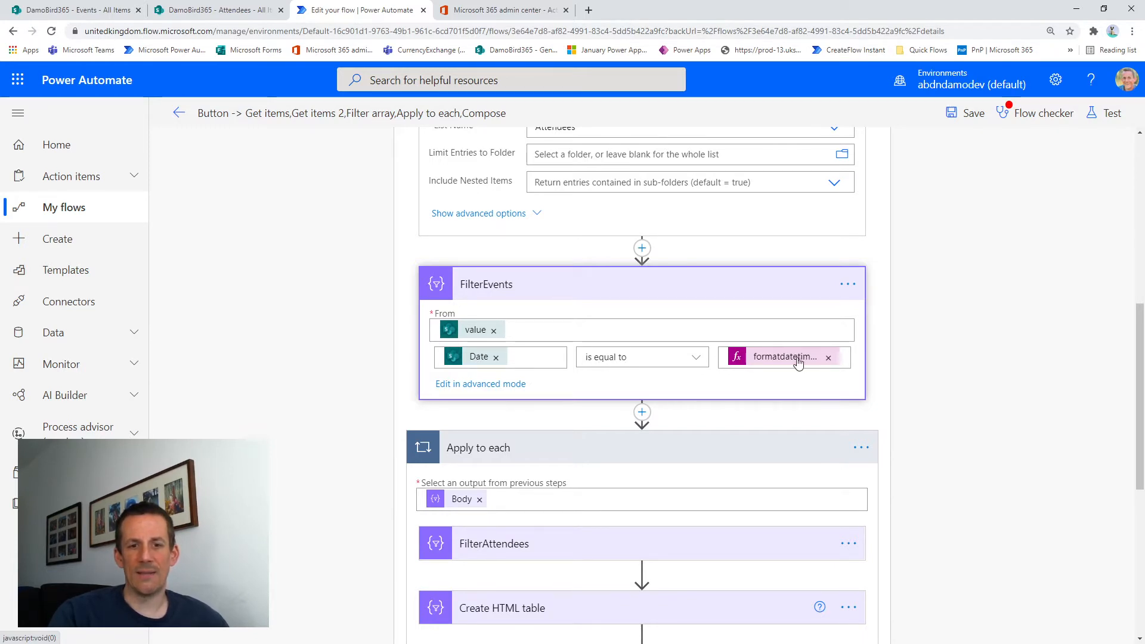
{"action": "mouse_move", "coordinate": [785, 357]}
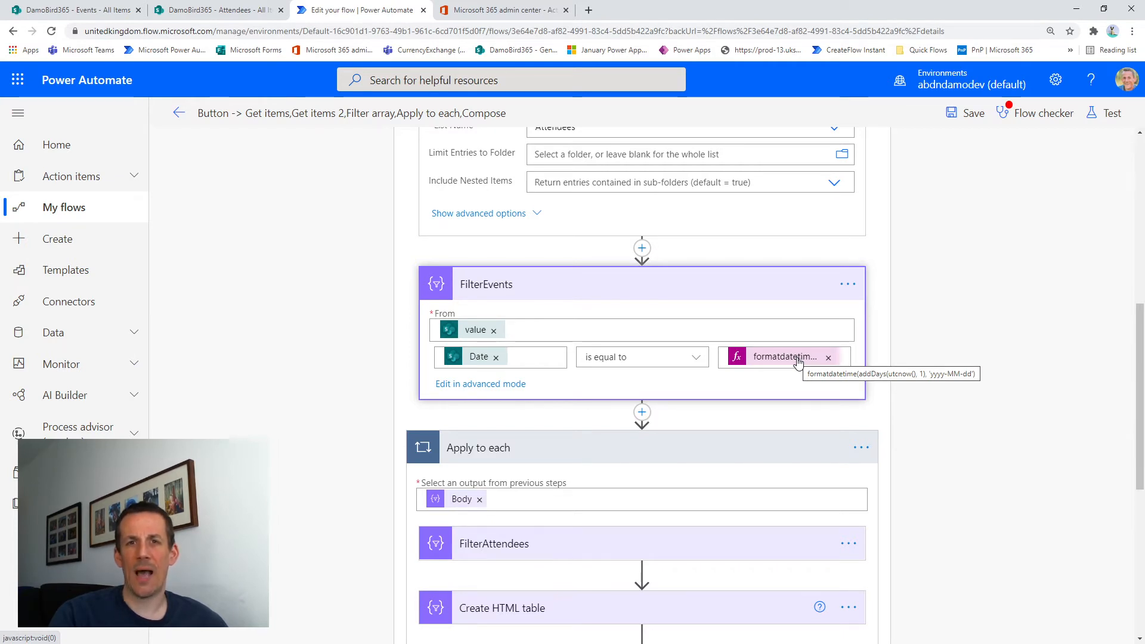
{"action": "mouse_move", "coordinate": [772, 346]}
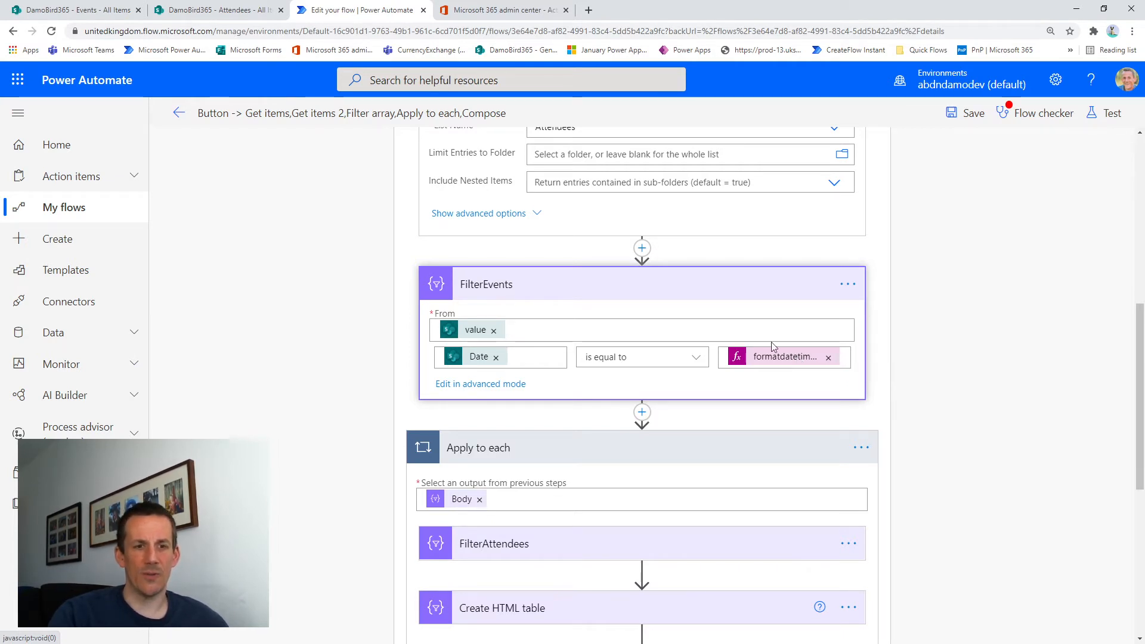
{"action": "mouse_move", "coordinate": [620, 299]}
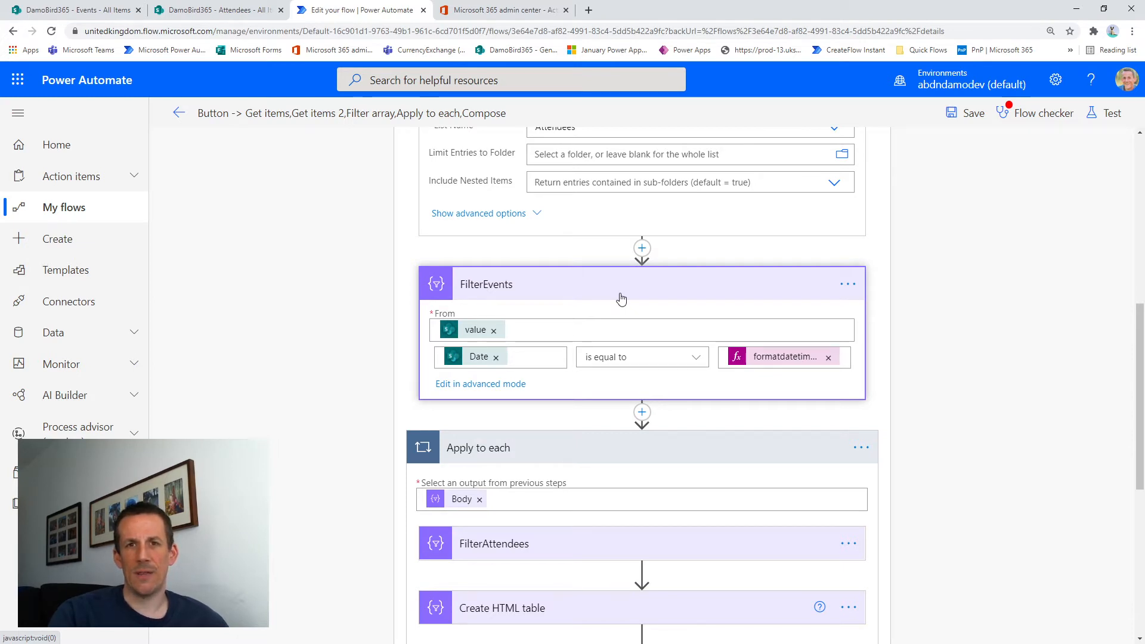
{"action": "scroll", "scroll_direction": "down", "scroll_amount": 3}
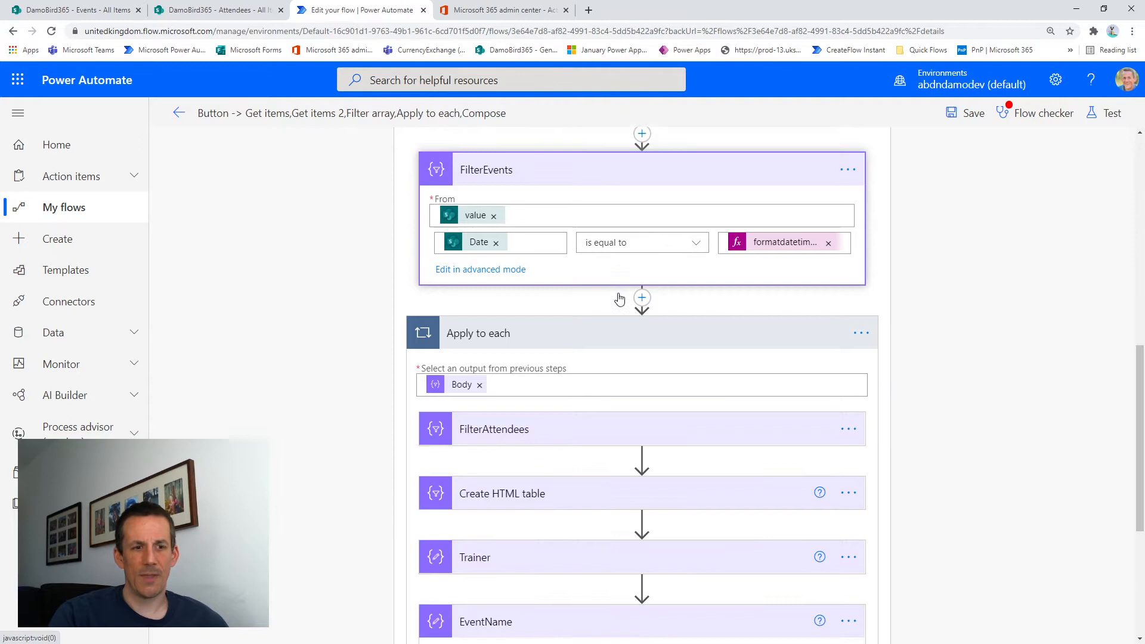
{"action": "scroll", "scroll_direction": "down", "scroll_amount": 3}
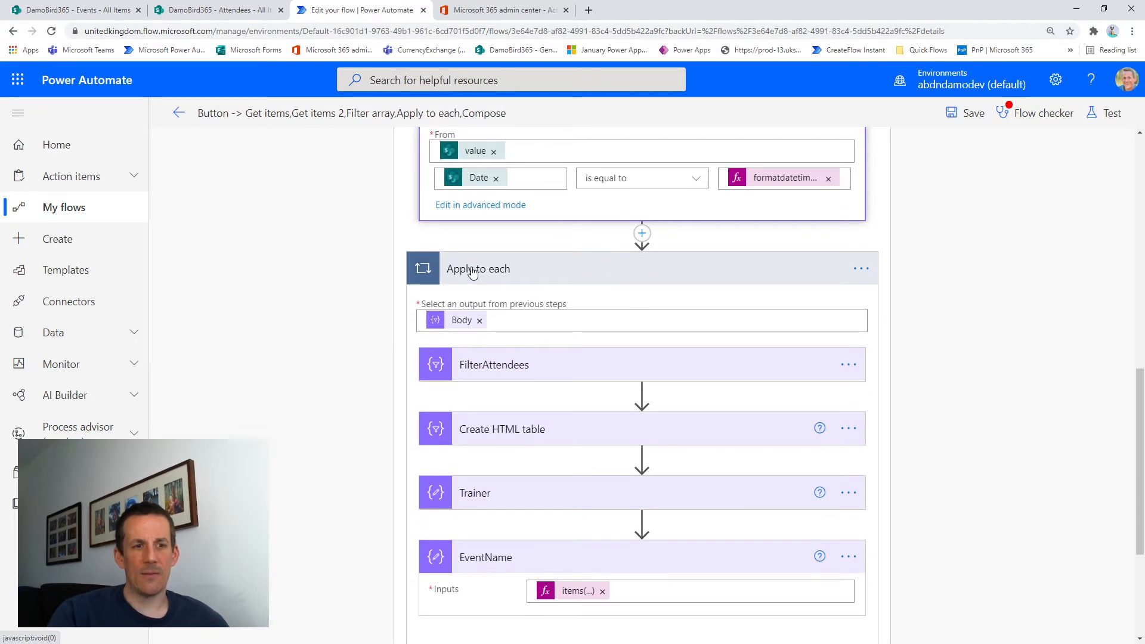
{"action": "scroll", "scroll_direction": "down", "scroll_amount": 3}
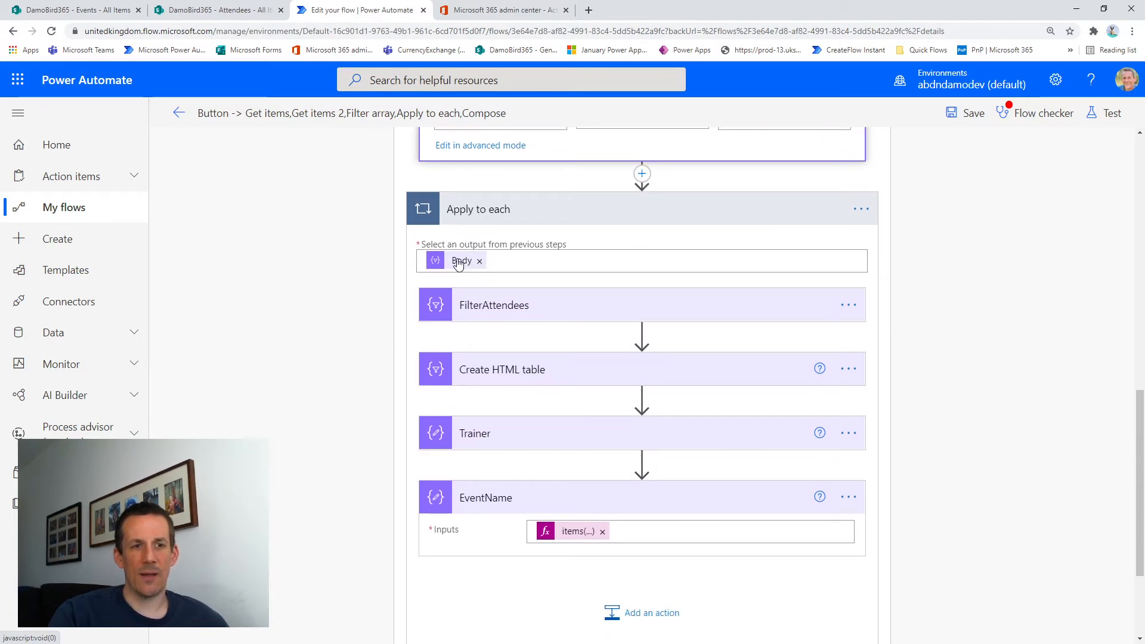
{"action": "mouse_move", "coordinate": [461, 261]}
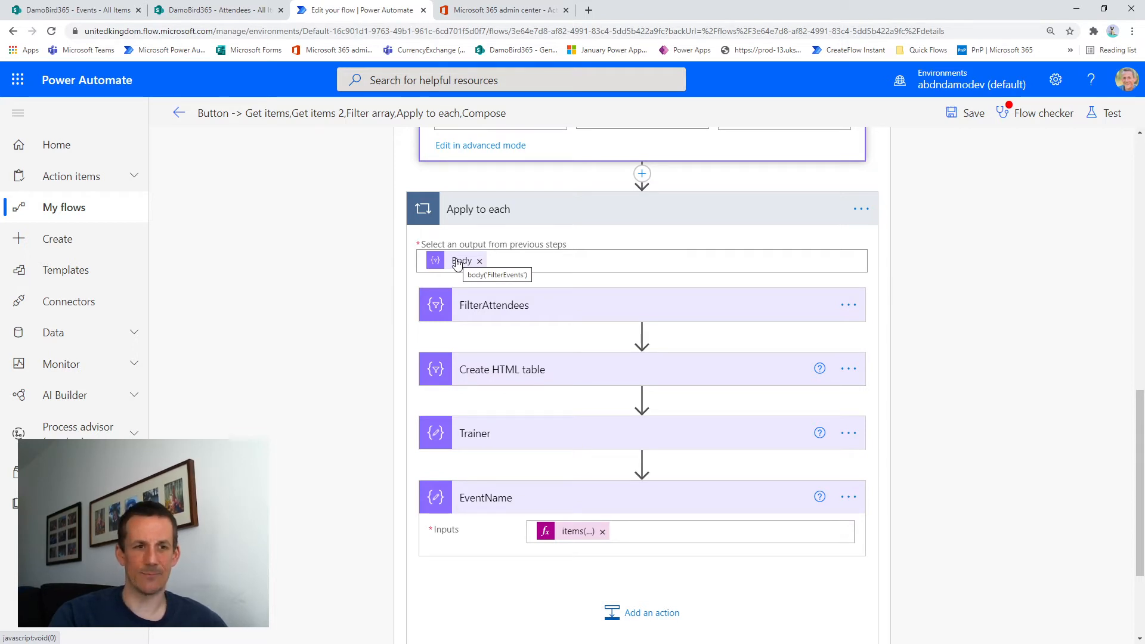
{"action": "mouse_move", "coordinate": [484, 212]}
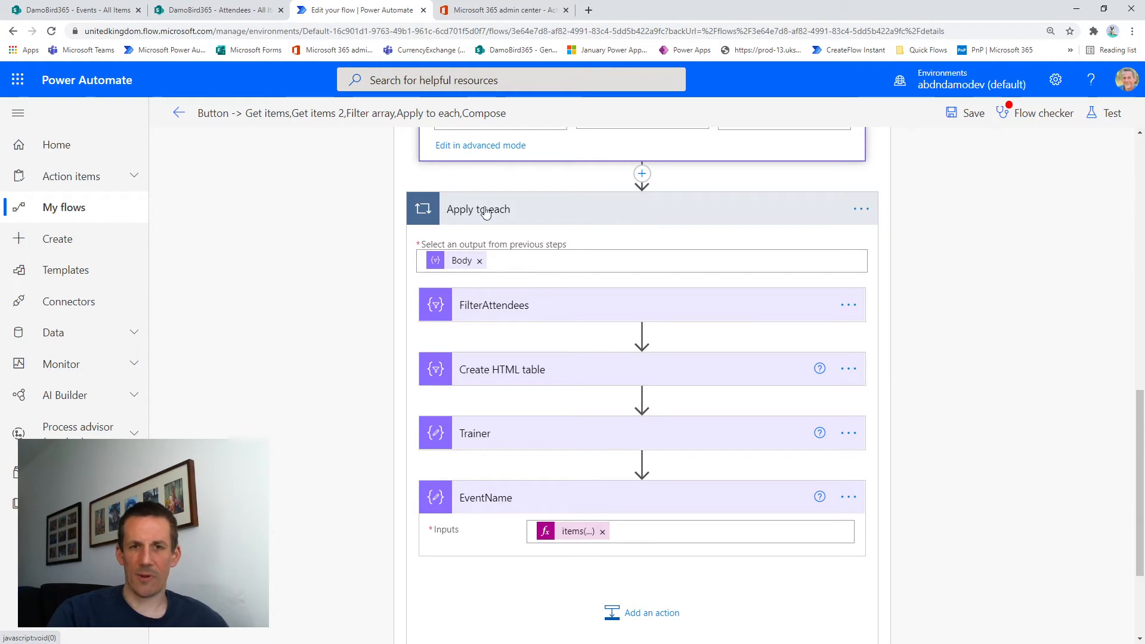
{"action": "mouse_move", "coordinate": [462, 260]}
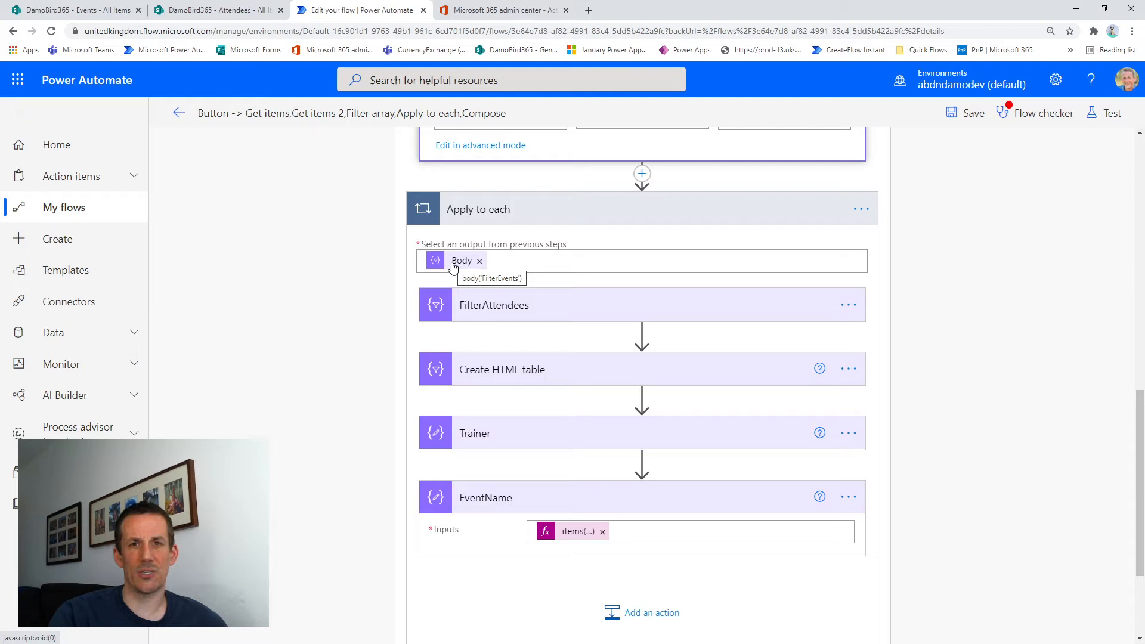
{"action": "mouse_move", "coordinate": [476, 303]}
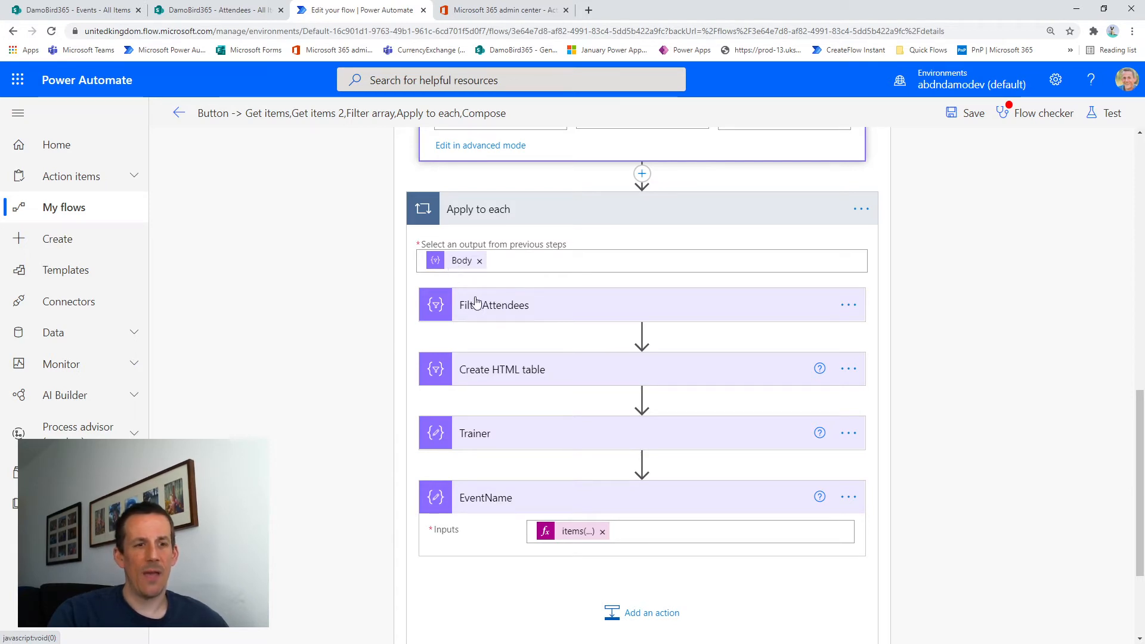
{"action": "left_click", "coordinate": [493, 304]}
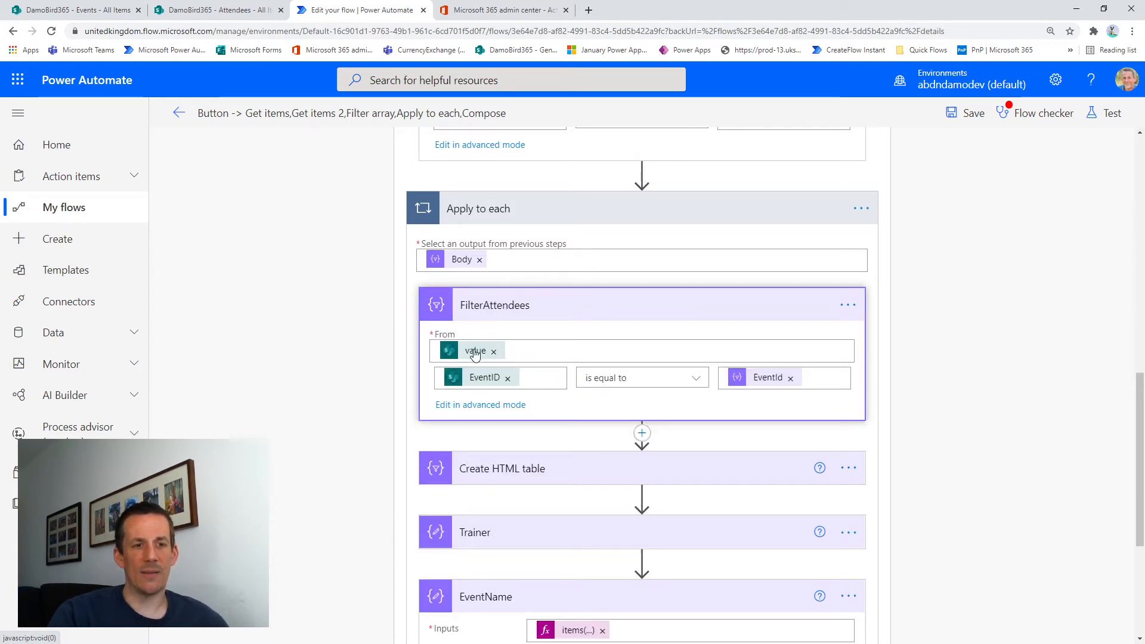
{"action": "mouse_move", "coordinate": [475, 351]}
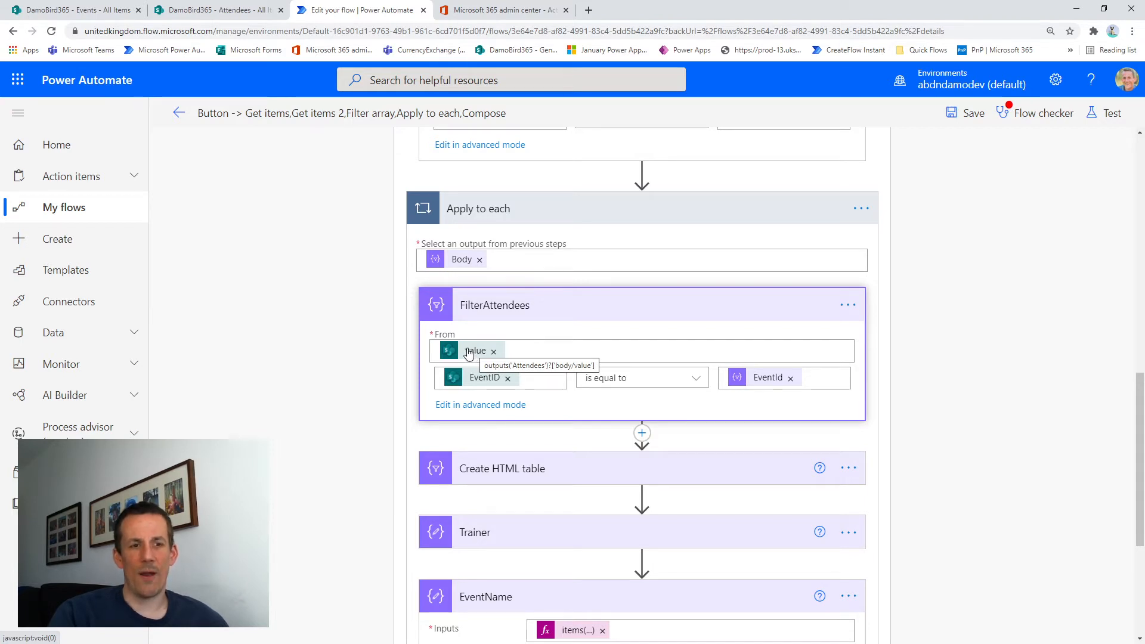
{"action": "mouse_move", "coordinate": [484, 378]}
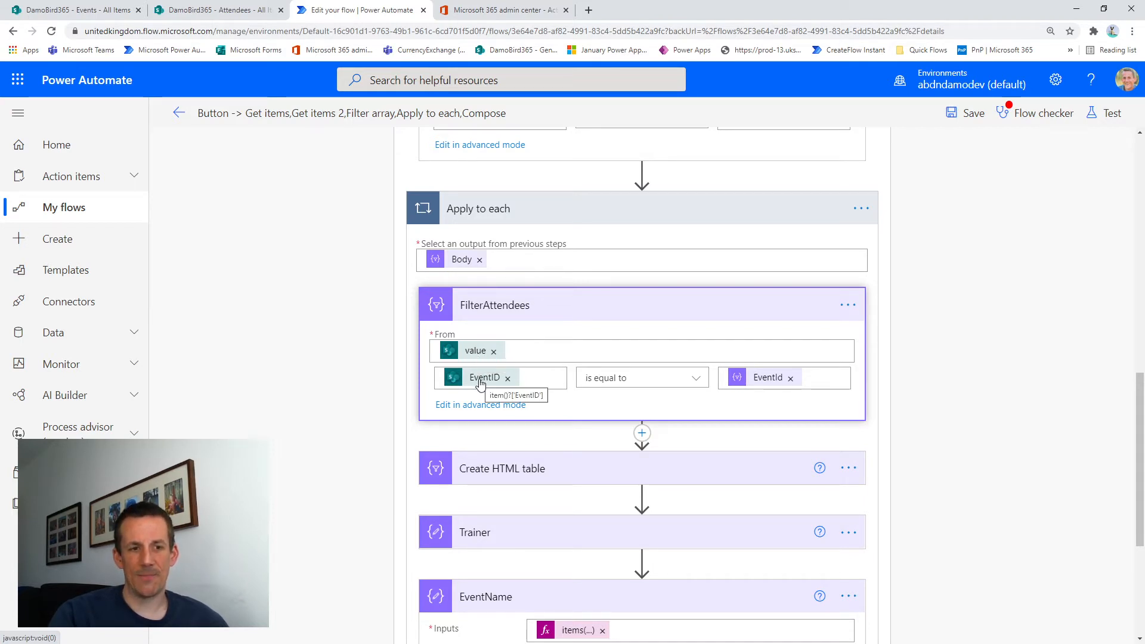
{"action": "mouse_move", "coordinate": [474, 350]}
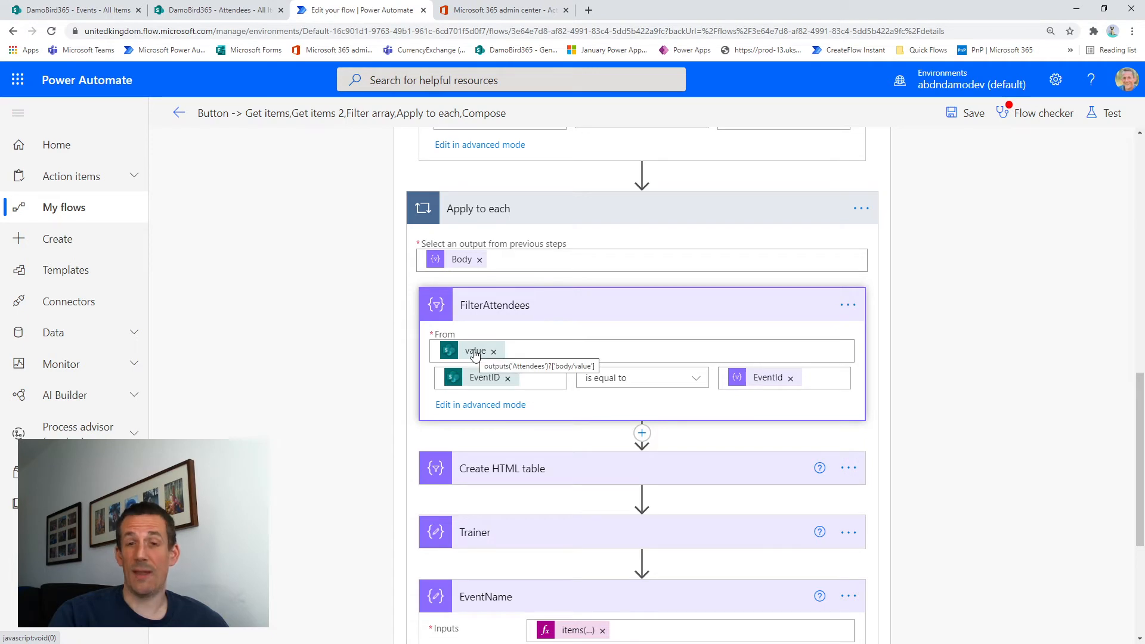
{"action": "mouse_move", "coordinate": [766, 382]}
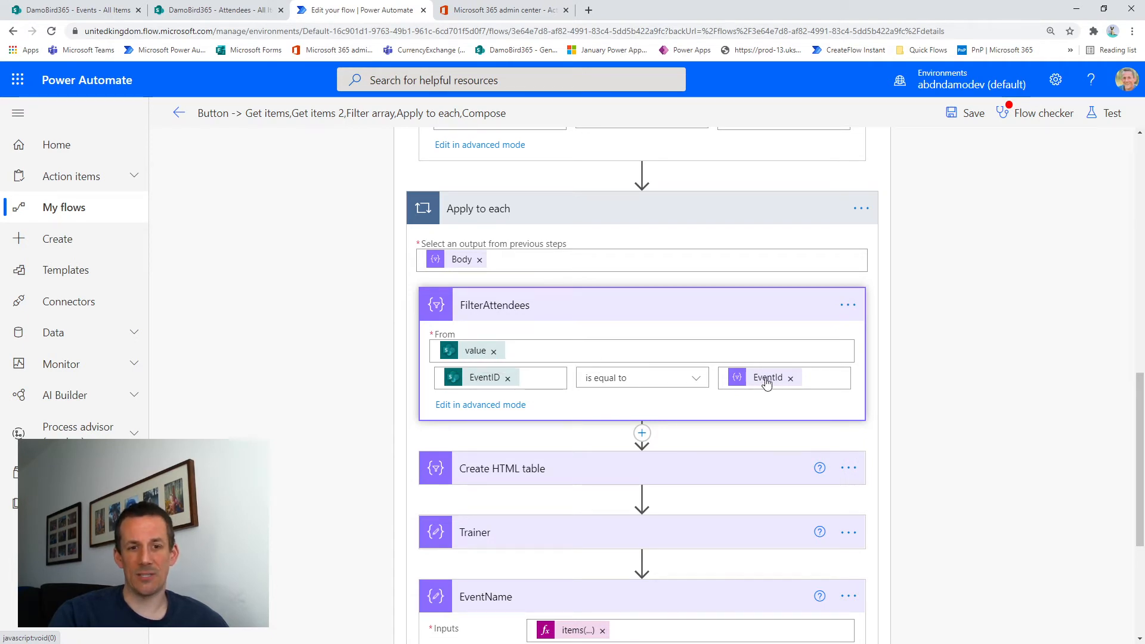
{"action": "mouse_move", "coordinate": [767, 378]}
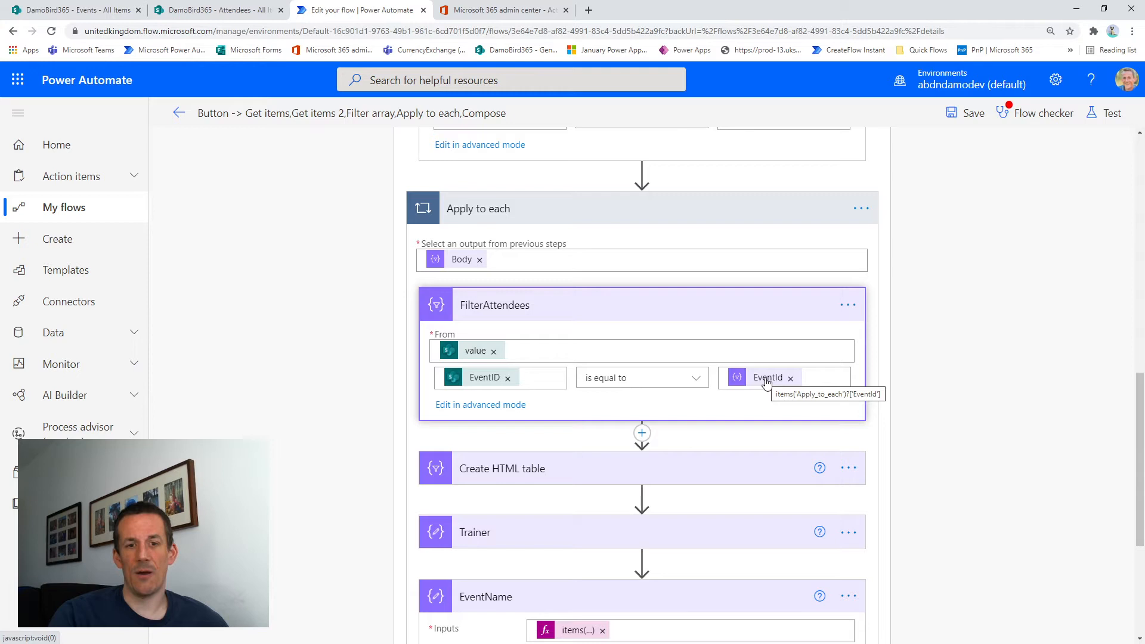
{"action": "mouse_move", "coordinate": [445, 261]}
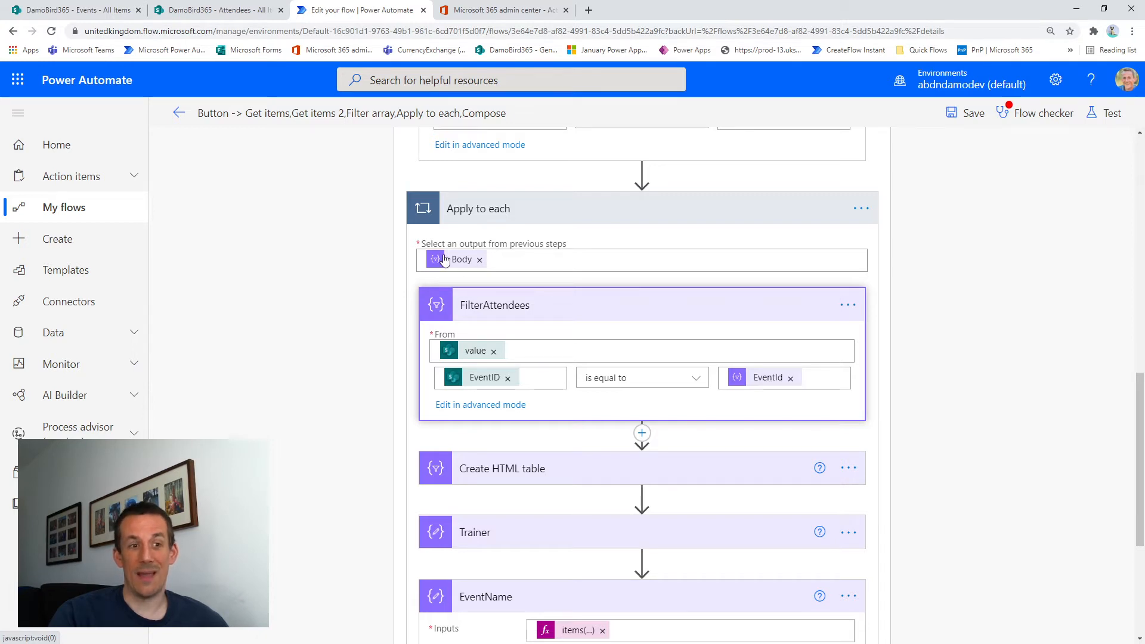
{"action": "mouse_move", "coordinate": [456, 259]}
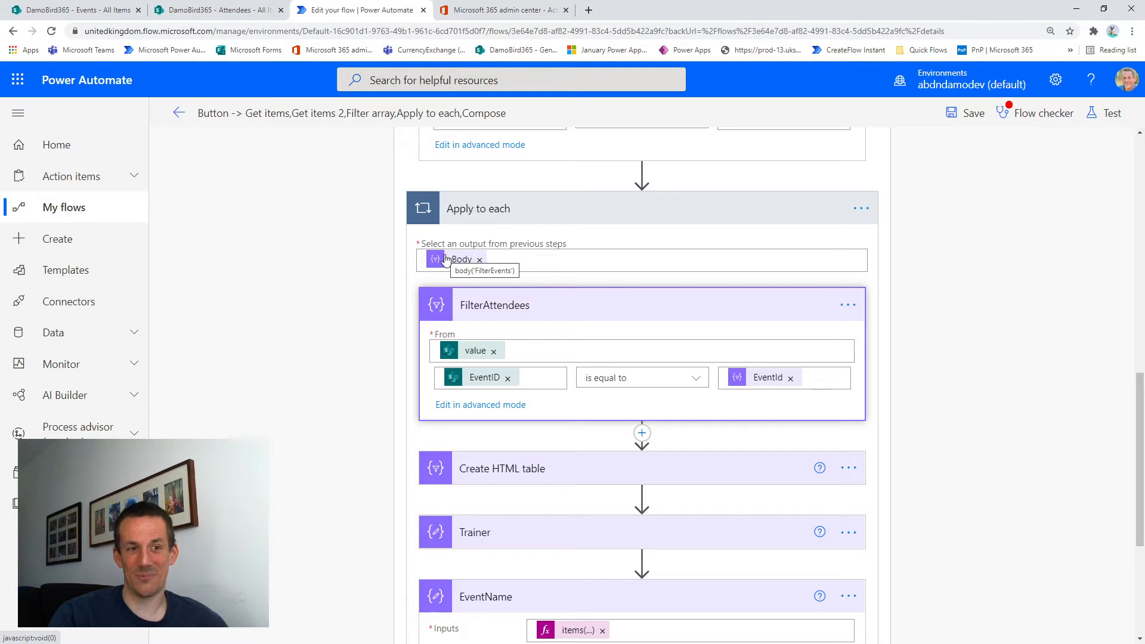
{"action": "mouse_move", "coordinate": [464, 351]}
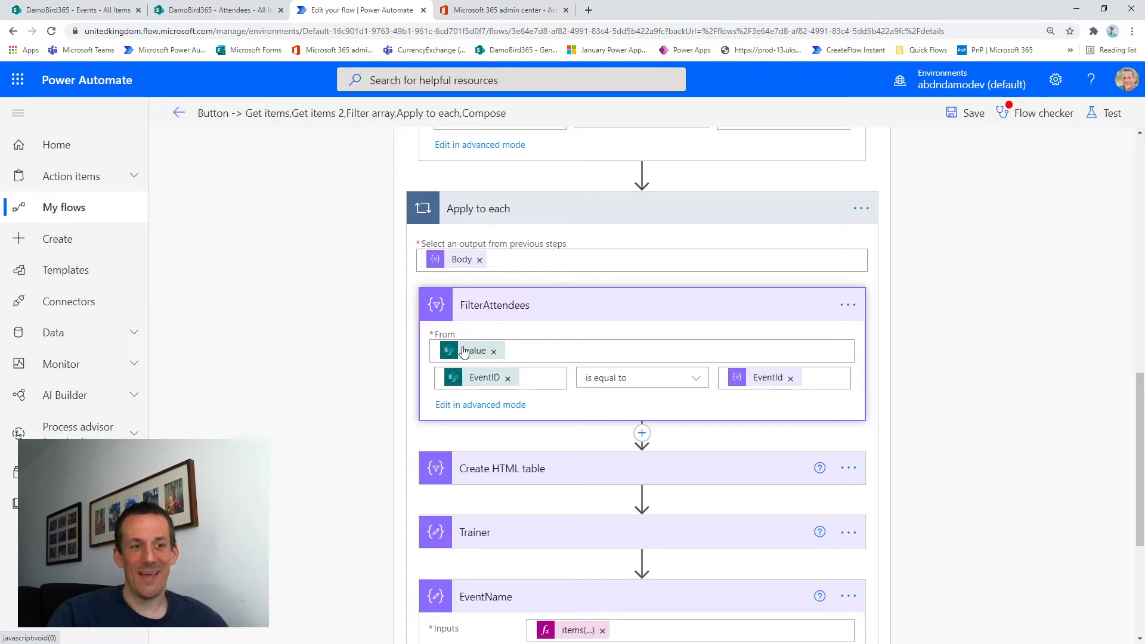
{"action": "mouse_move", "coordinate": [474, 351]}
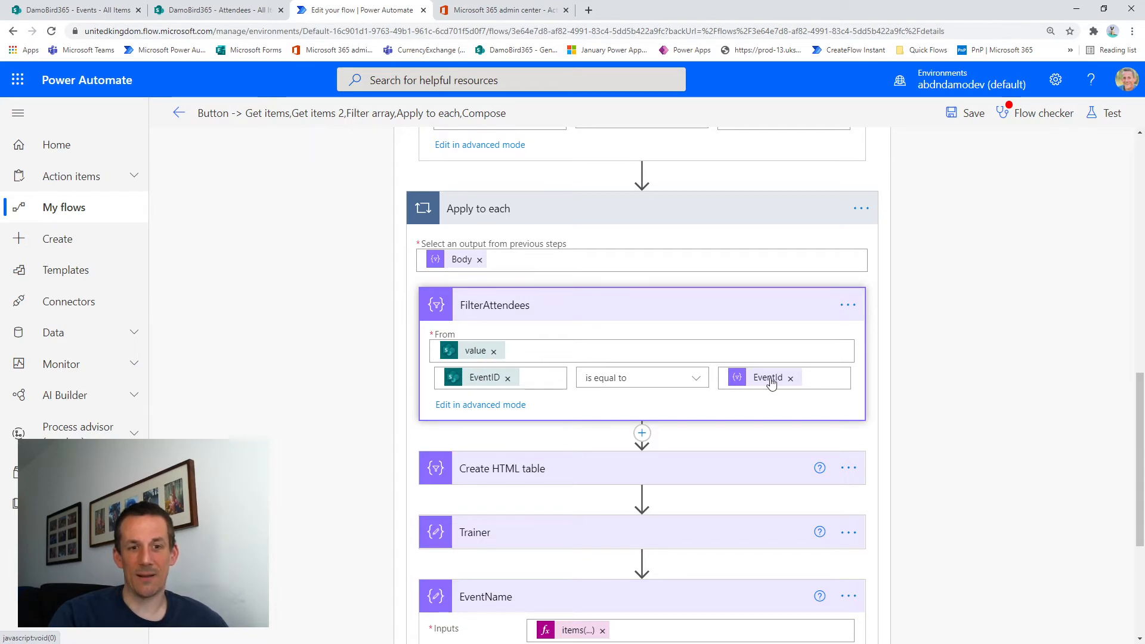
{"action": "mouse_move", "coordinate": [766, 378]}
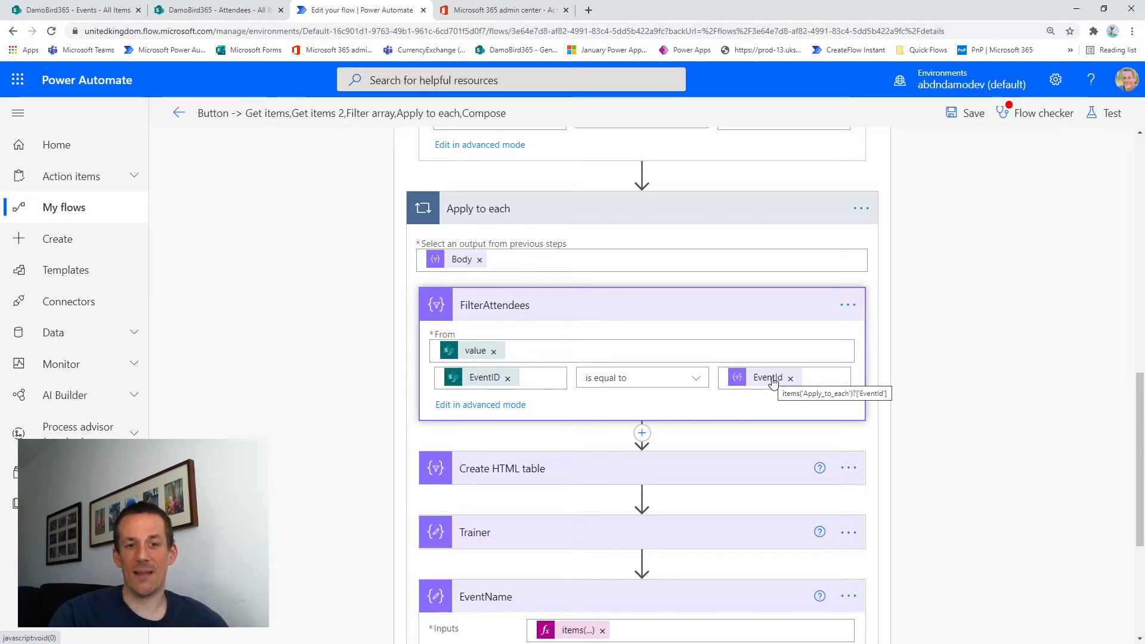
{"action": "mouse_move", "coordinate": [449, 265]}
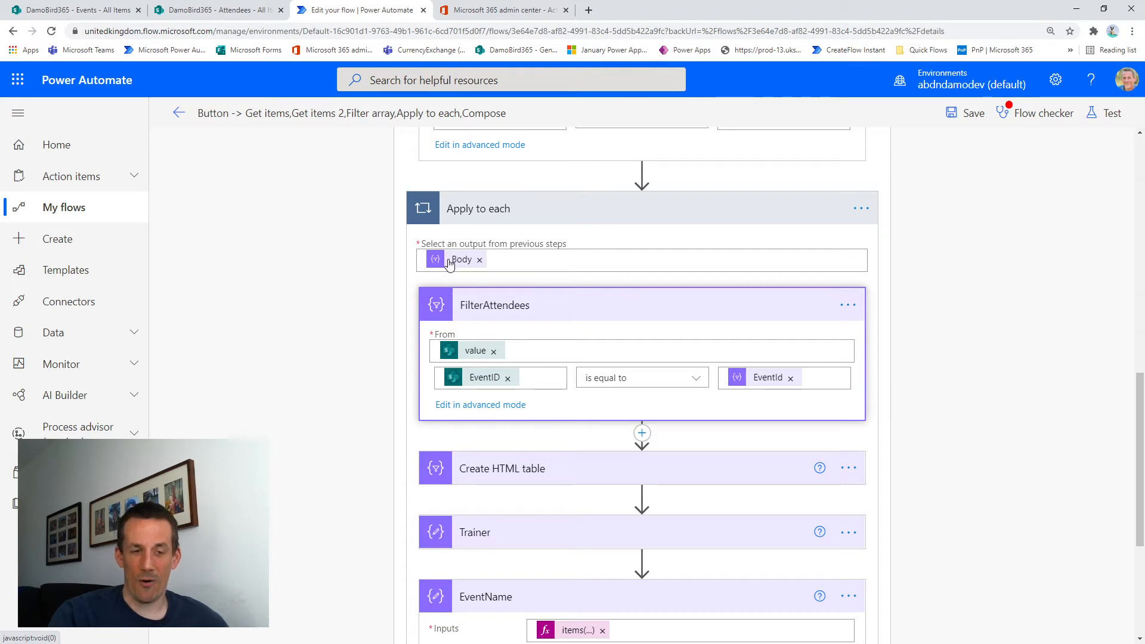
{"action": "mouse_move", "coordinate": [460, 258]}
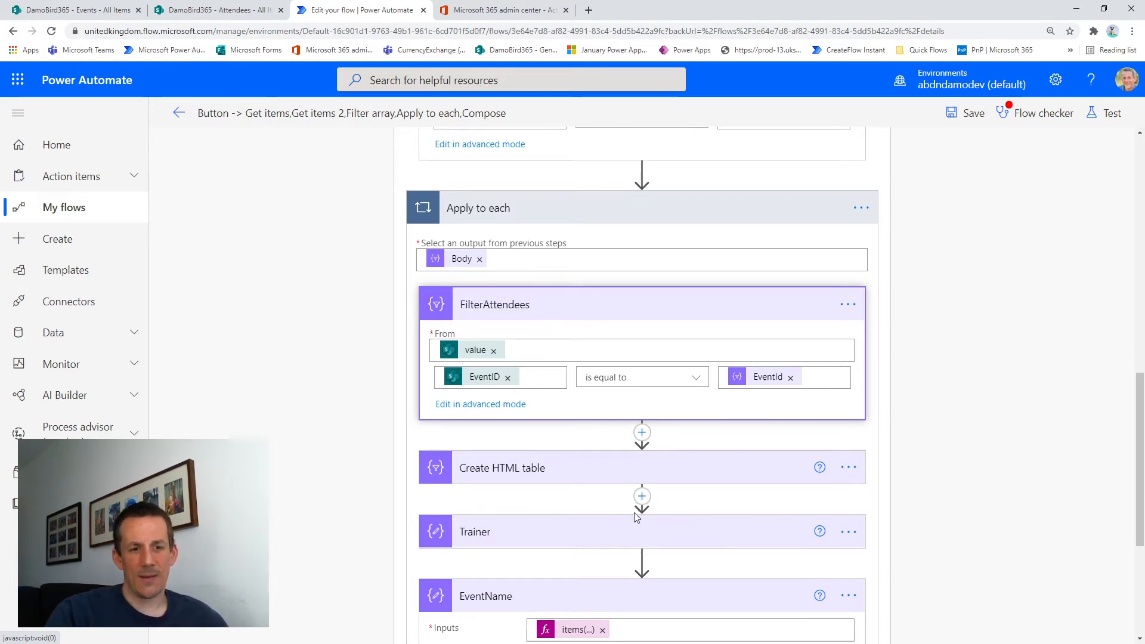
- Expand Create HTML table showing the Attendee column built from AttendeeName
{"action": "scroll", "scroll_direction": "down", "scroll_amount": 3}
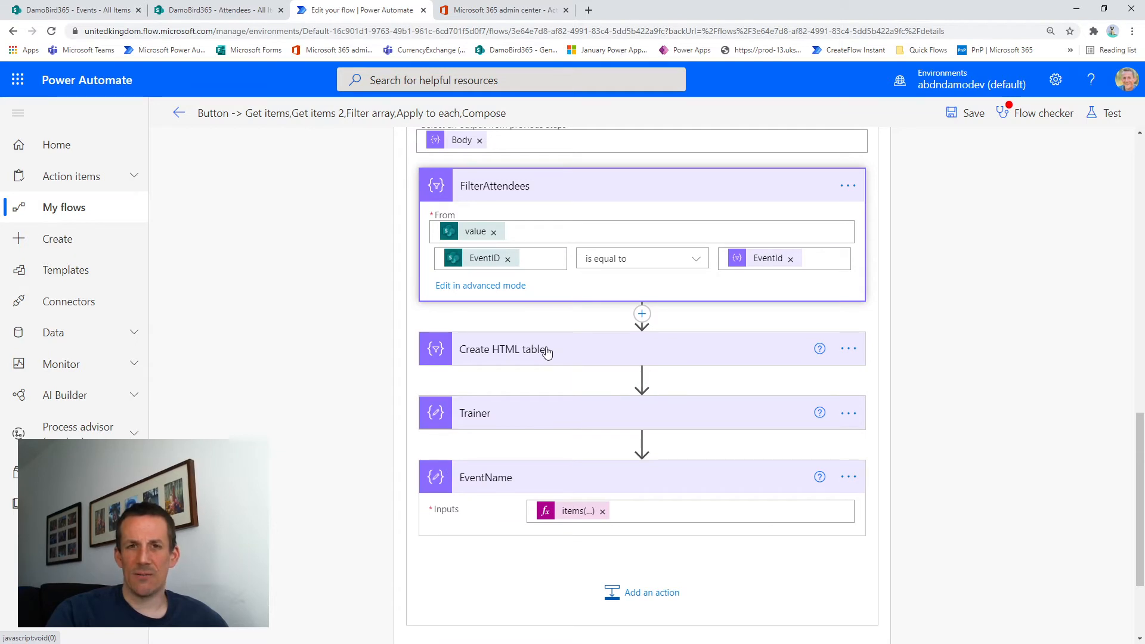
{"action": "mouse_move", "coordinate": [512, 354]}
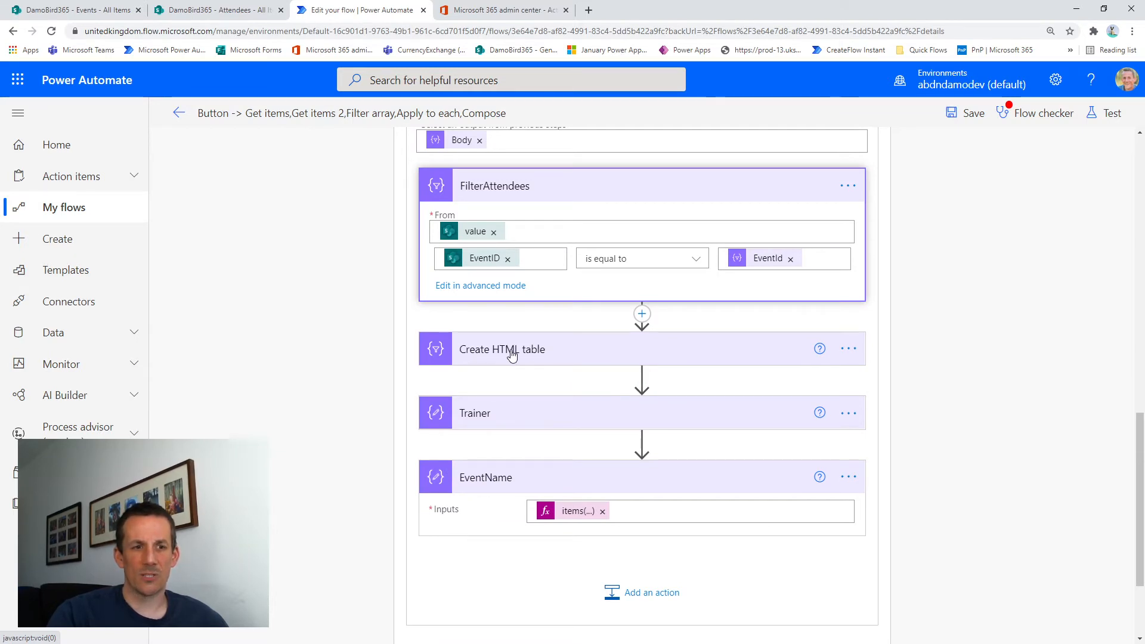
{"action": "left_click", "coordinate": [502, 348]}
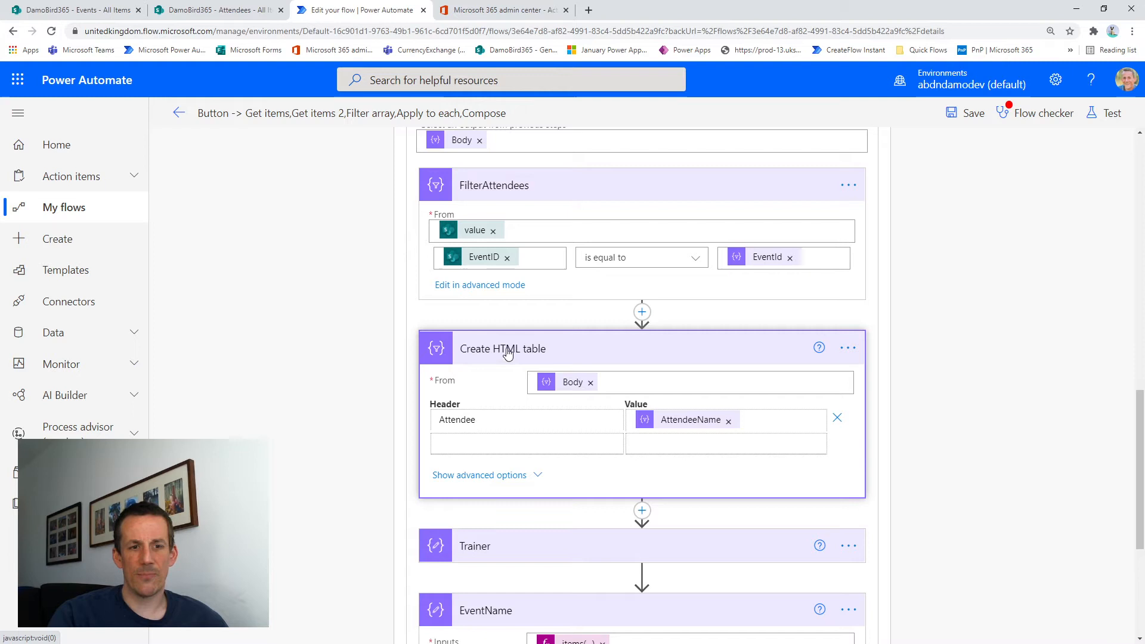
{"action": "mouse_move", "coordinate": [572, 382]}
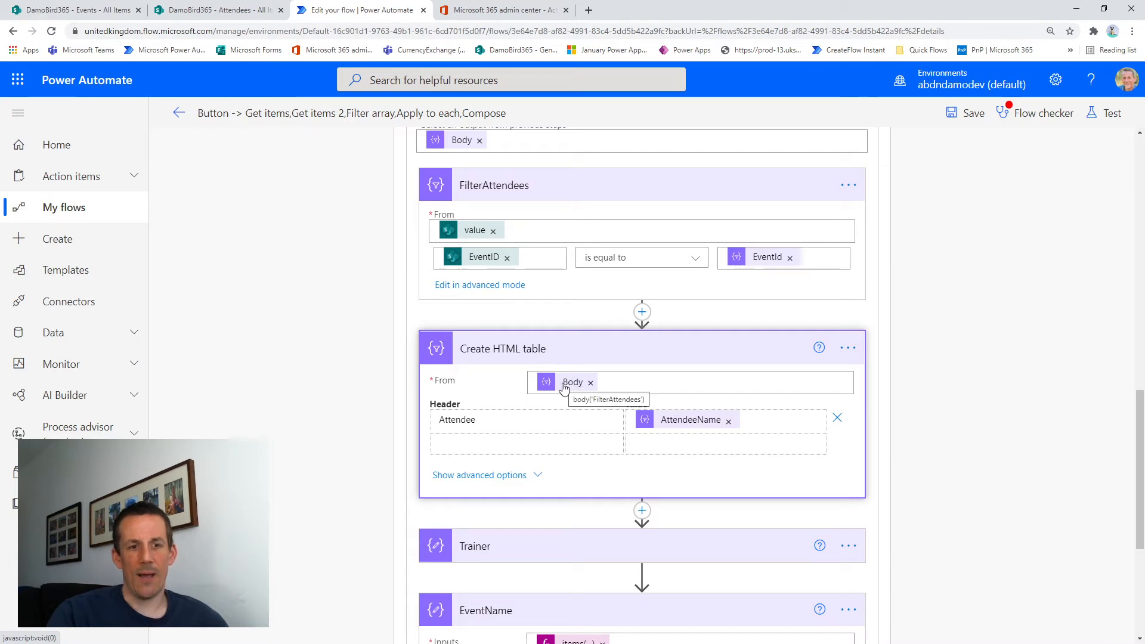
{"action": "mouse_move", "coordinate": [485, 199]}
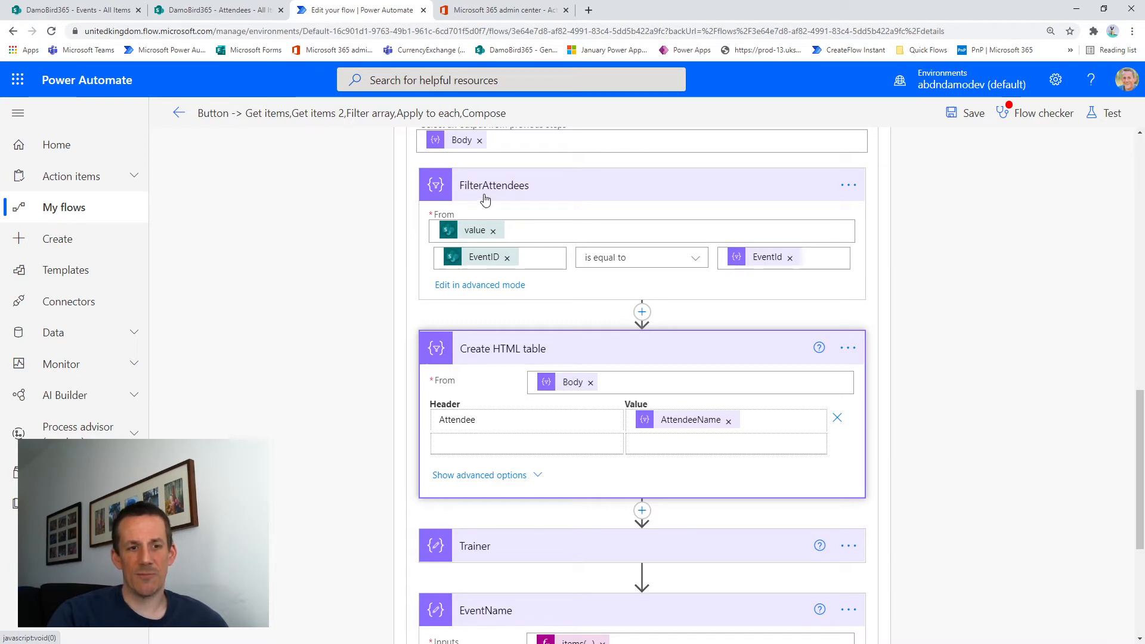
{"action": "mouse_move", "coordinate": [699, 427]}
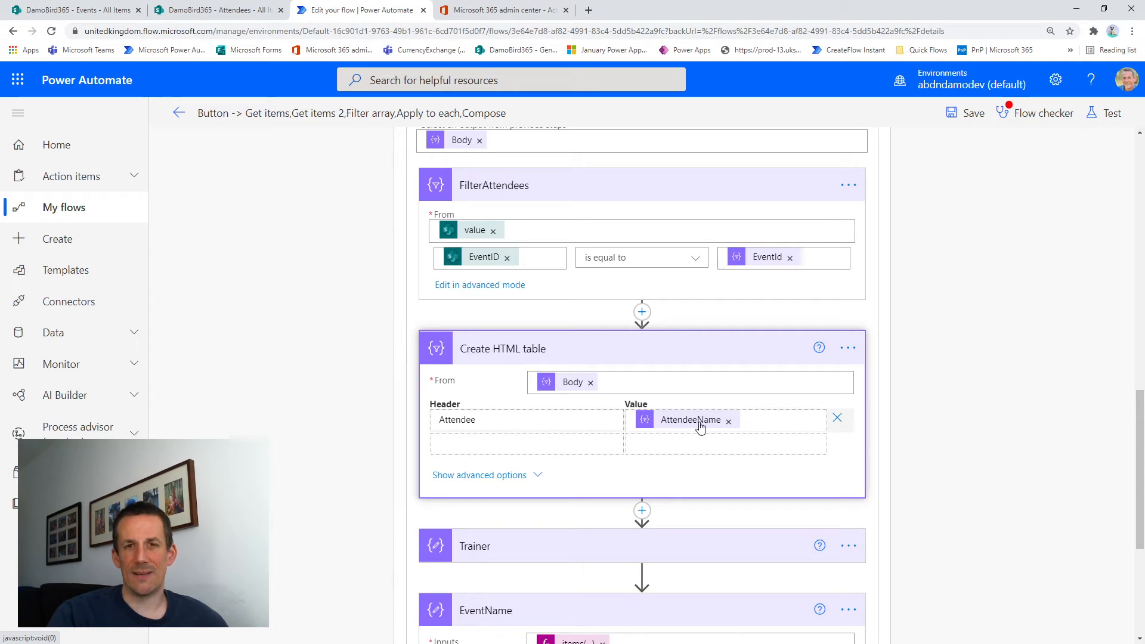
- Scroll to the Trainer Compose step taking Trainer.Email above the EventName step
{"action": "scroll", "scroll_direction": "down", "scroll_amount": 3}
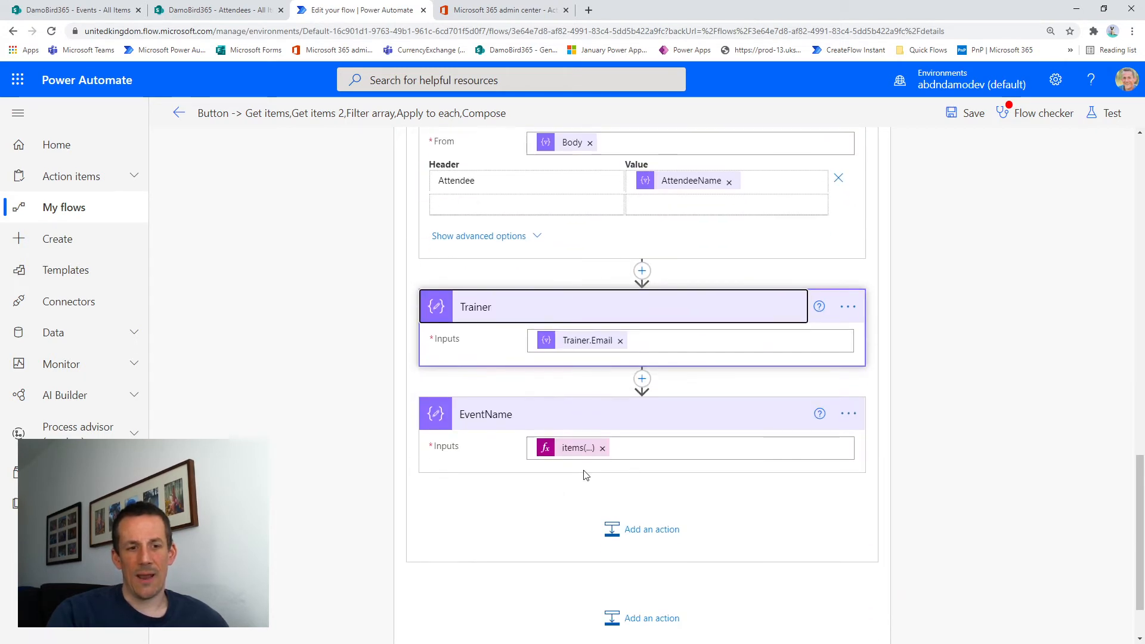
{"action": "mouse_move", "coordinate": [577, 346]}
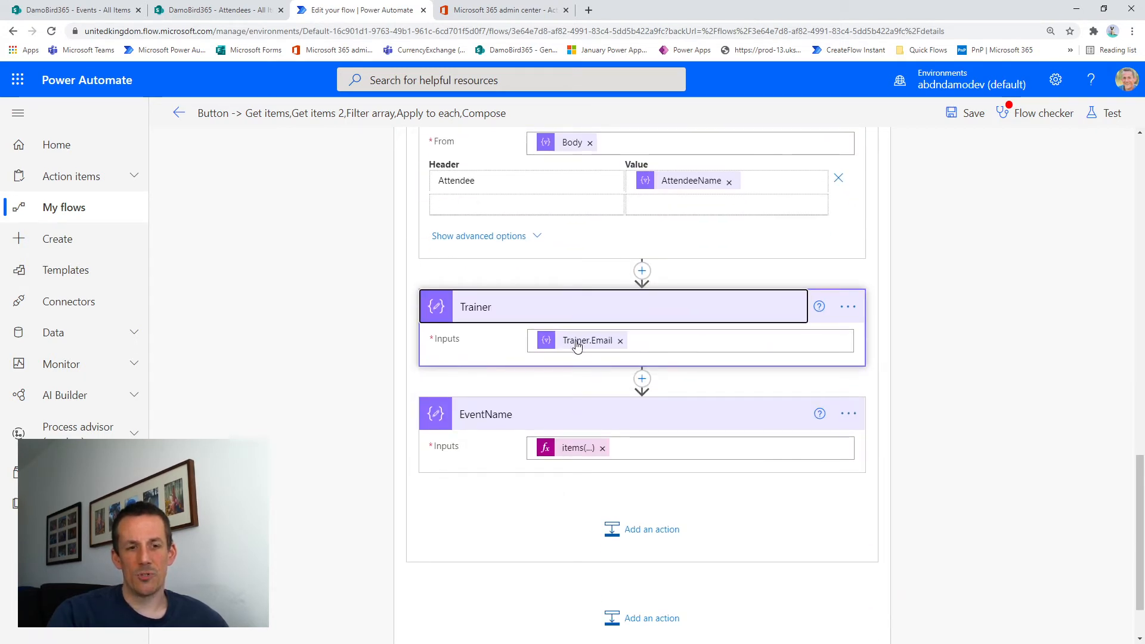
{"action": "mouse_move", "coordinate": [586, 340]}
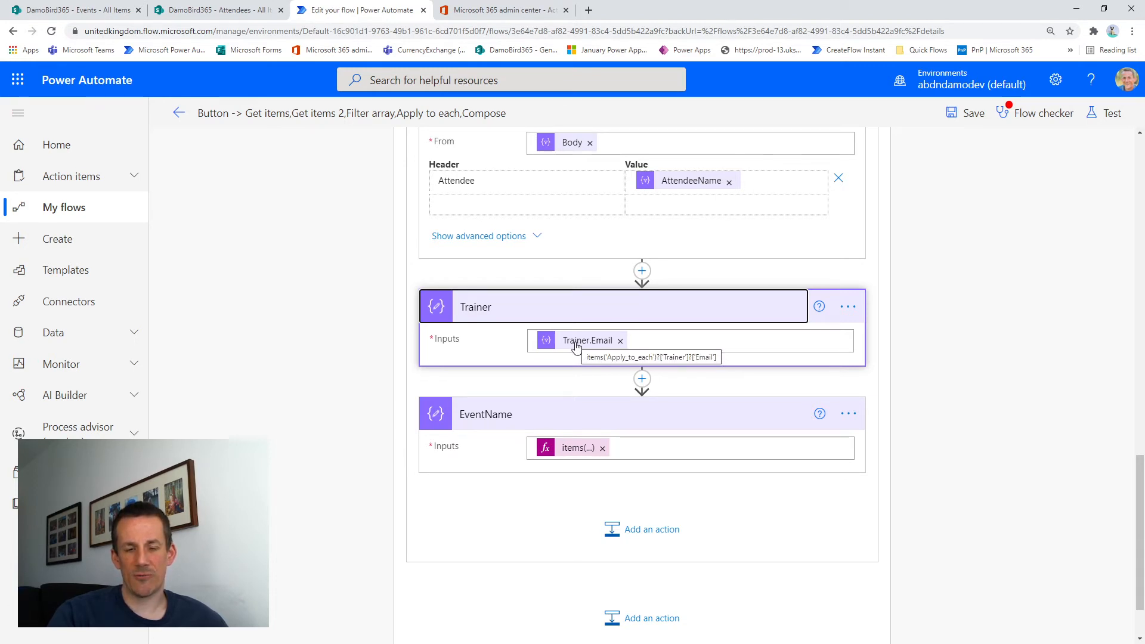
{"action": "mouse_move", "coordinate": [503, 405]}
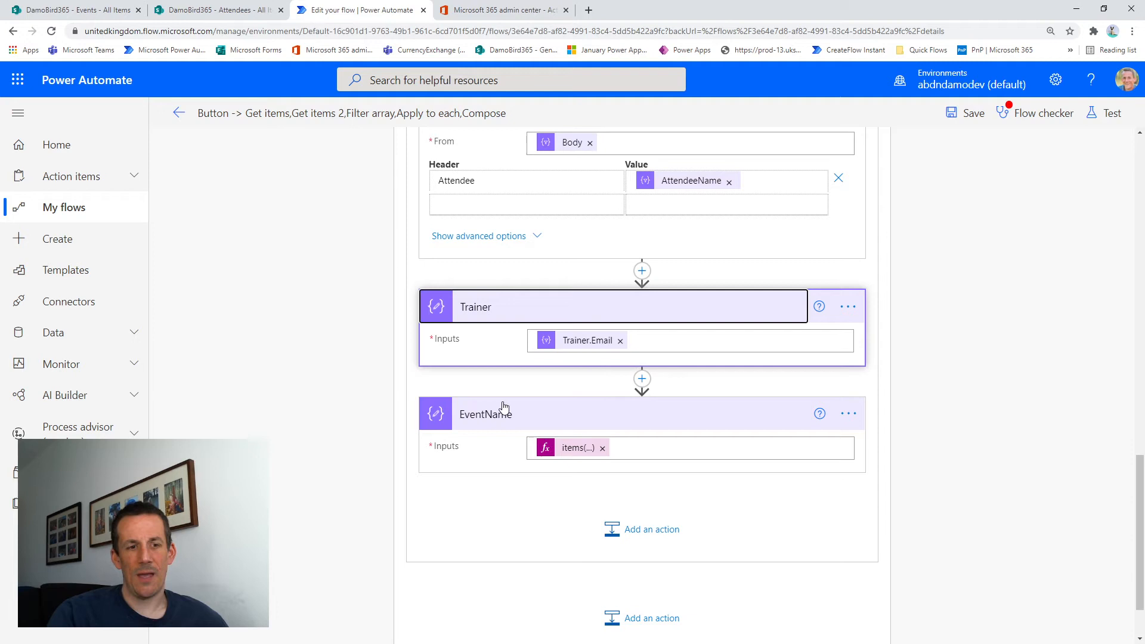
{"action": "mouse_move", "coordinate": [499, 419]}
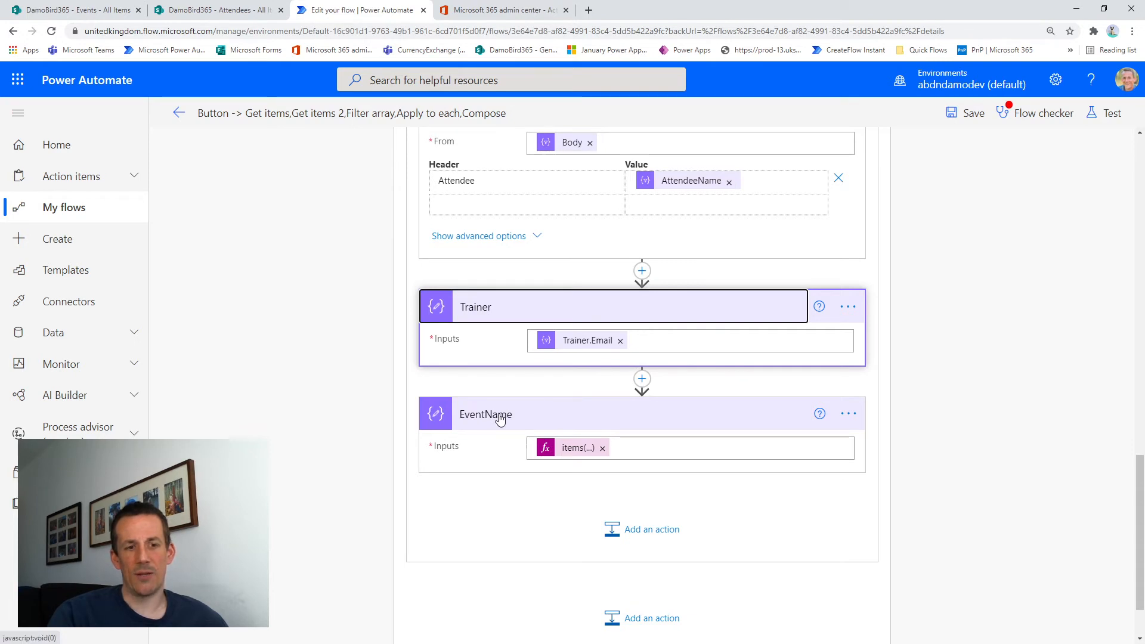
{"action": "mouse_move", "coordinate": [577, 448]}
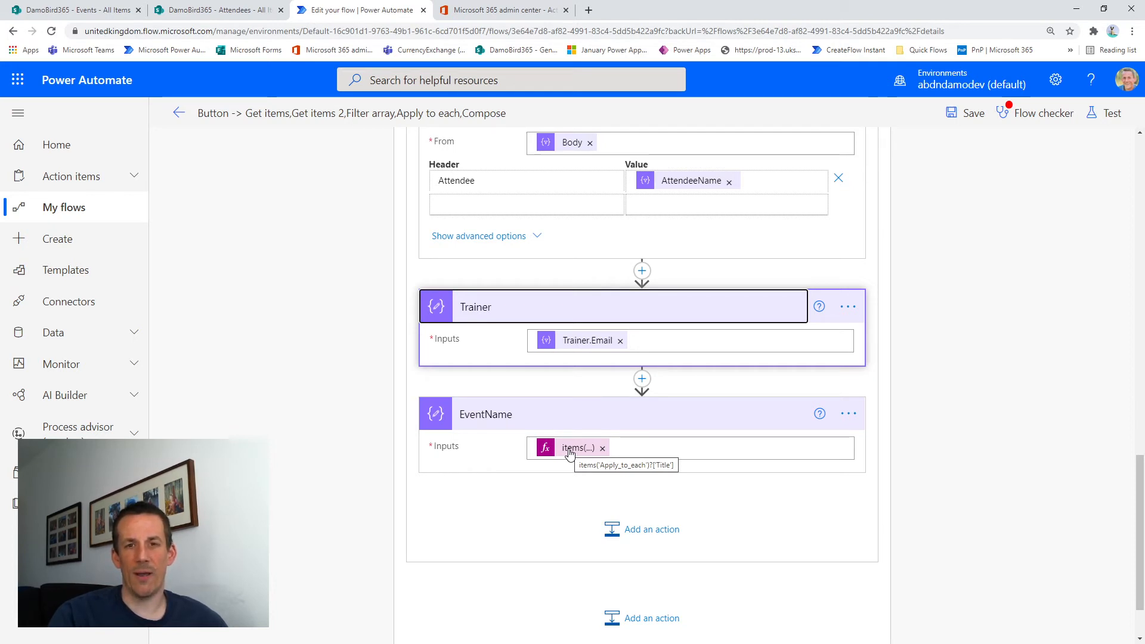
{"action": "mouse_move", "coordinate": [1110, 117]}
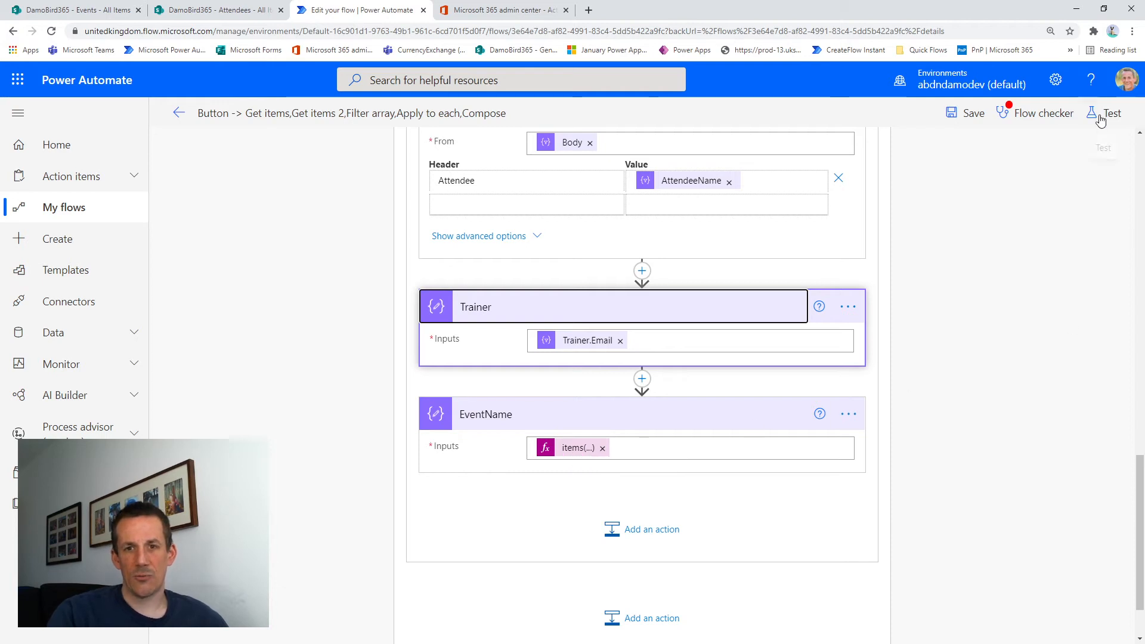
- Start a manual test run of the flow
{"action": "left_click", "coordinate": [1112, 113]}
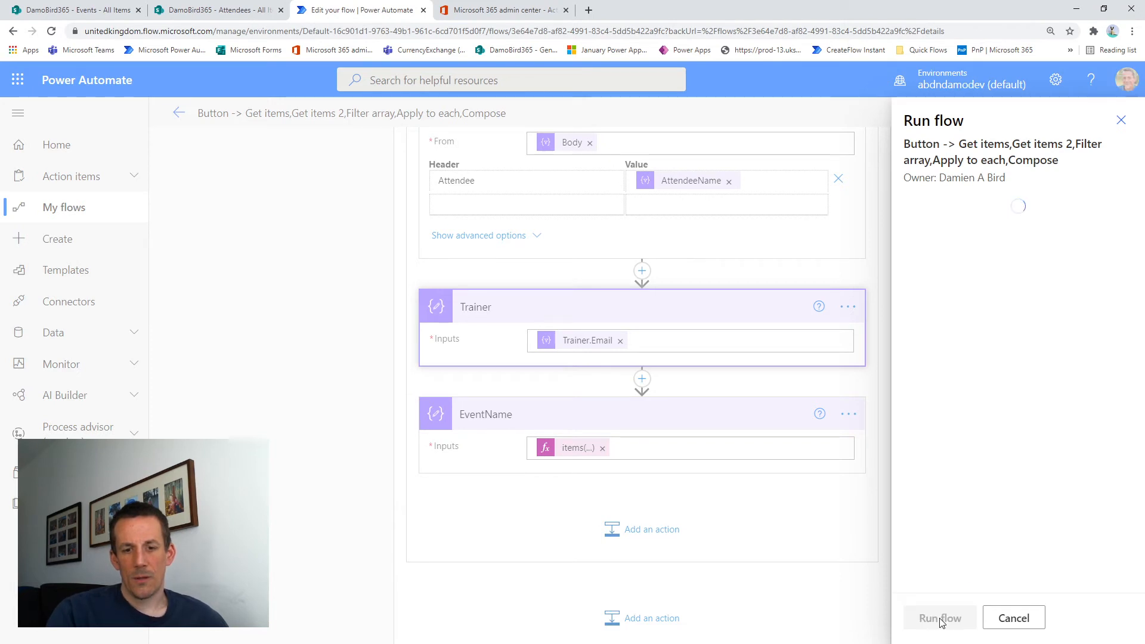
{"action": "left_click", "coordinate": [940, 616]}
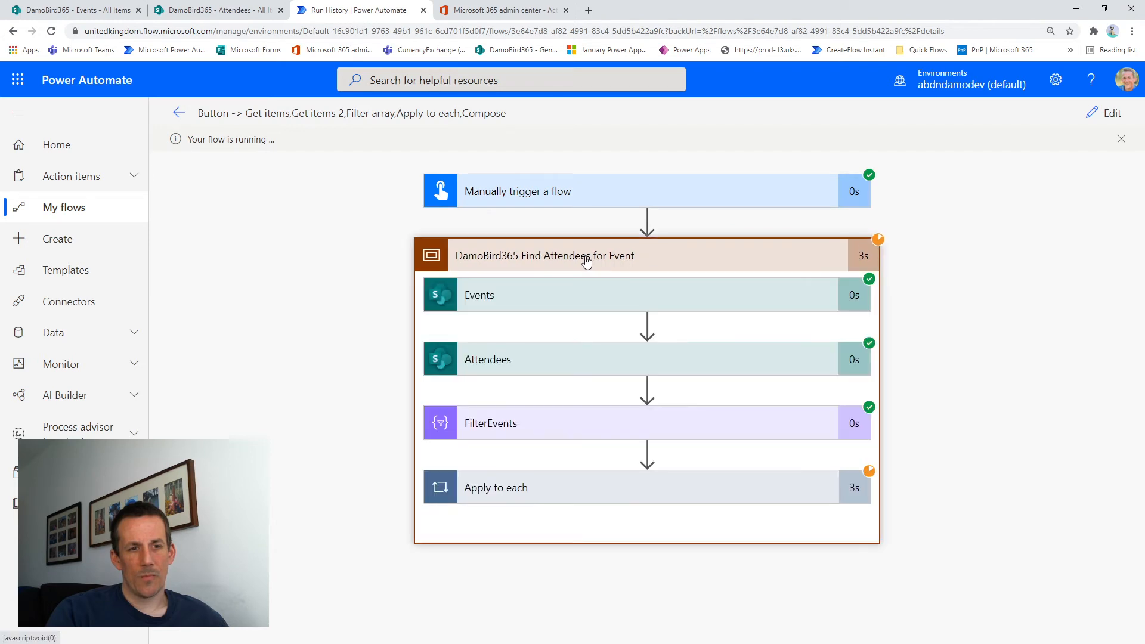
- Inspect the run details of the Events, Attendees and FilterEvents steps
{"action": "left_click", "coordinate": [544, 295]}
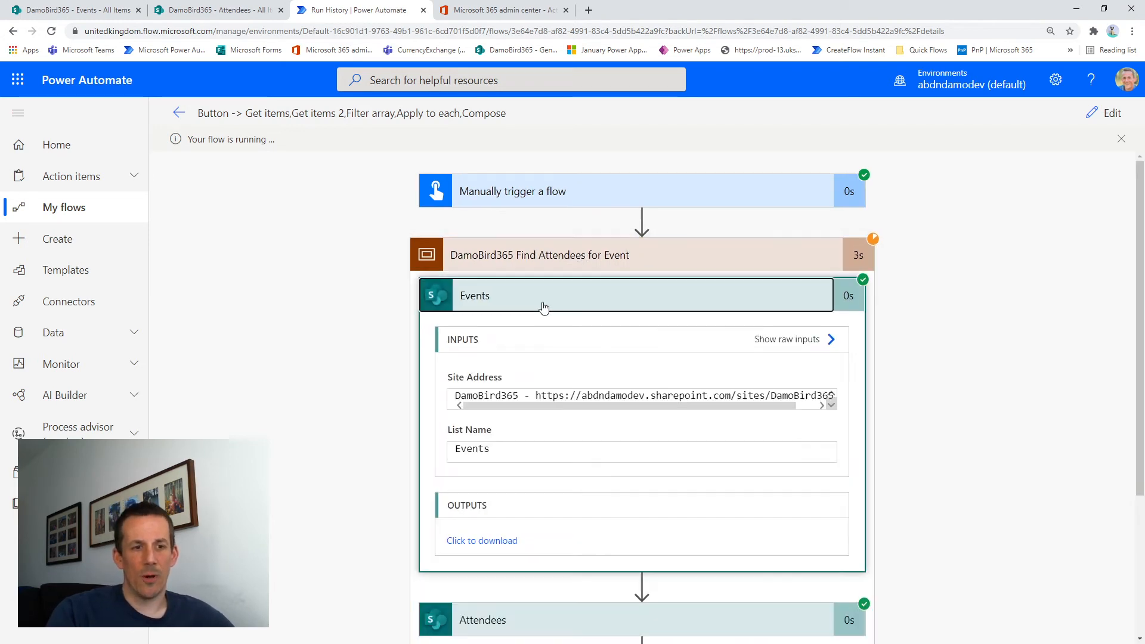
{"action": "left_click", "coordinate": [543, 294]}
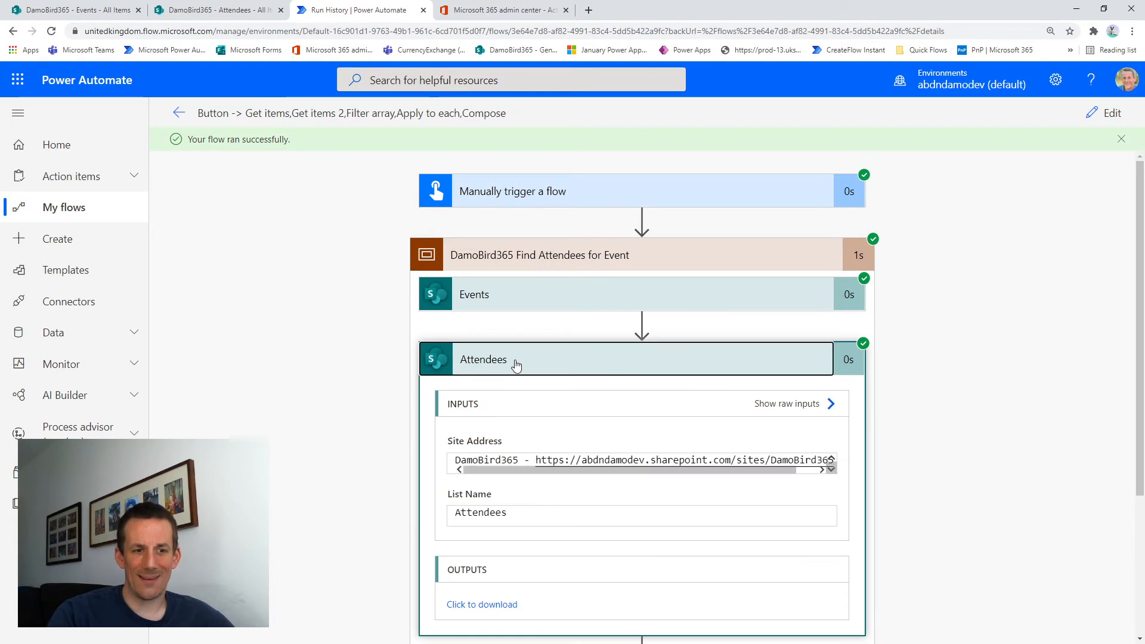
{"action": "left_click", "coordinate": [482, 359]}
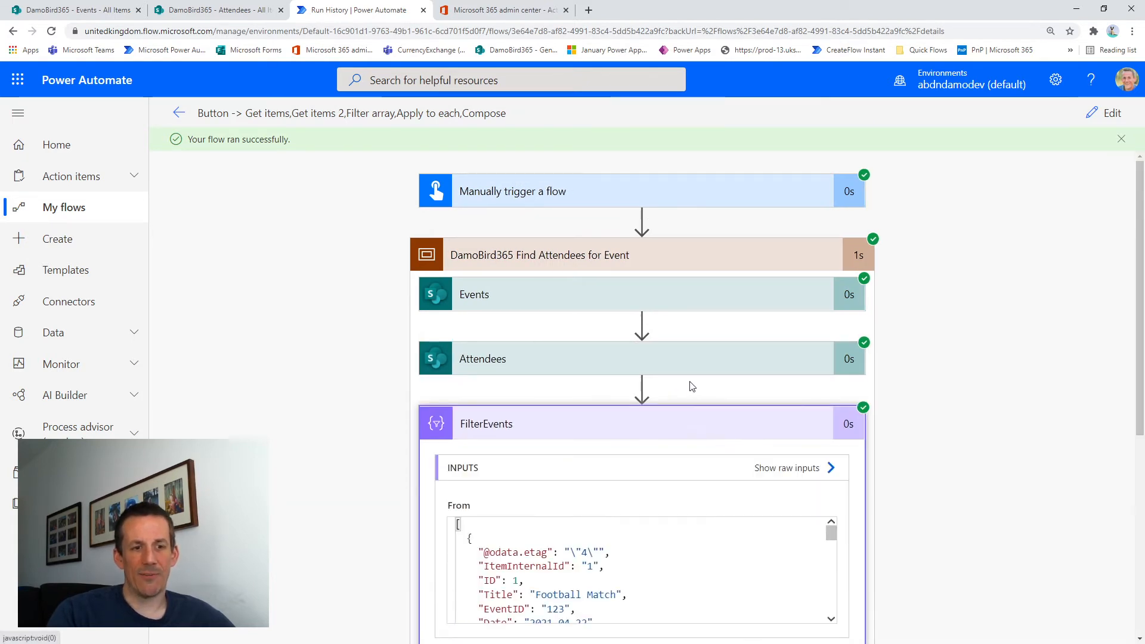
- Scroll through FilterEvents inputs and outputs, confirming only Football and Basketball Matches remain
{"action": "scroll", "scroll_direction": "down", "scroll_amount": 3}
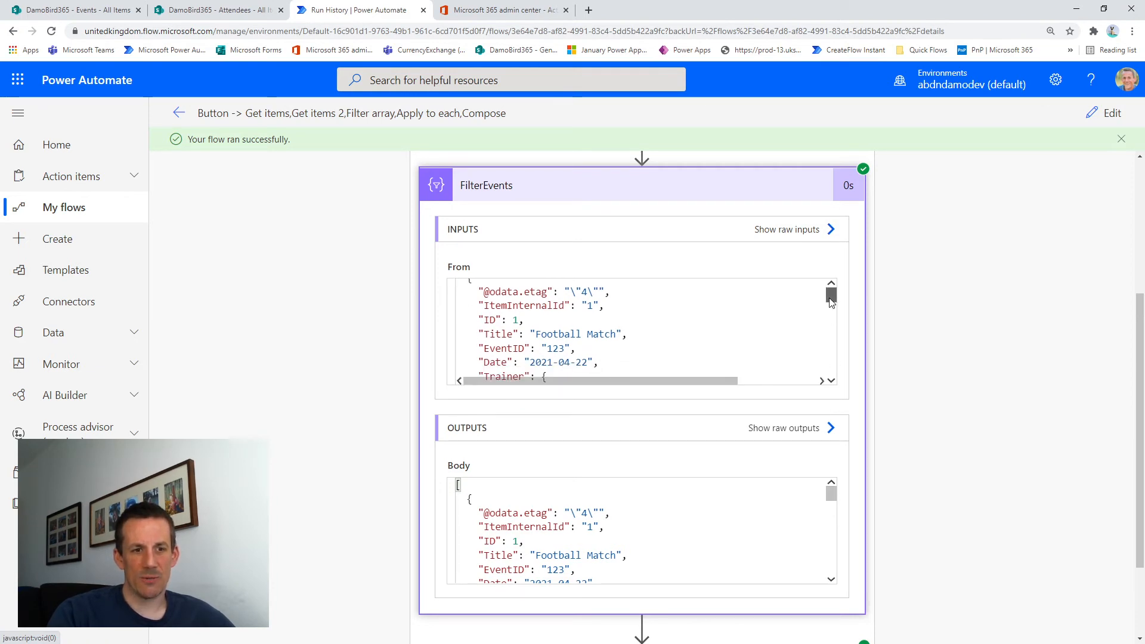
{"action": "scroll", "scroll_direction": "down", "scroll_amount": 3}
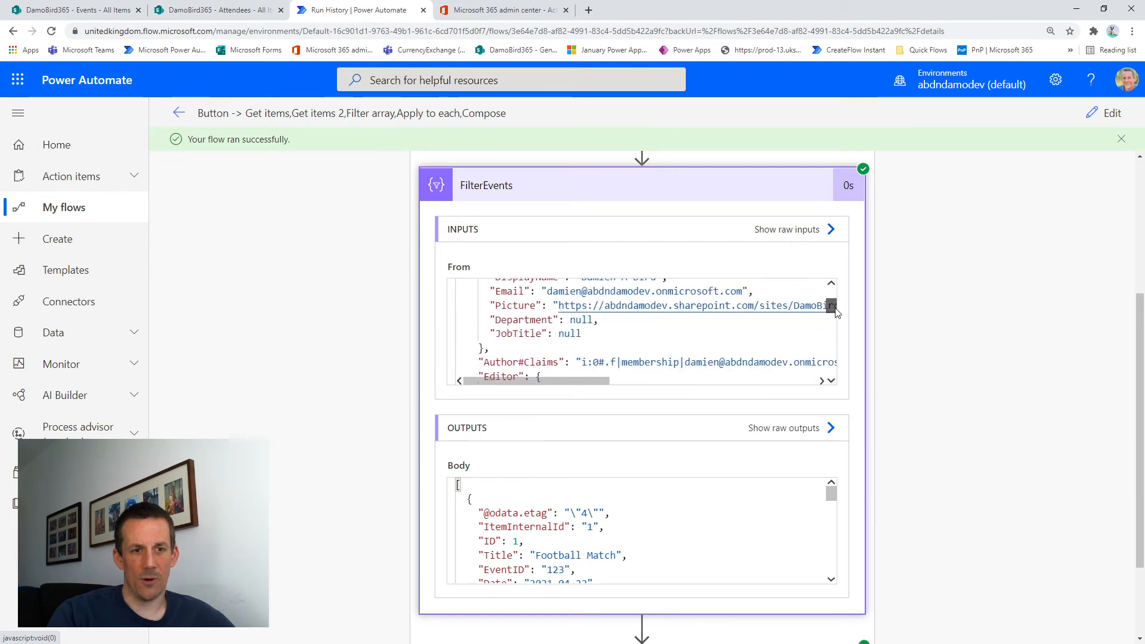
{"action": "scroll", "scroll_direction": "down", "scroll_amount": 3}
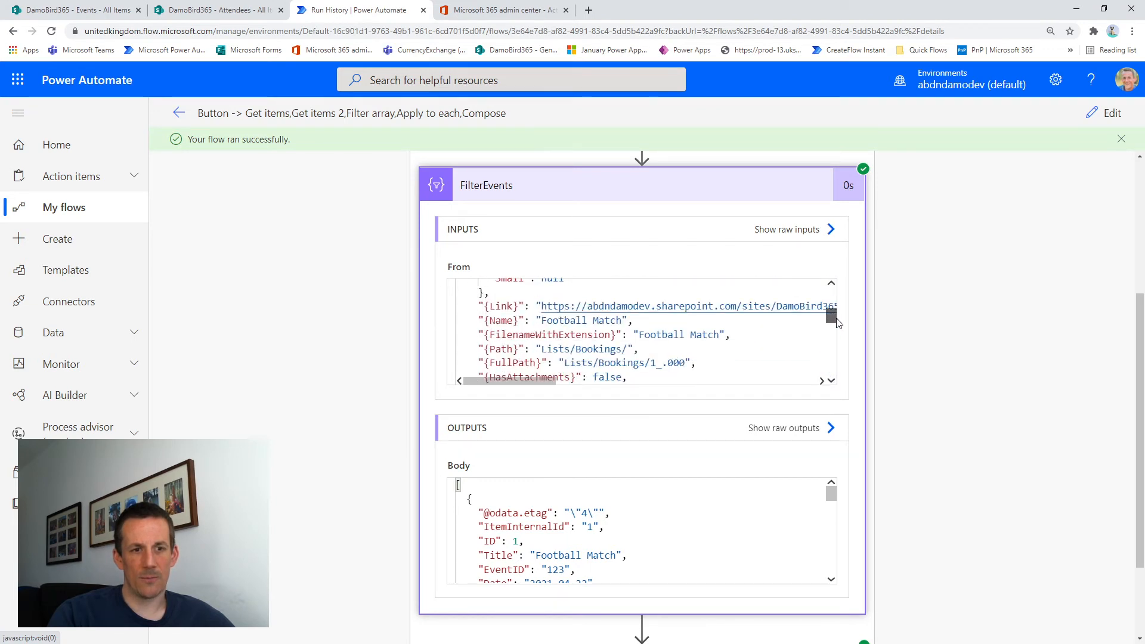
{"action": "scroll", "scroll_direction": "down", "scroll_amount": 3}
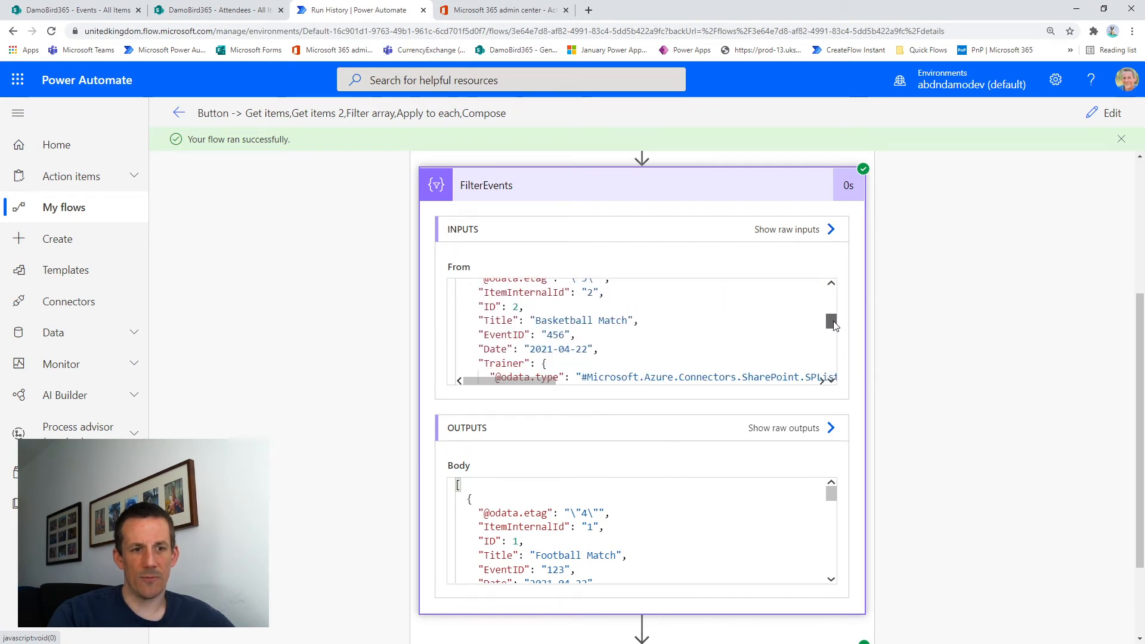
{"action": "scroll", "scroll_direction": "down", "scroll_amount": 3}
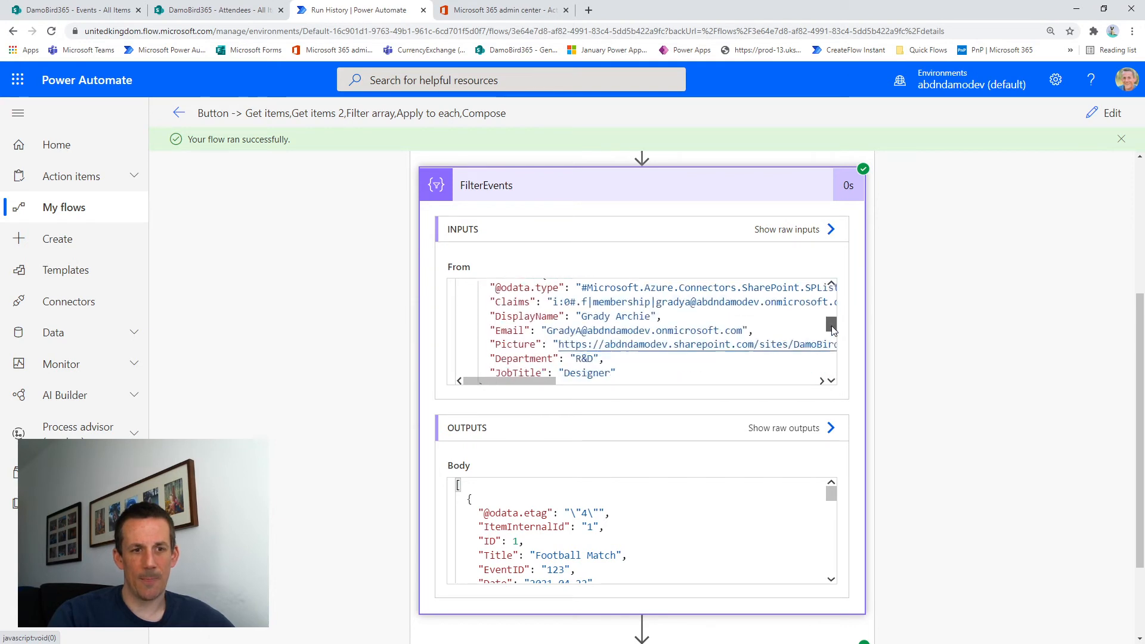
{"action": "scroll", "scroll_direction": "down", "scroll_amount": 3}
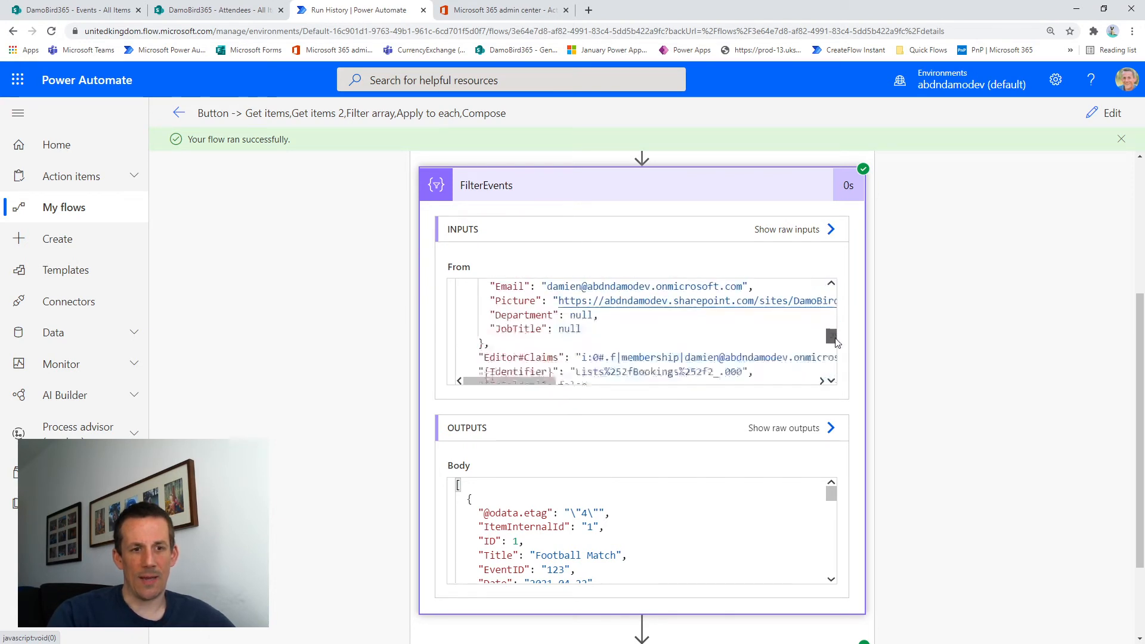
{"action": "scroll", "scroll_direction": "down", "scroll_amount": 3}
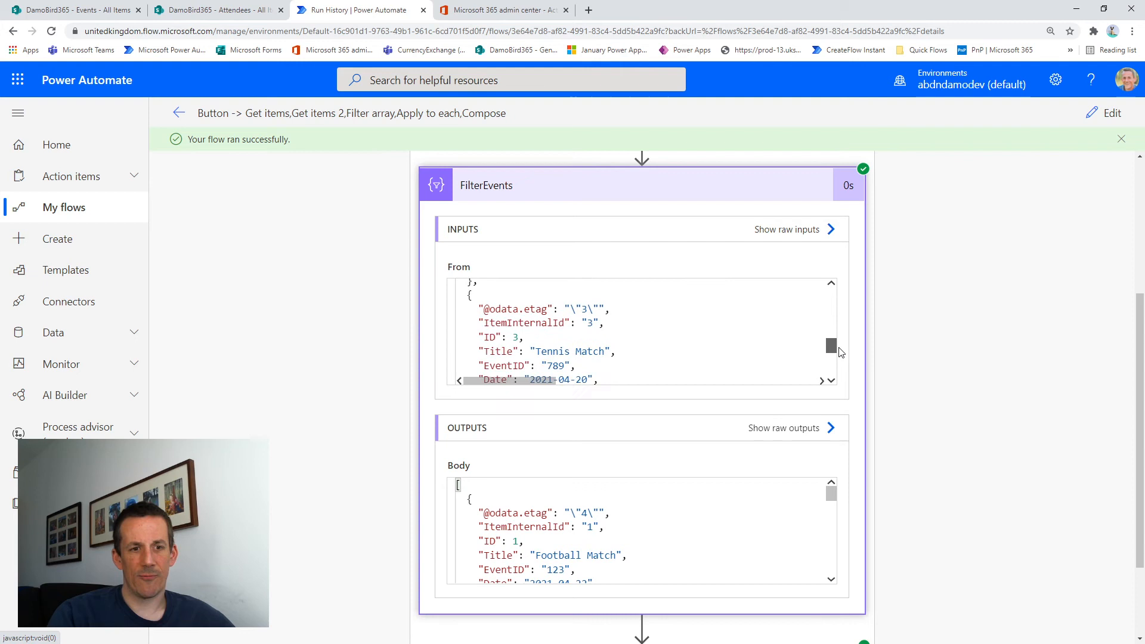
{"action": "scroll", "scroll_direction": "down", "scroll_amount": 3}
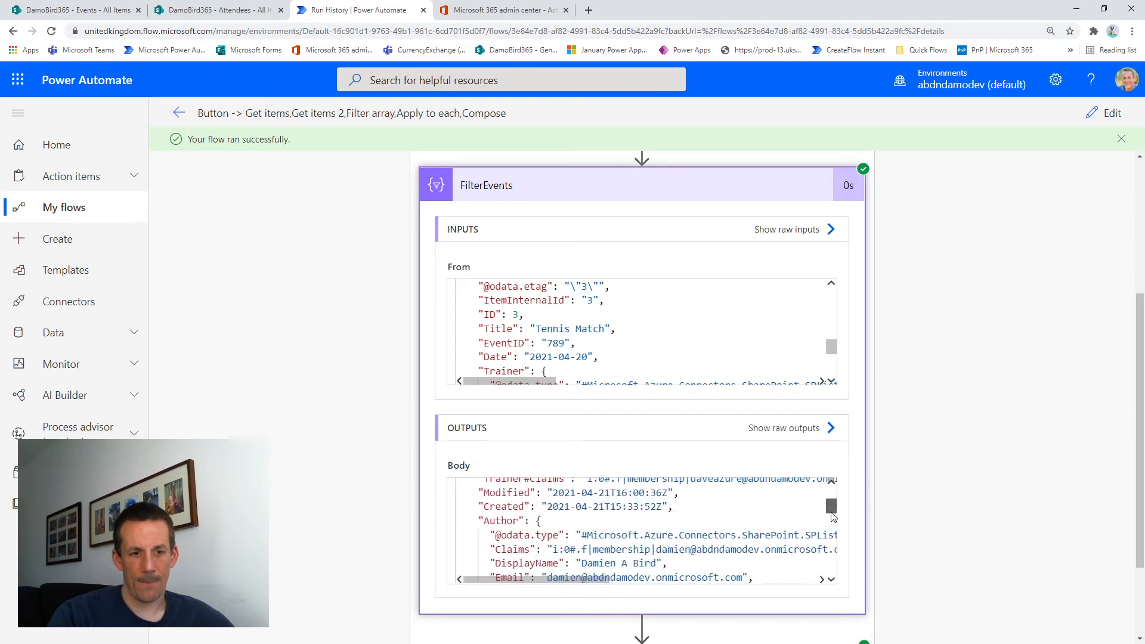
{"action": "scroll", "scroll_direction": "down", "scroll_amount": 3}
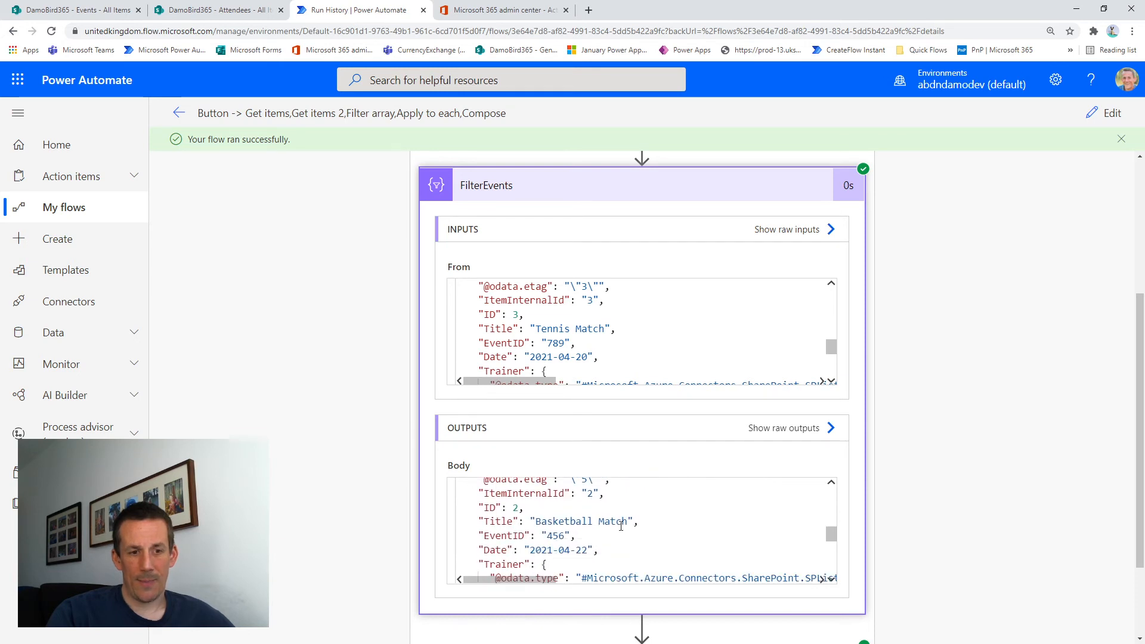
{"action": "scroll", "scroll_direction": "down", "scroll_amount": 3}
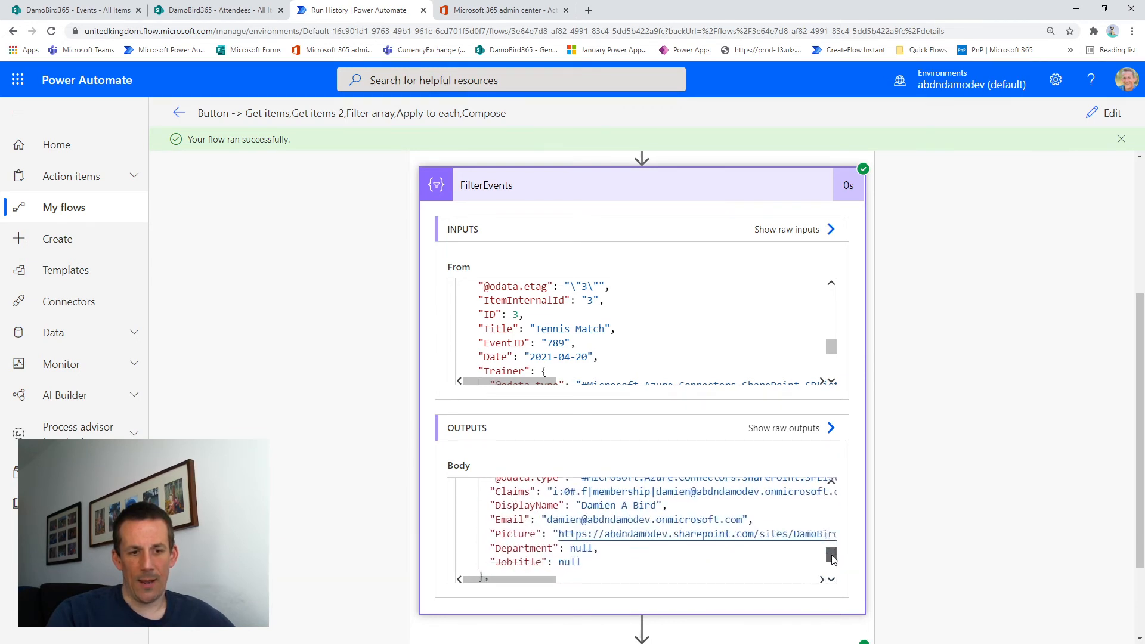
{"action": "scroll", "scroll_direction": "down", "scroll_amount": 3}
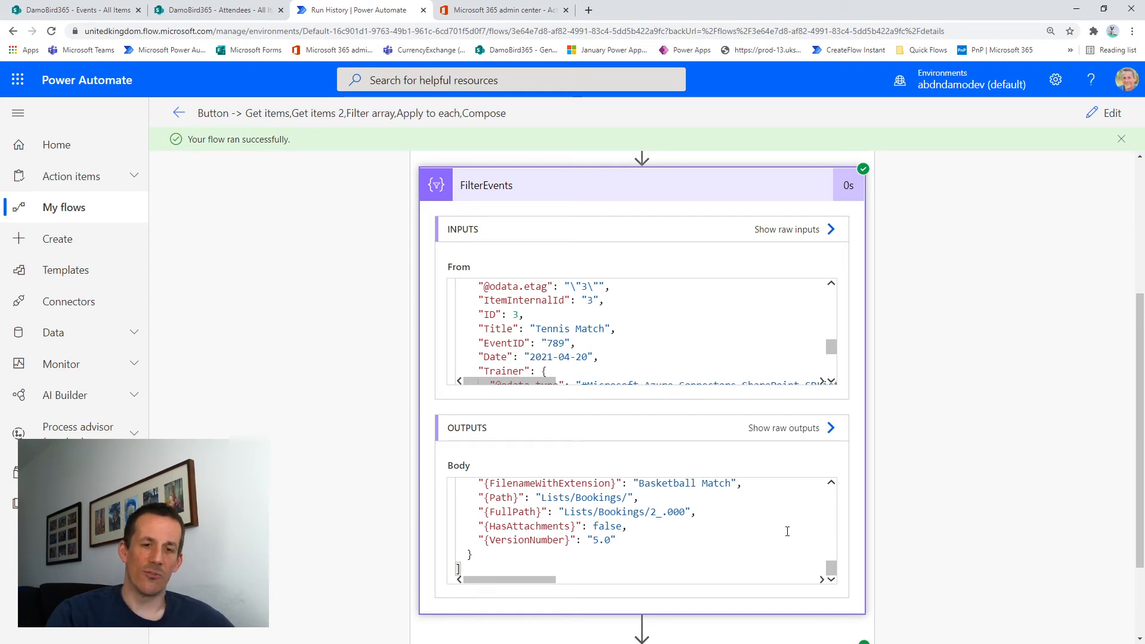
{"action": "mouse_move", "coordinate": [769, 204]}
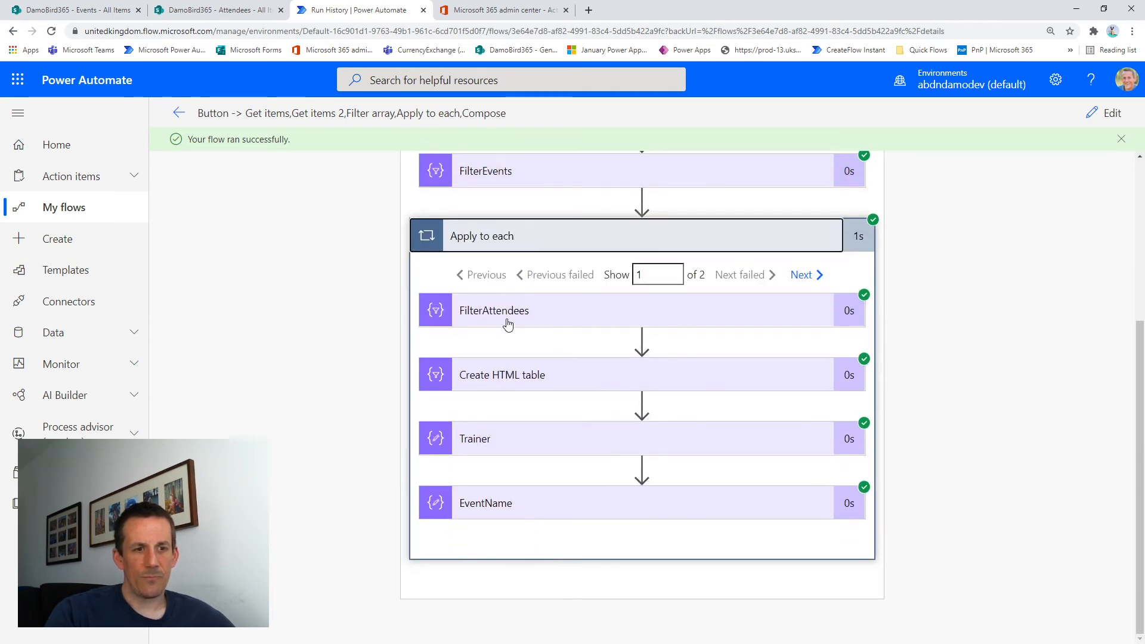
- Expand FilterAttendees in the loop and review its output listing EventID 123 attendees
{"action": "left_click", "coordinate": [494, 310]}
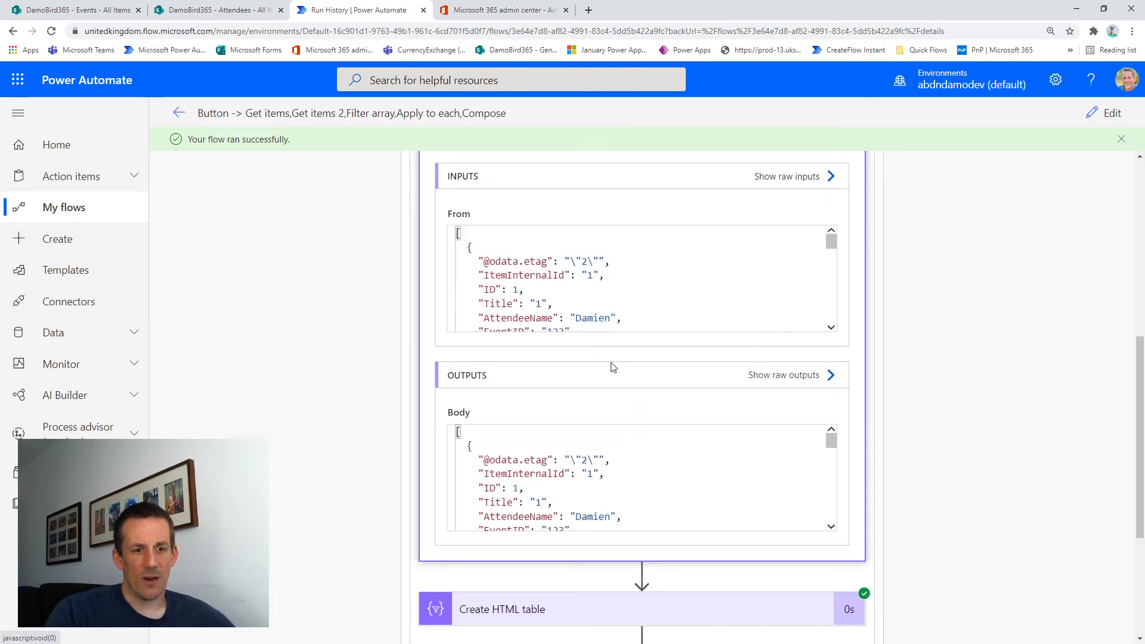
{"action": "scroll", "scroll_direction": "down", "scroll_amount": 3}
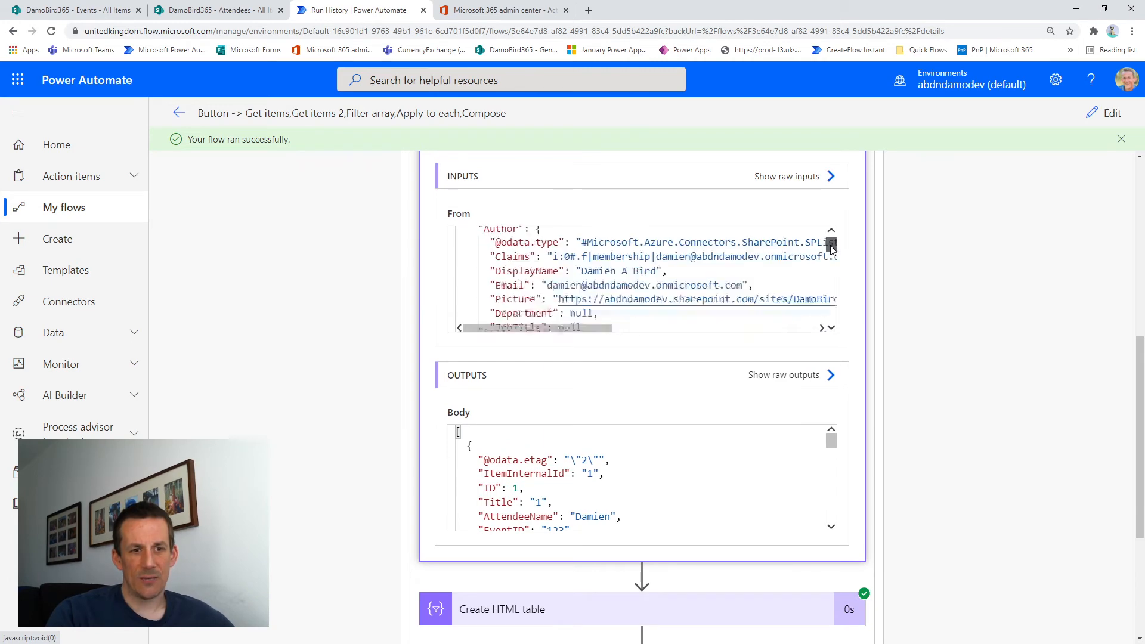
{"action": "scroll", "scroll_direction": "down", "scroll_amount": 3}
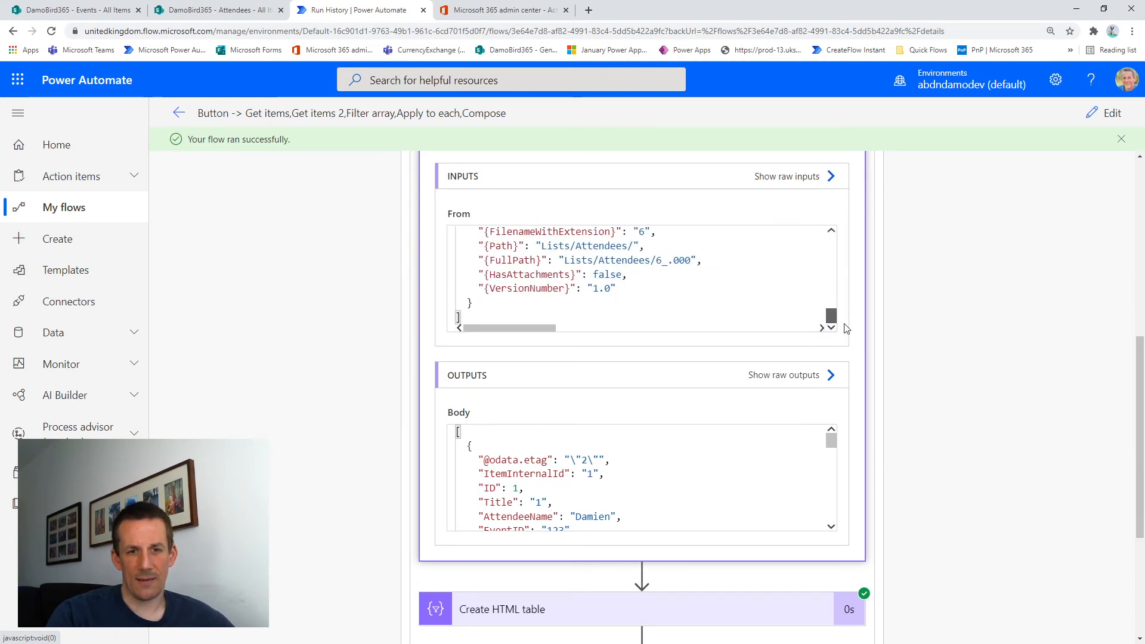
{"action": "scroll", "scroll_direction": "up", "scroll_amount": 3}
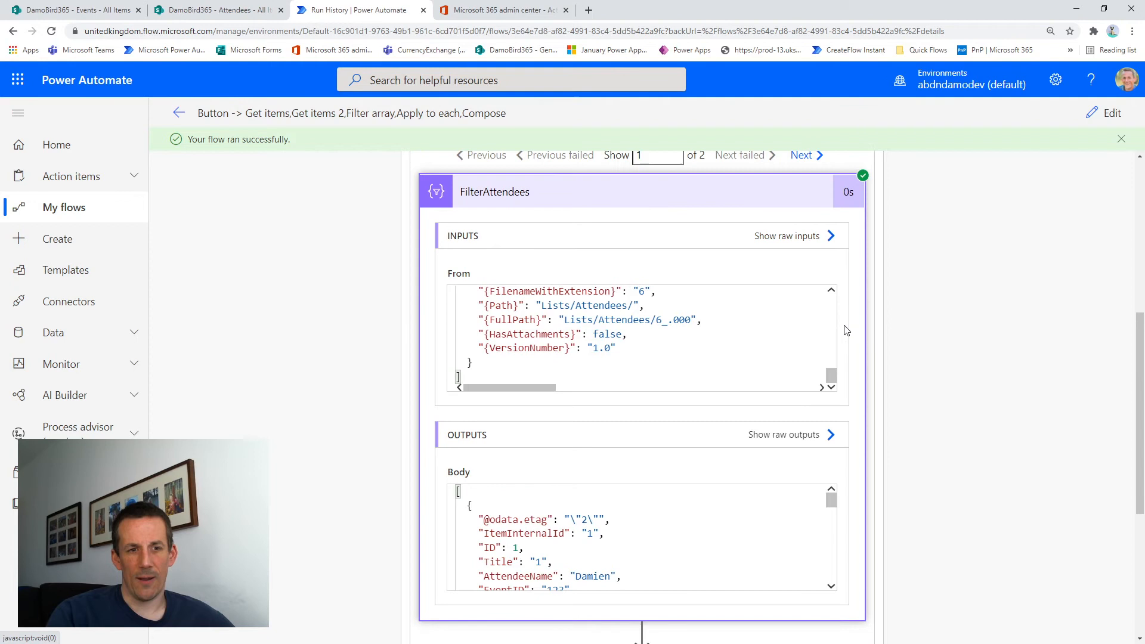
{"action": "scroll", "scroll_direction": "up", "scroll_amount": 3}
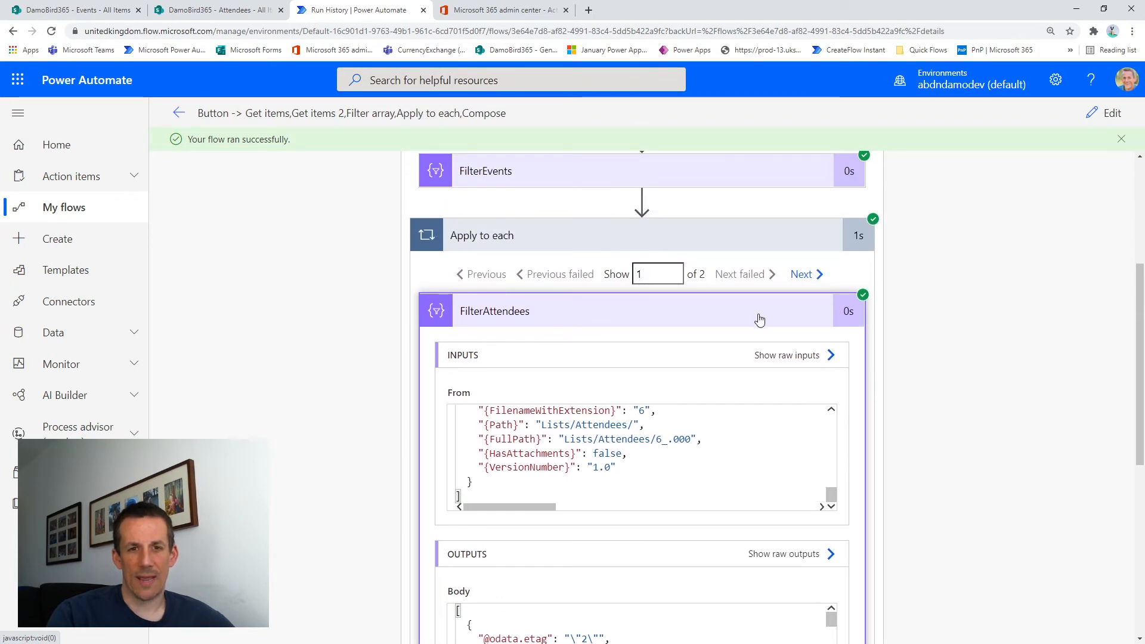
{"action": "scroll", "scroll_direction": "down", "scroll_amount": 3}
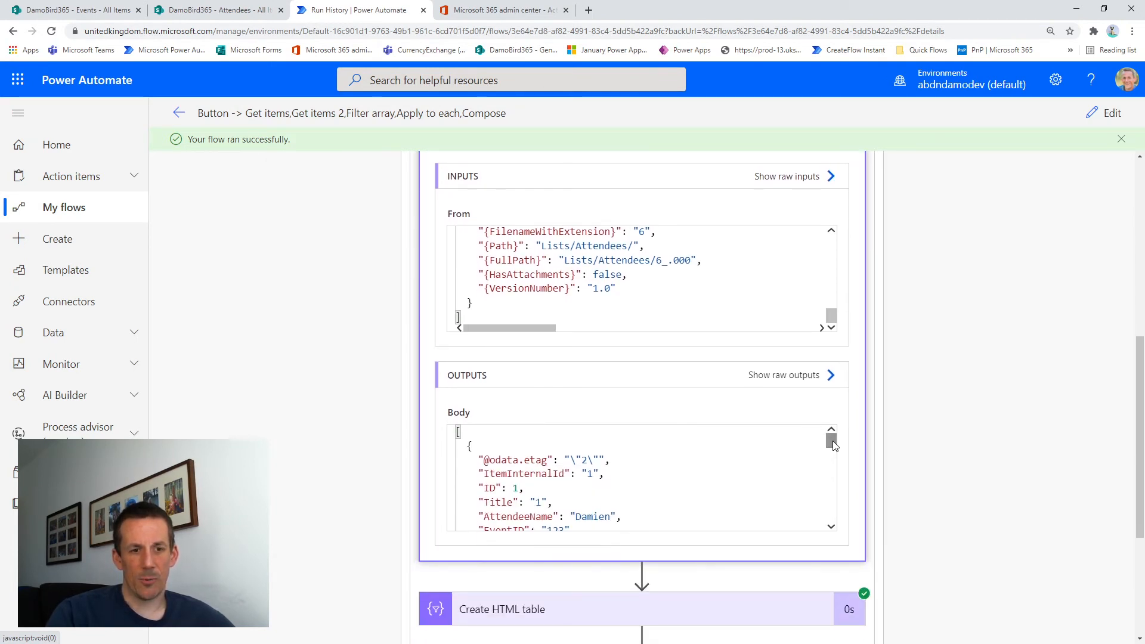
{"action": "scroll", "scroll_direction": "down", "scroll_amount": 3}
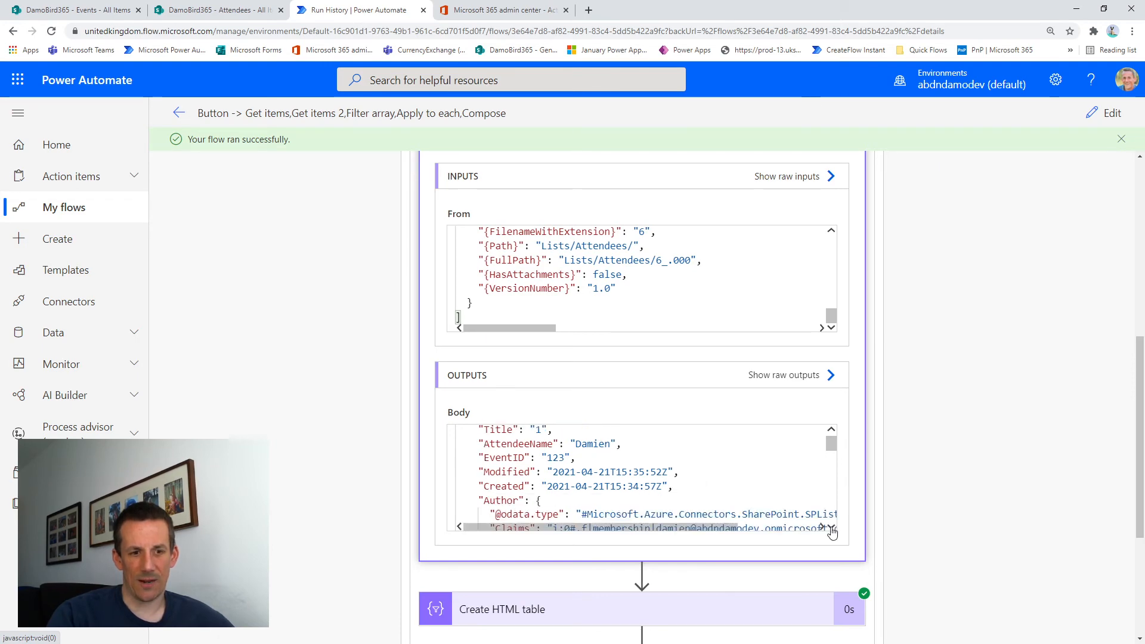
{"action": "scroll", "scroll_direction": "down", "scroll_amount": 3}
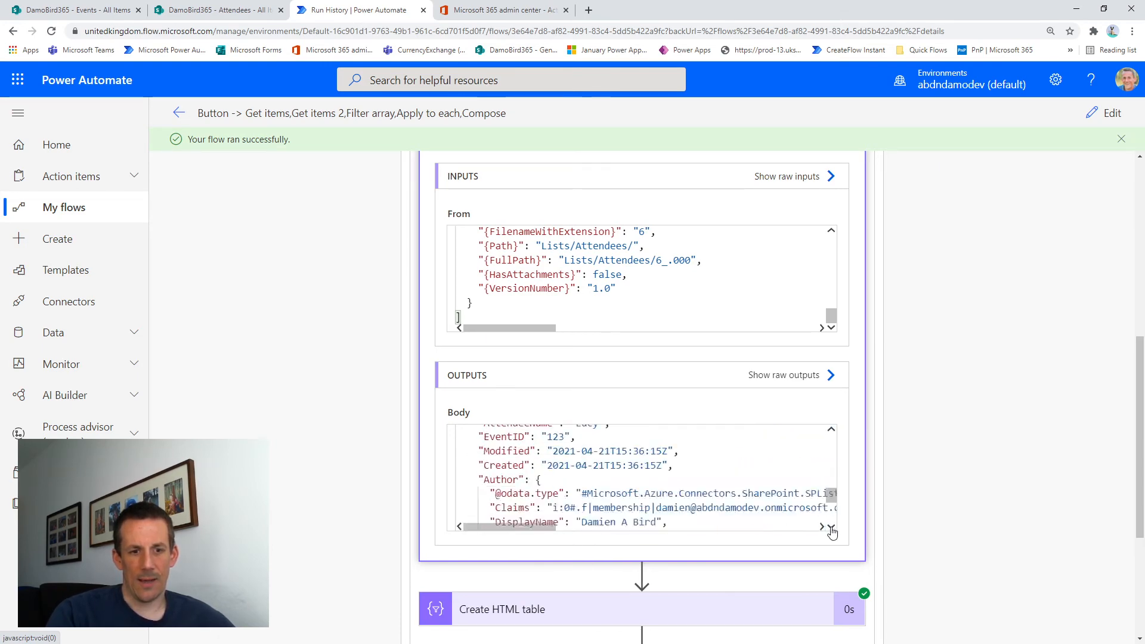
{"action": "scroll", "scroll_direction": "down", "scroll_amount": 3}
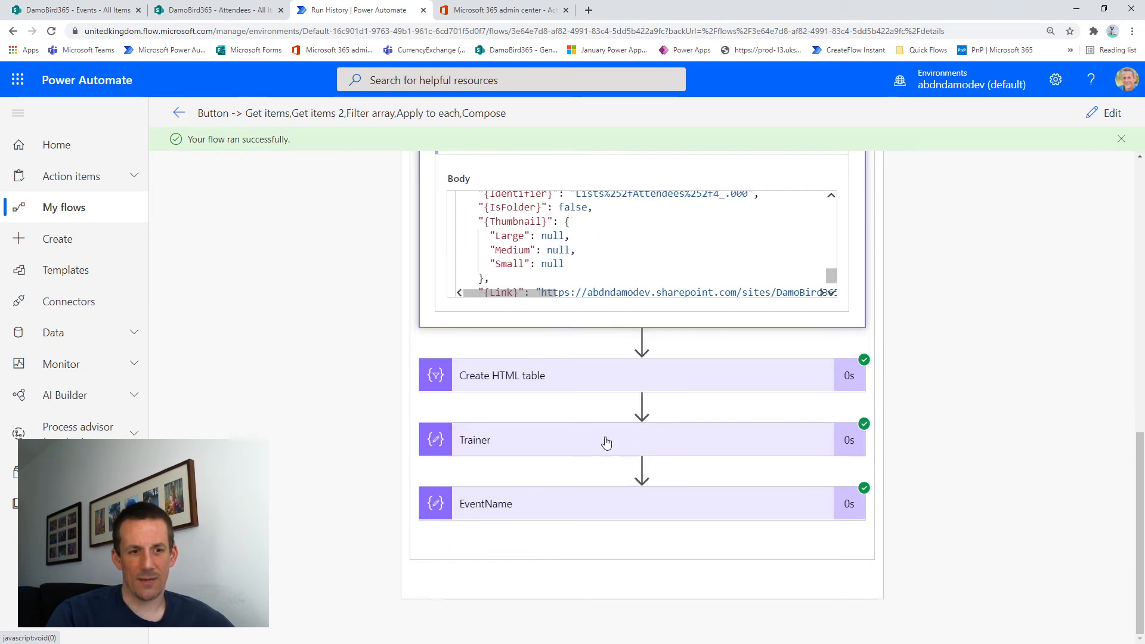
- Review the Create HTML table output listing Damien, Trevor and Lucy, plus the Trainer and Football Match outputs
{"action": "left_click", "coordinate": [502, 375]}
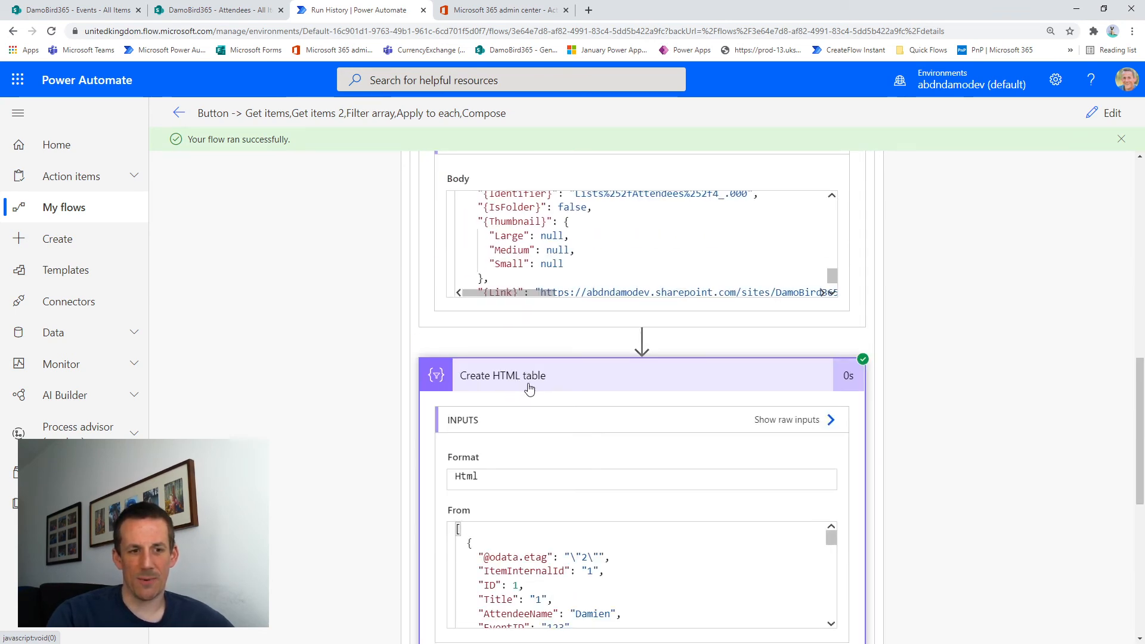
{"action": "scroll", "scroll_direction": "down", "scroll_amount": 3}
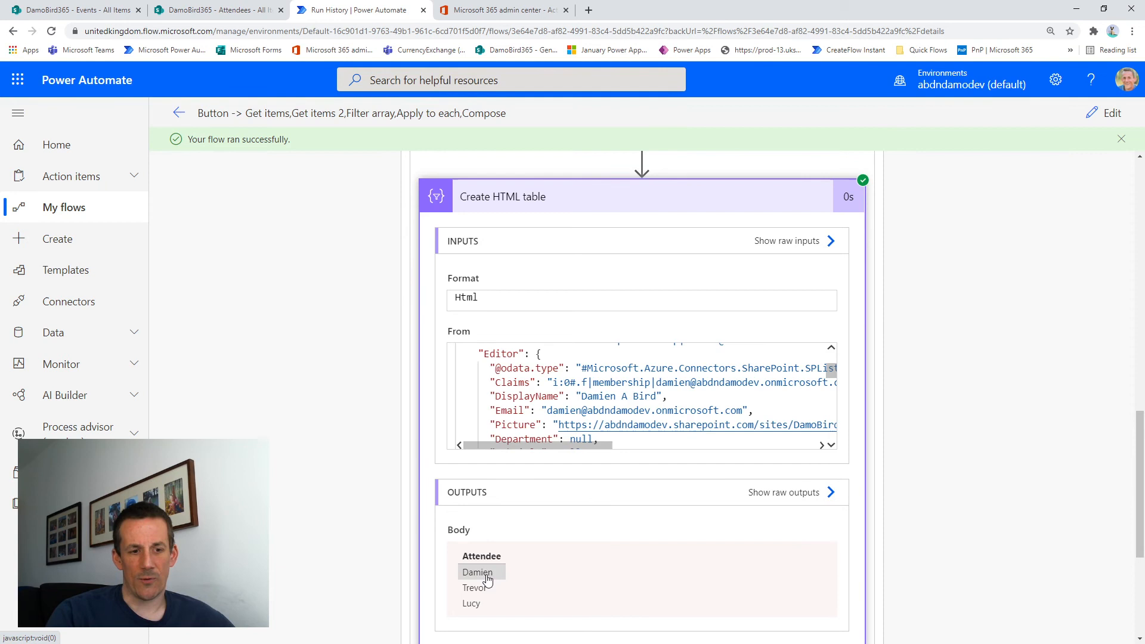
{"action": "mouse_move", "coordinate": [471, 603]}
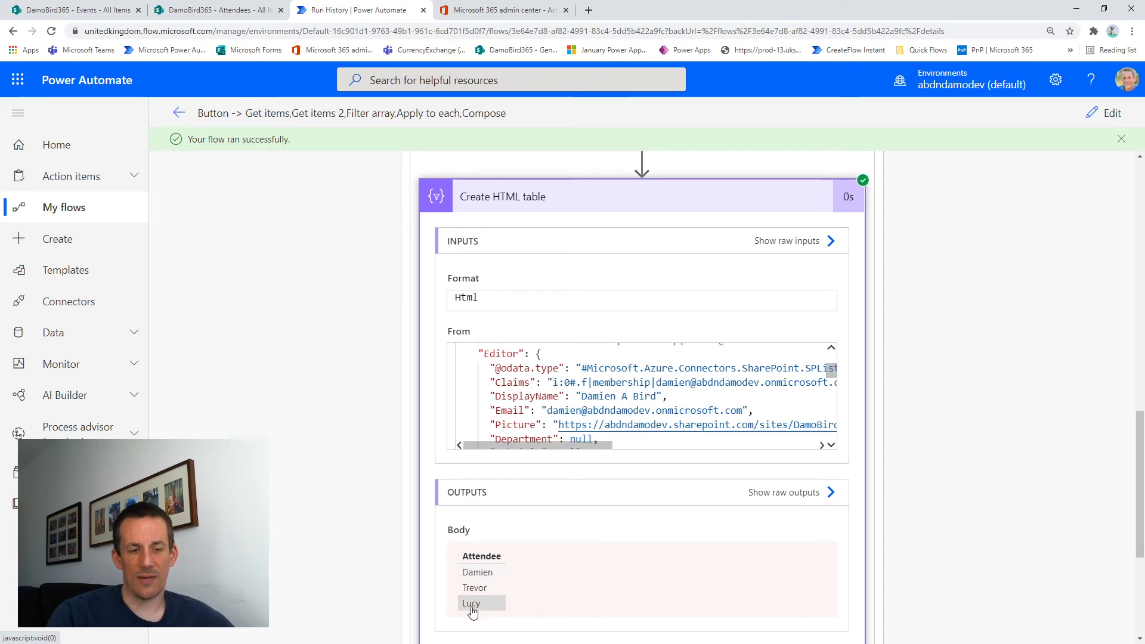
{"action": "scroll", "scroll_direction": "down", "scroll_amount": 3}
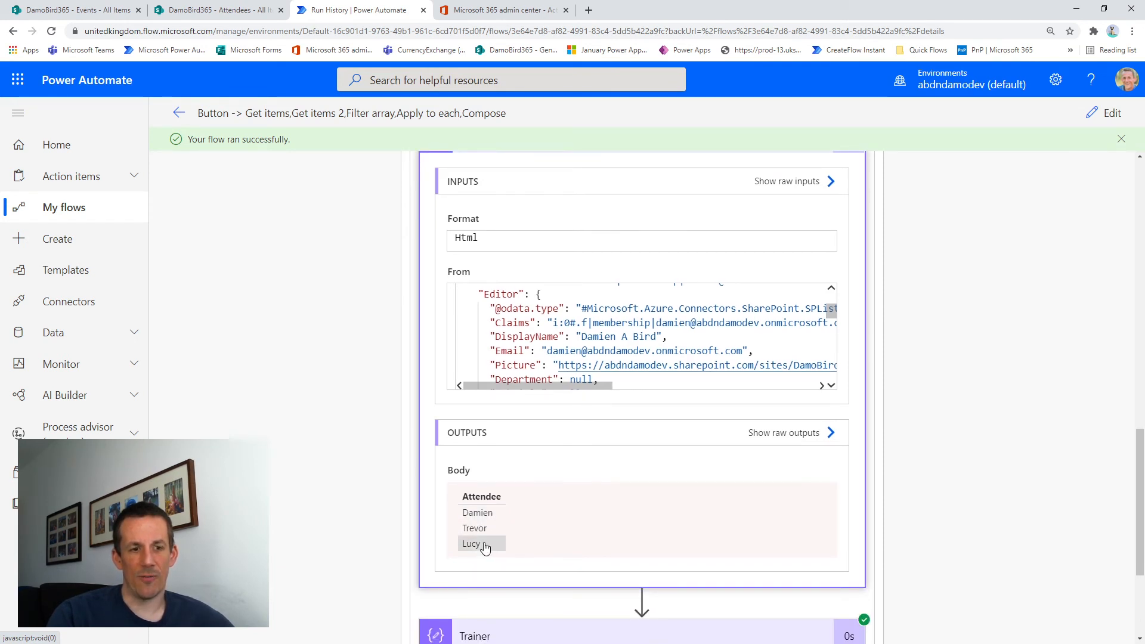
{"action": "scroll", "scroll_direction": "down", "scroll_amount": 3}
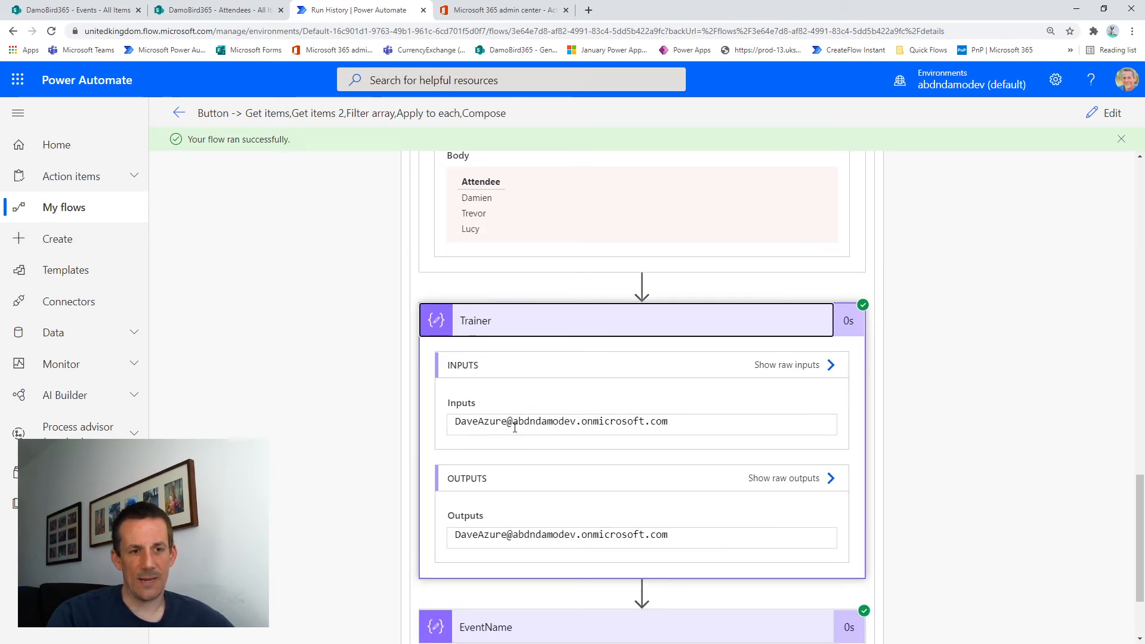
{"action": "scroll", "scroll_direction": "down", "scroll_amount": 3}
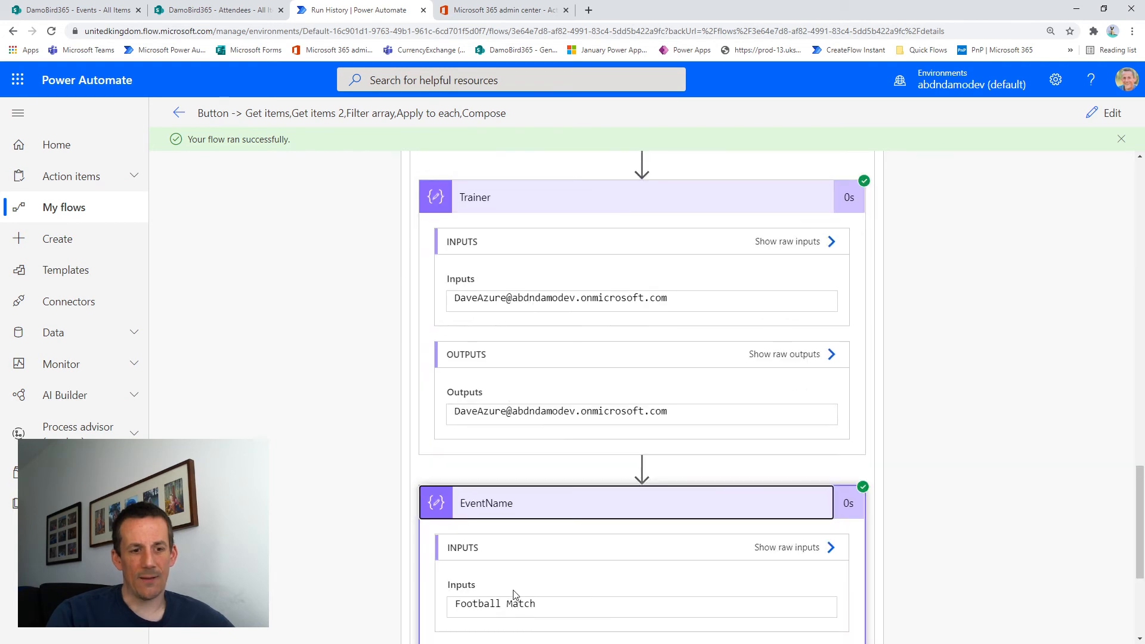
{"action": "mouse_move", "coordinate": [522, 536]}
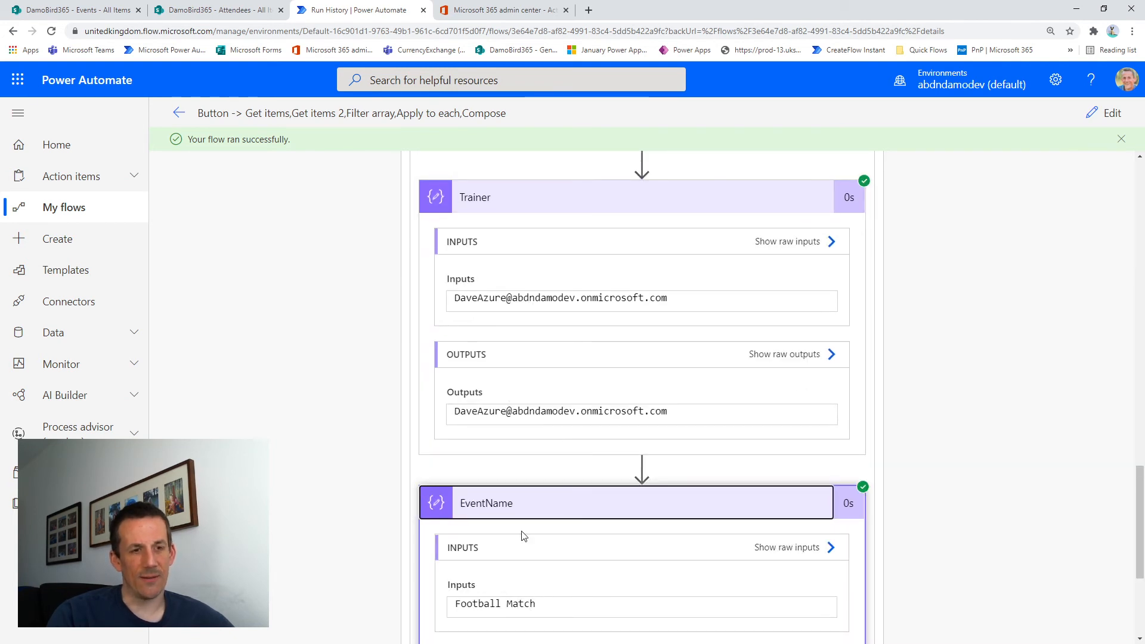
{"action": "scroll", "scroll_direction": "up", "scroll_amount": 3}
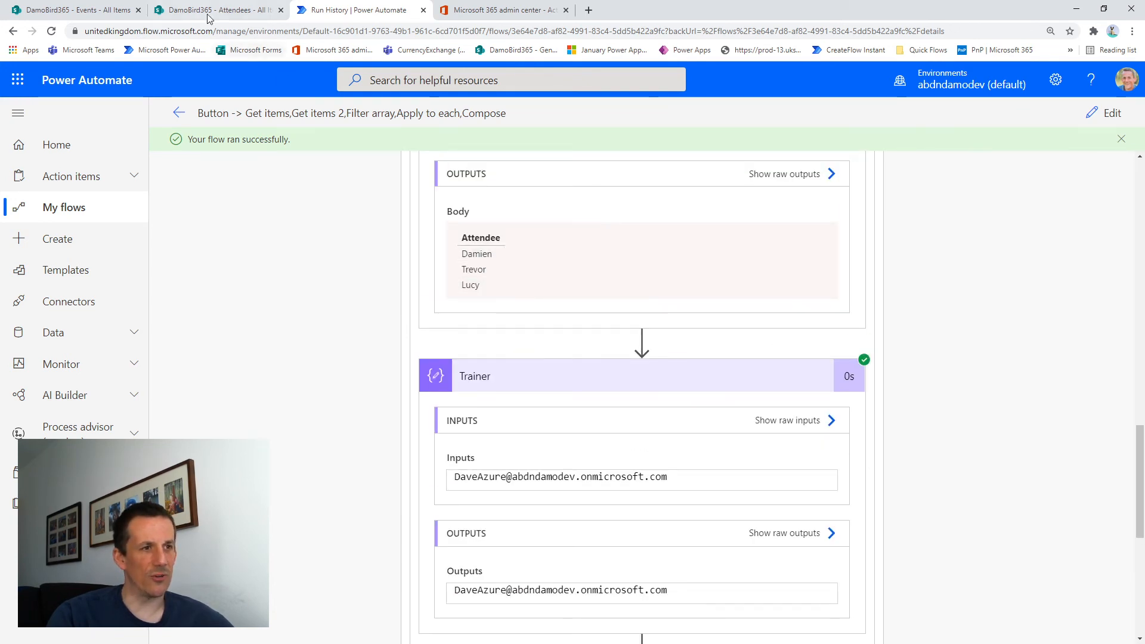
- Check SharePoint's Events and Attendees lists to confirm Damien, Trevor and Lucy have EventID 123
{"action": "left_click", "coordinate": [73, 10]}
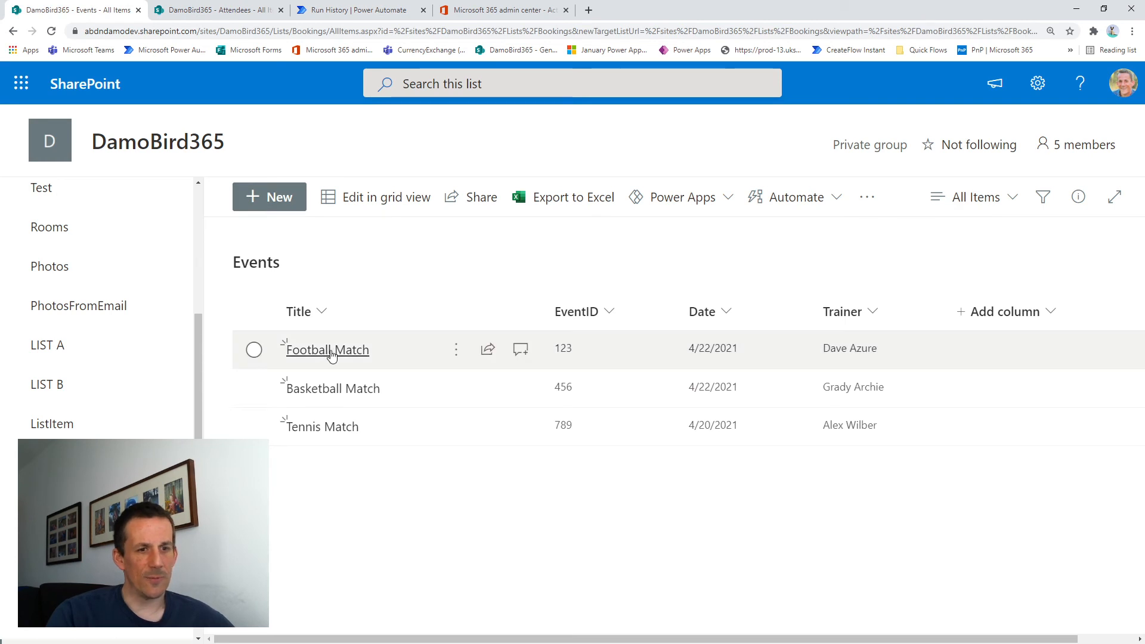
{"action": "mouse_move", "coordinate": [288, 76]}
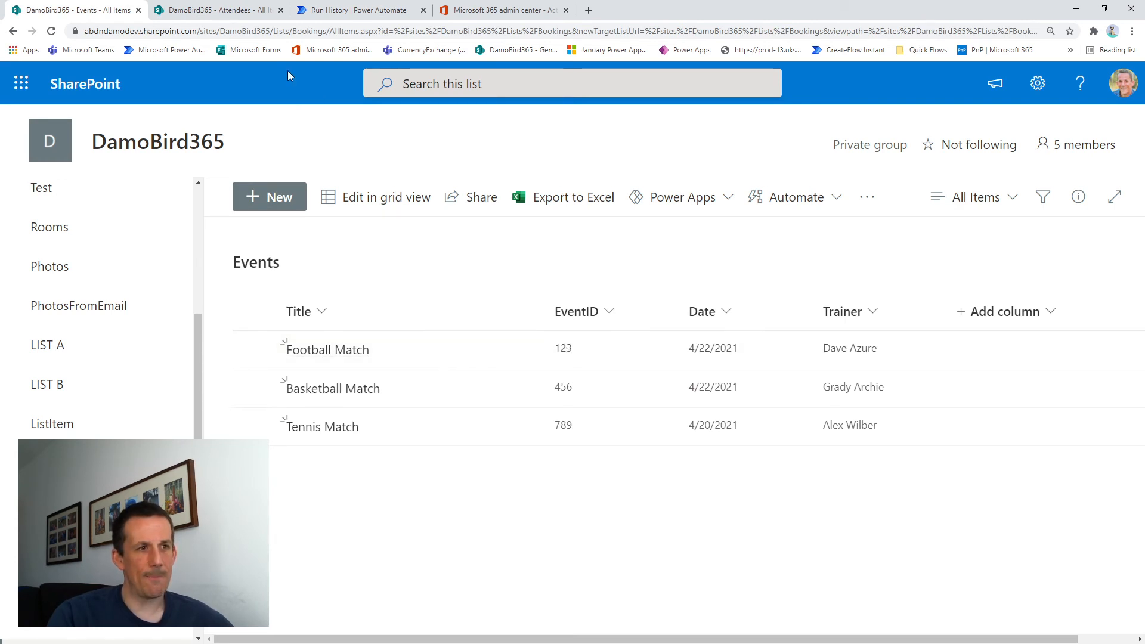
{"action": "left_click", "coordinate": [216, 10]}
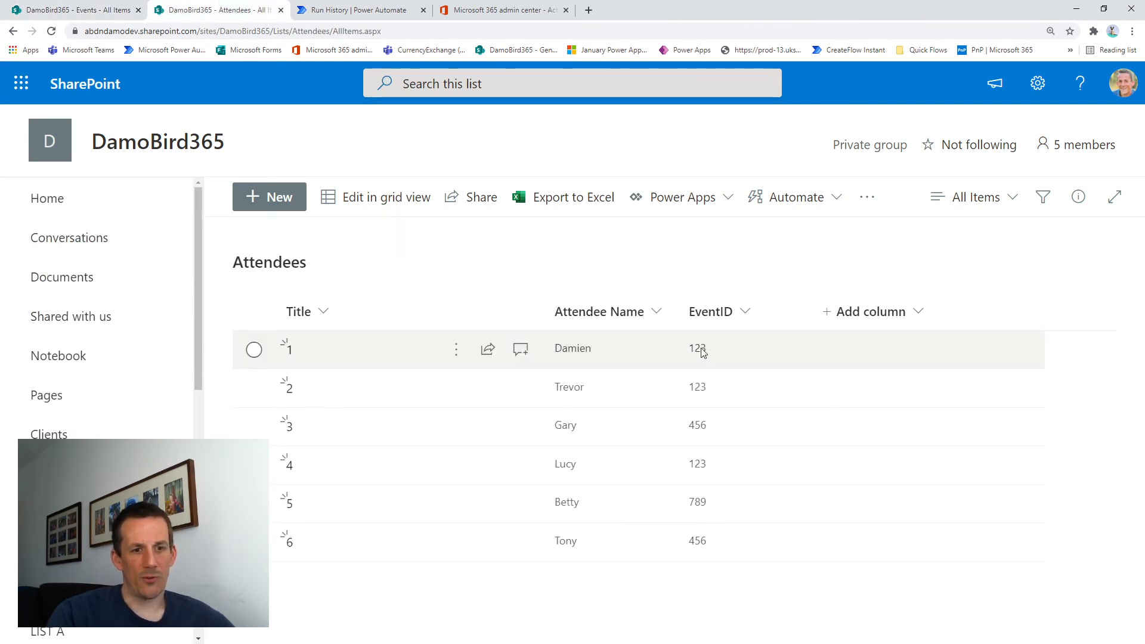
{"action": "mouse_move", "coordinate": [565, 463]}
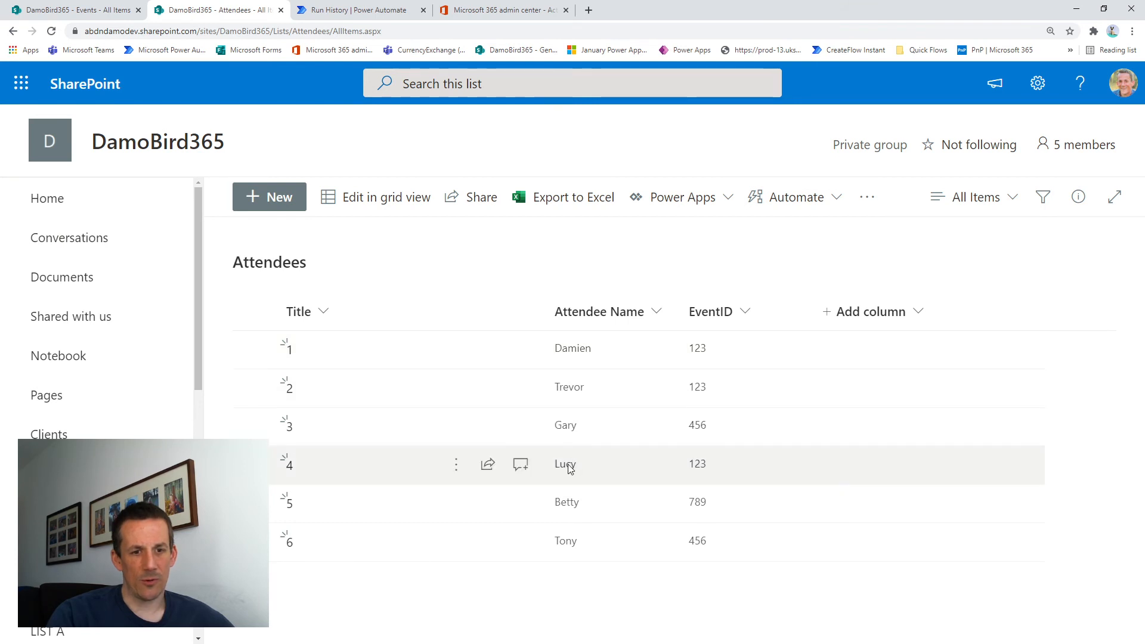
{"action": "mouse_move", "coordinate": [678, 474]}
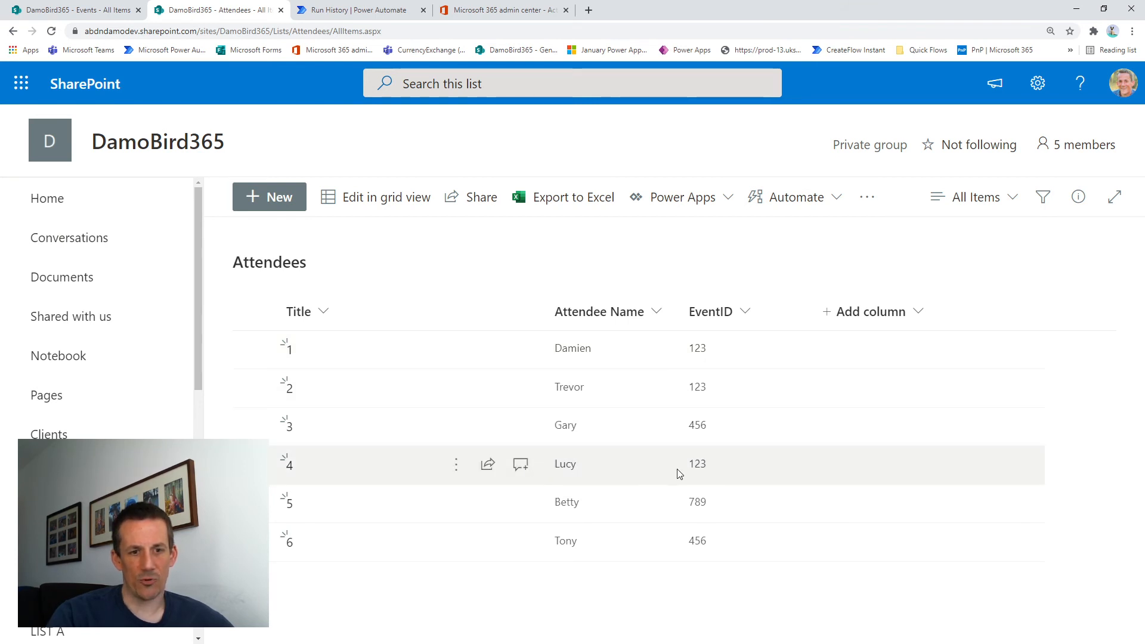
{"action": "mouse_move", "coordinate": [468, 8]}
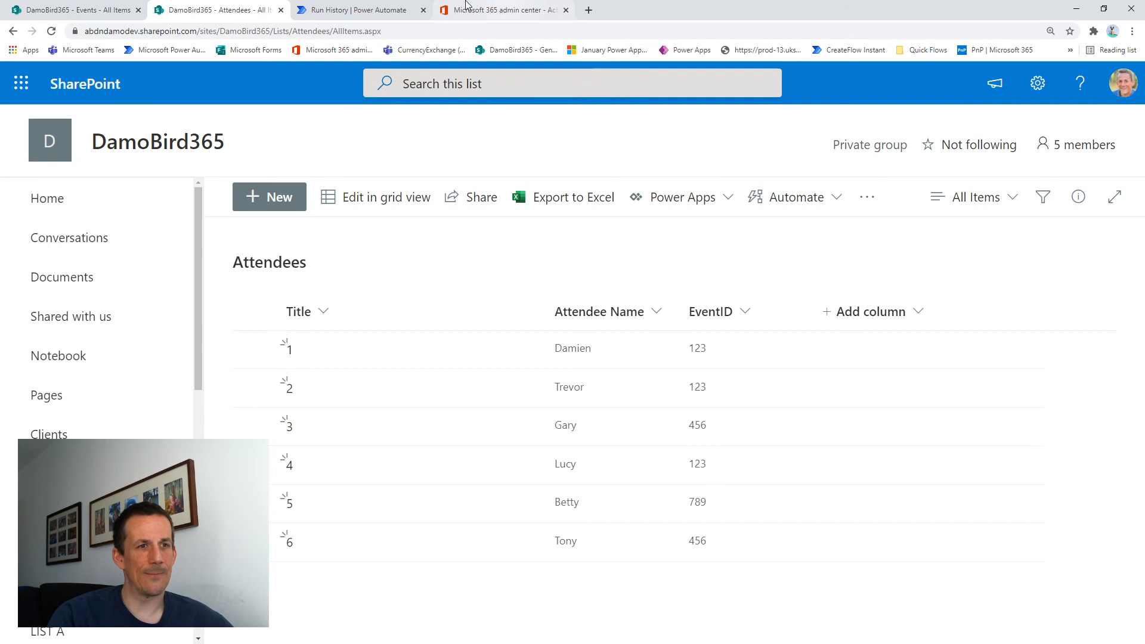
- Return to the flow run and move Apply to each to its second iteration
{"action": "left_click", "coordinate": [358, 9]}
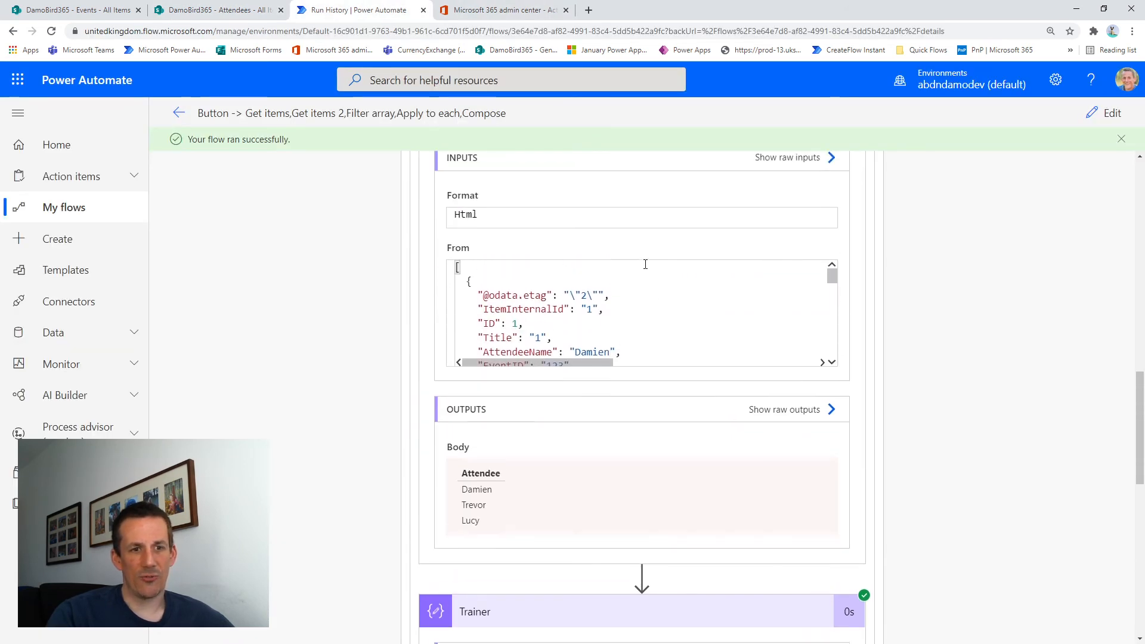
{"action": "scroll", "scroll_direction": "up", "scroll_amount": 3}
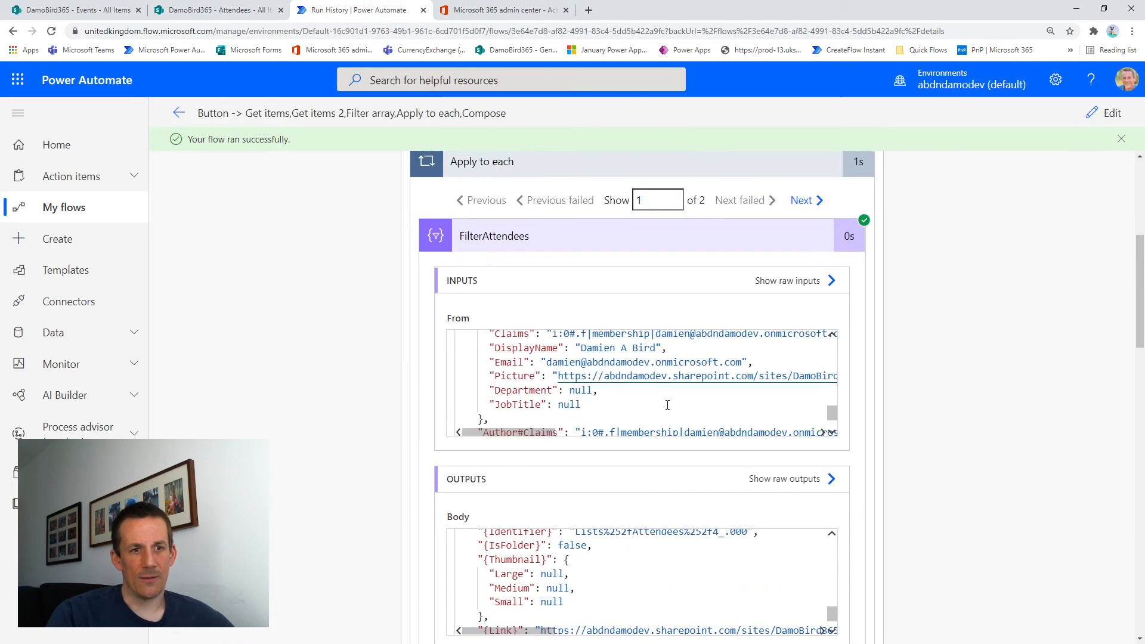
{"action": "scroll", "scroll_direction": "up", "scroll_amount": 3}
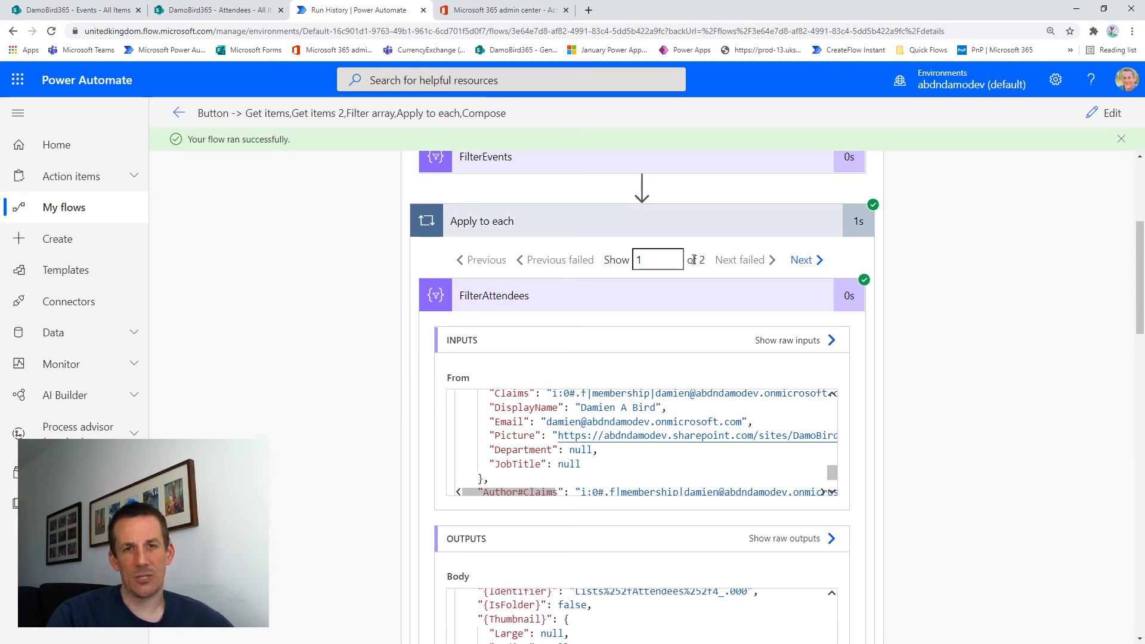
{"action": "mouse_move", "coordinate": [802, 260]}
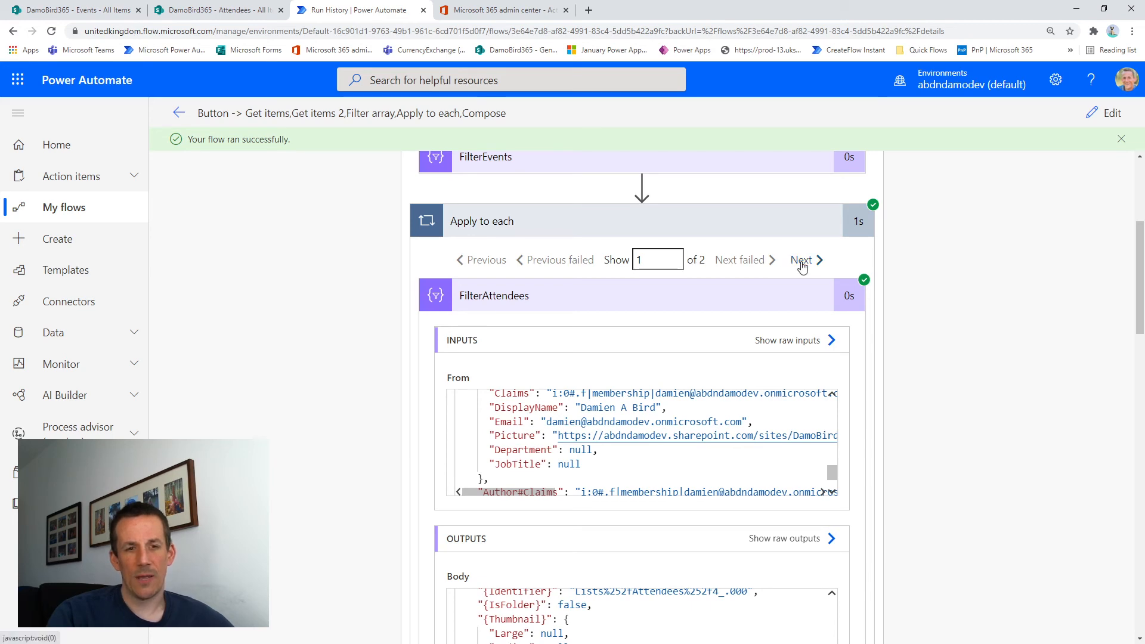
{"action": "left_click", "coordinate": [801, 259]}
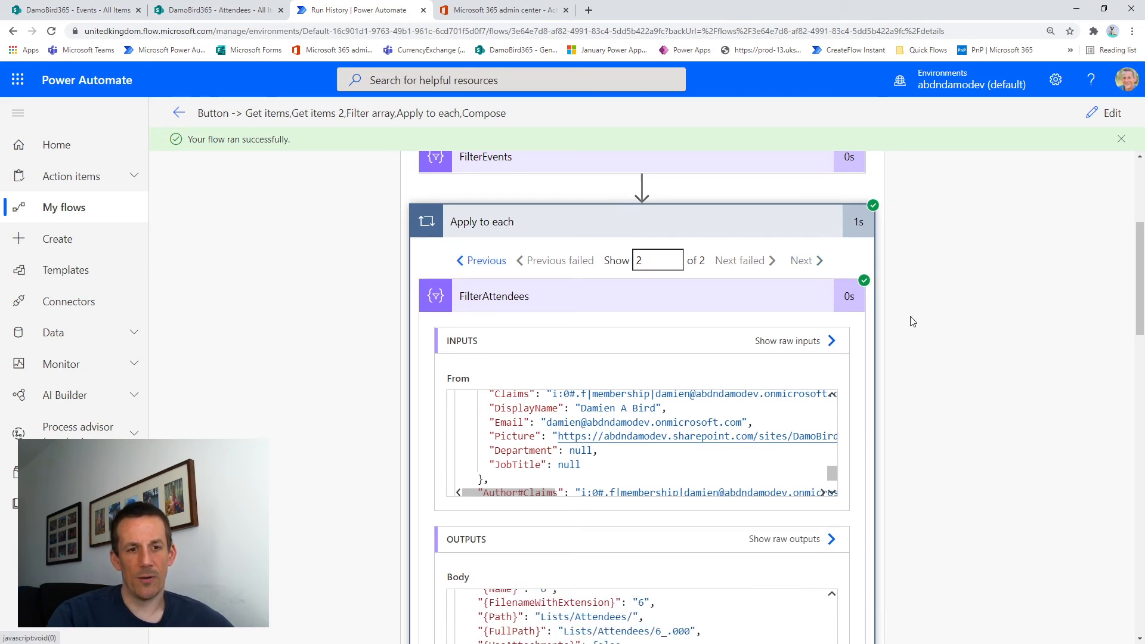
- Review the second iteration's HTML table listing Gary and Tony for the Basketball Match event
{"action": "scroll", "scroll_direction": "down", "scroll_amount": 3}
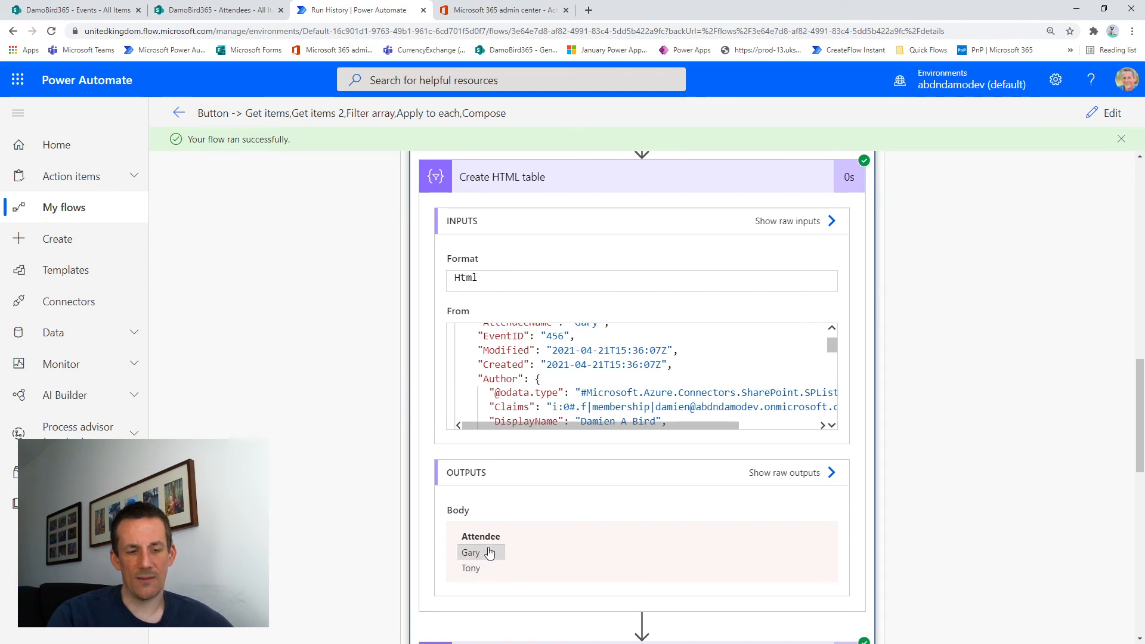
{"action": "scroll", "scroll_direction": "down", "scroll_amount": 3}
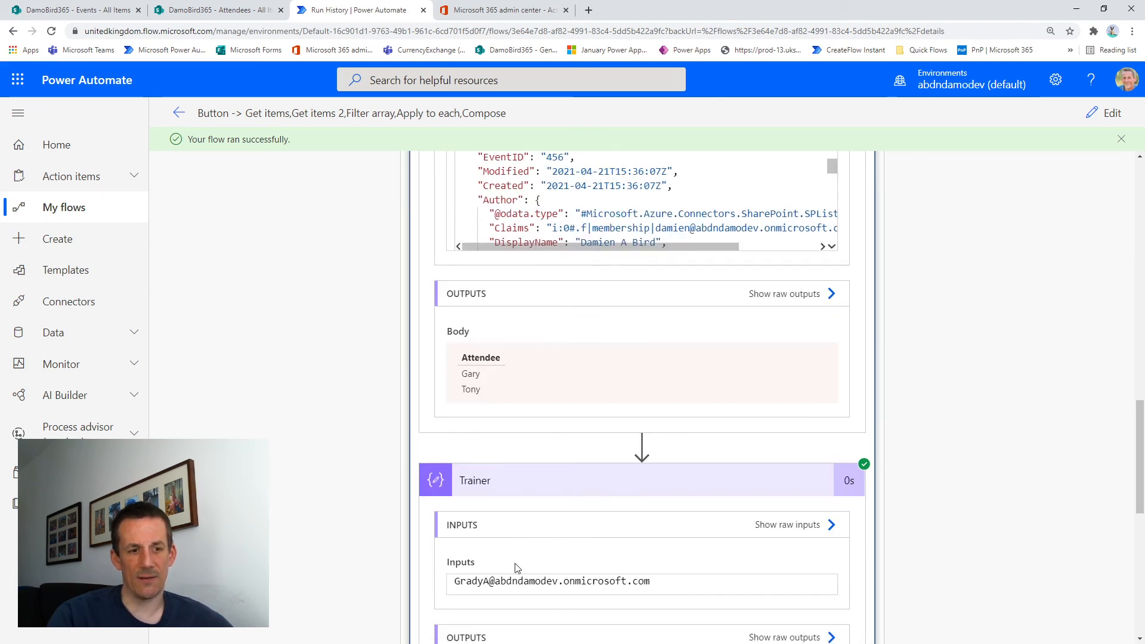
{"action": "scroll", "scroll_direction": "down", "scroll_amount": 3}
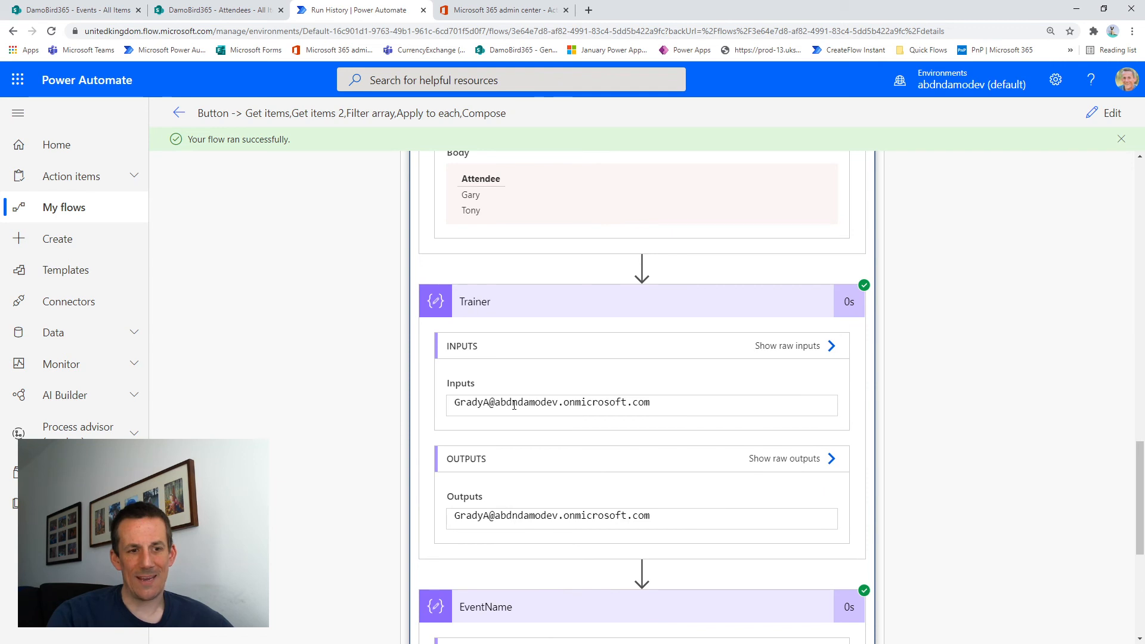
{"action": "scroll", "scroll_direction": "down", "scroll_amount": 3}
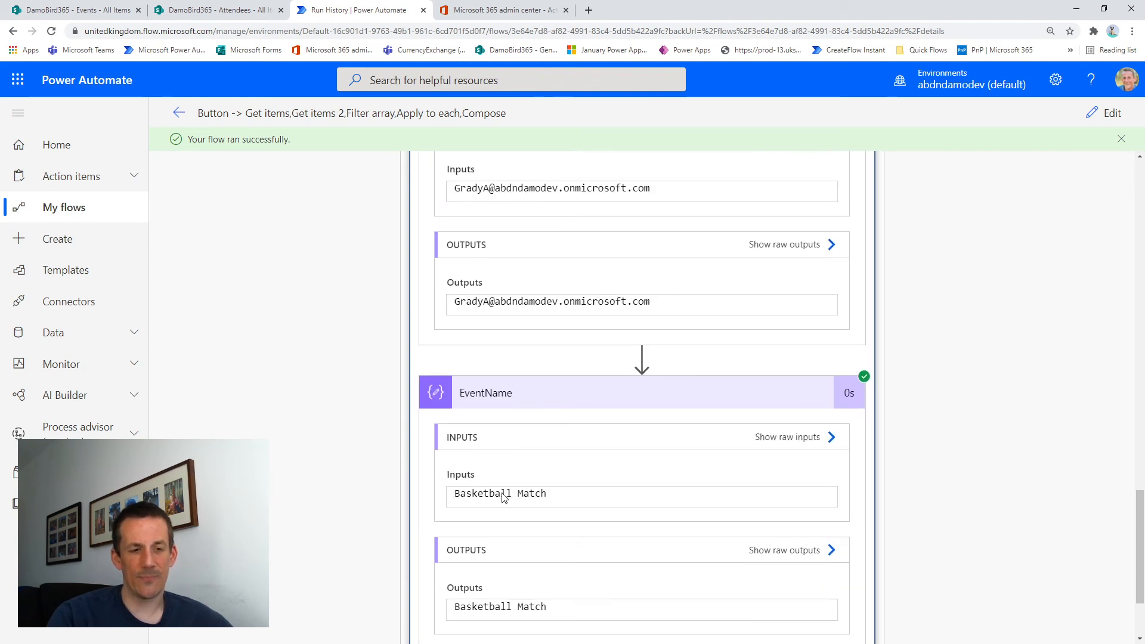
{"action": "scroll", "scroll_direction": "down", "scroll_amount": 3}
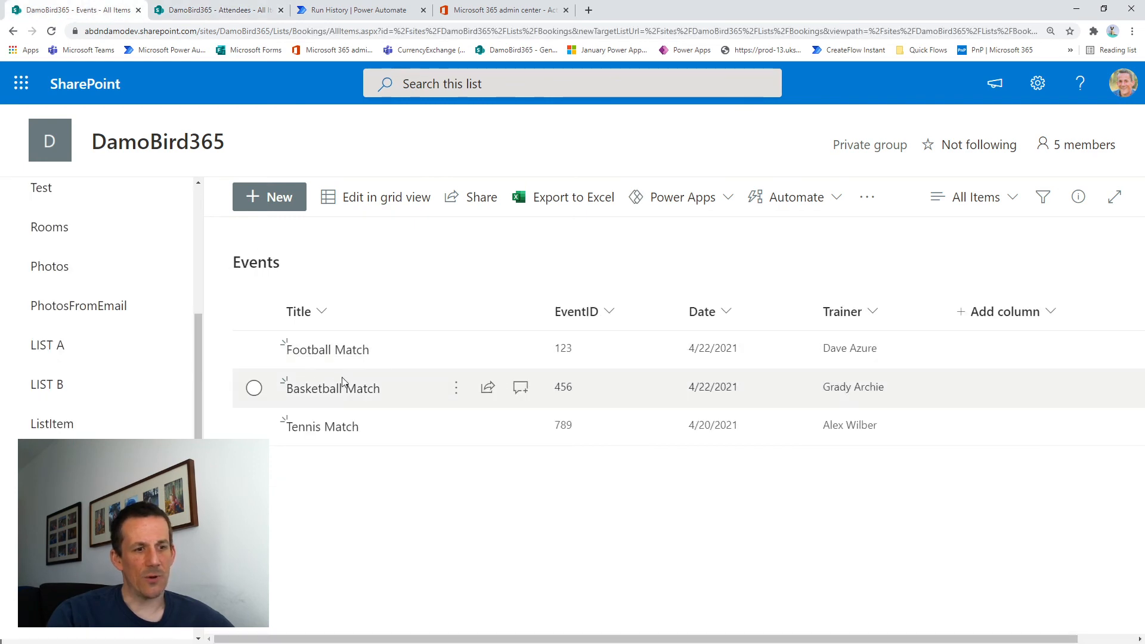
{"action": "mouse_move", "coordinate": [558, 394]}
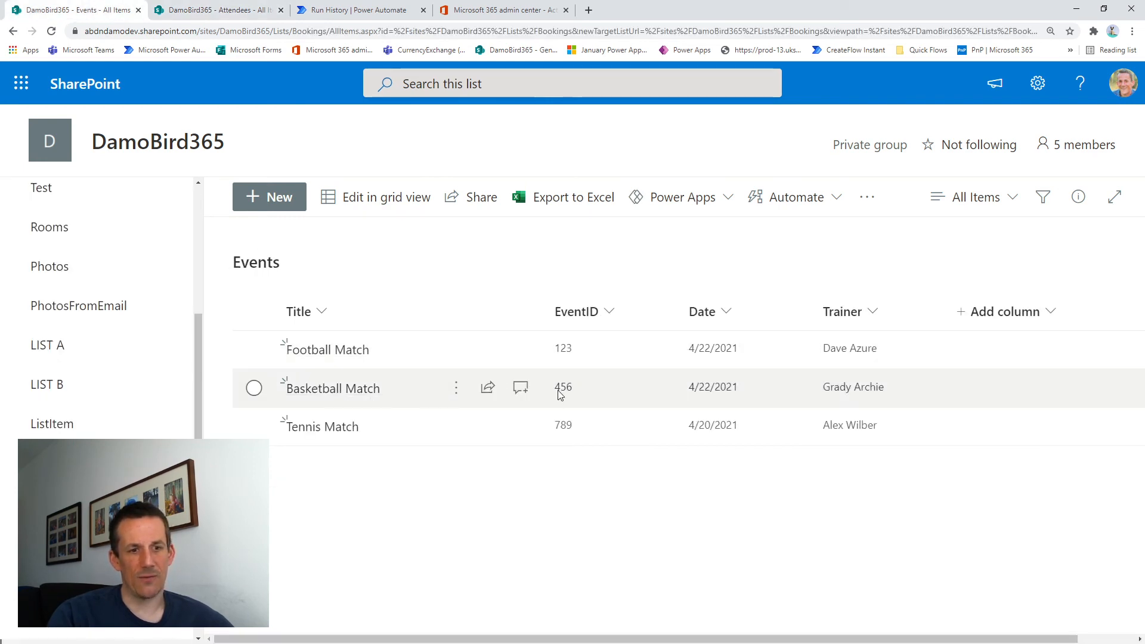
{"action": "mouse_move", "coordinate": [570, 180]}
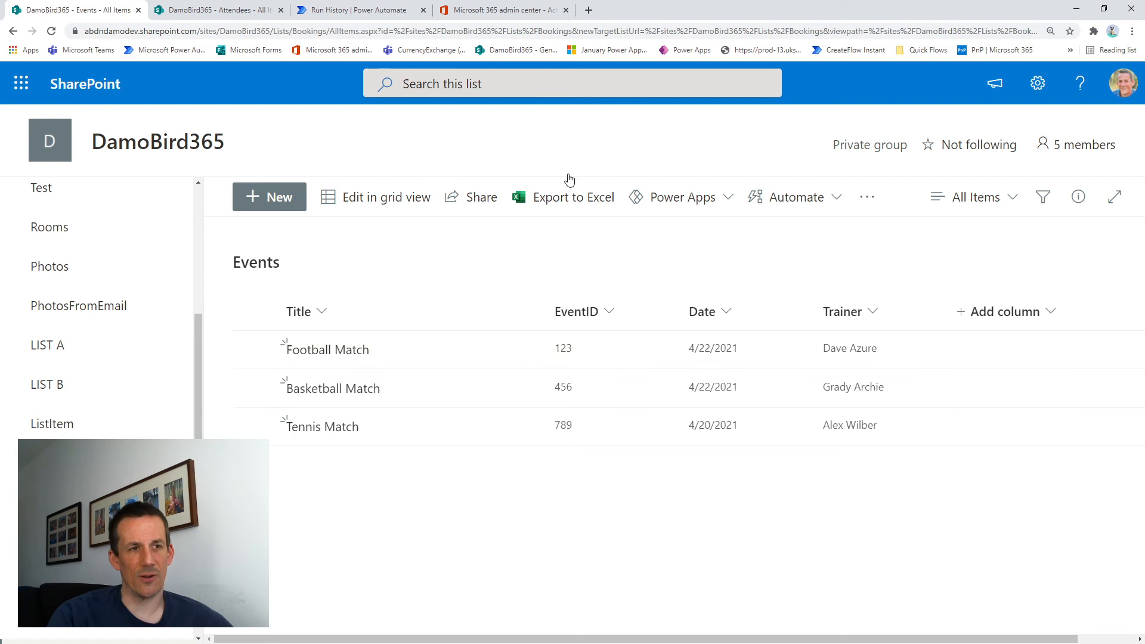
- Confirm in the Attendees list that Gary and Tony carry EventID 456, then return to run history
{"action": "left_click", "coordinate": [216, 9]}
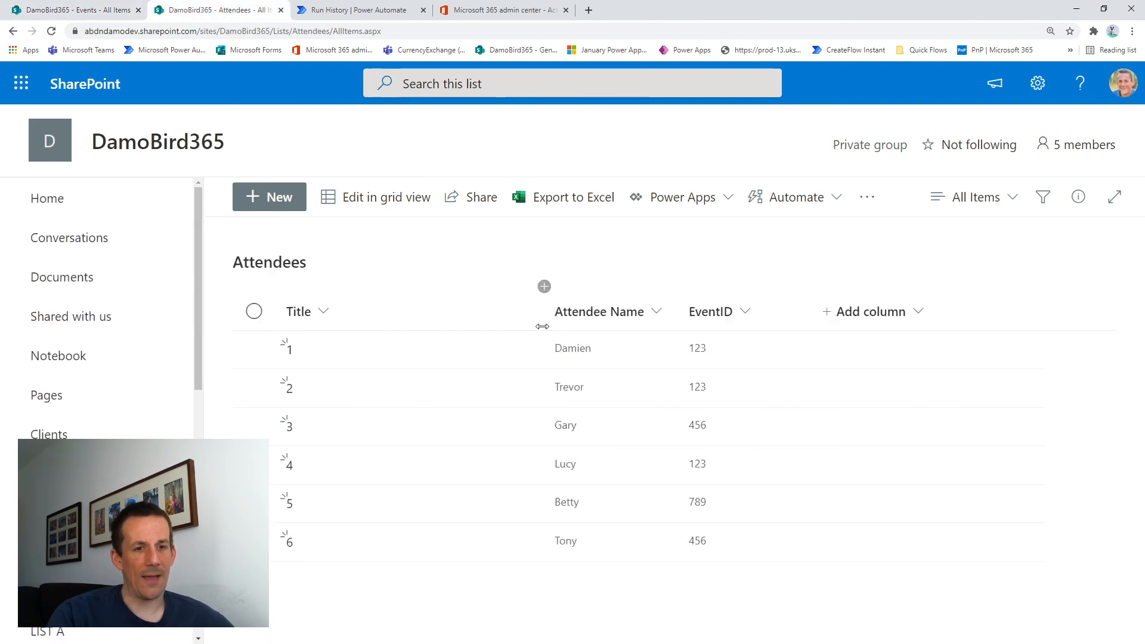
{"action": "mouse_move", "coordinate": [697, 540]}
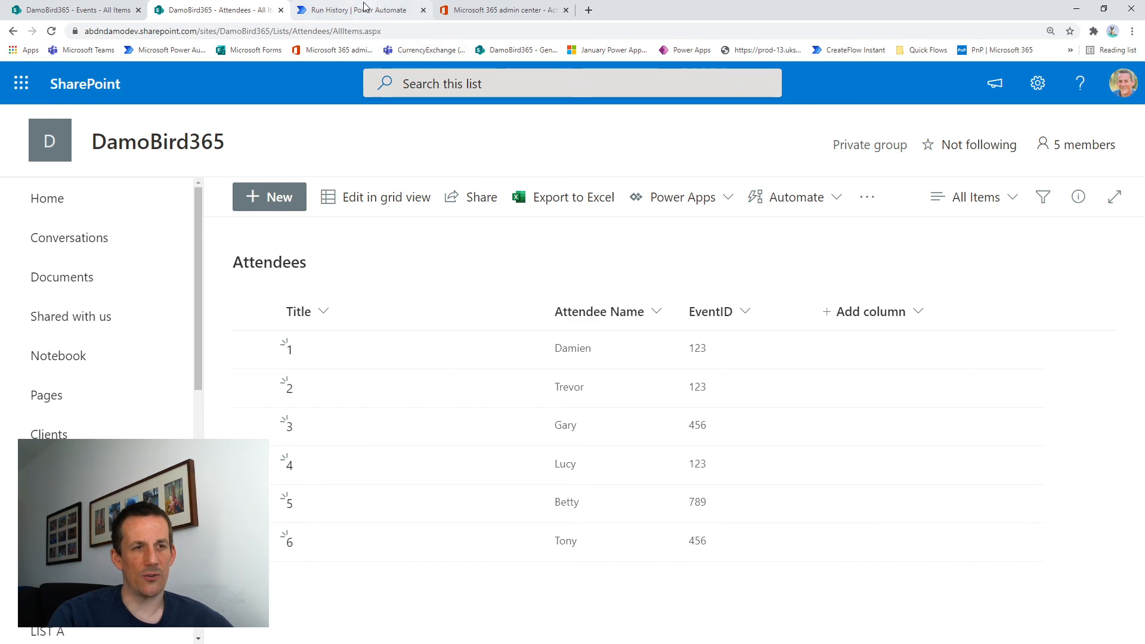
{"action": "left_click", "coordinate": [355, 9]}
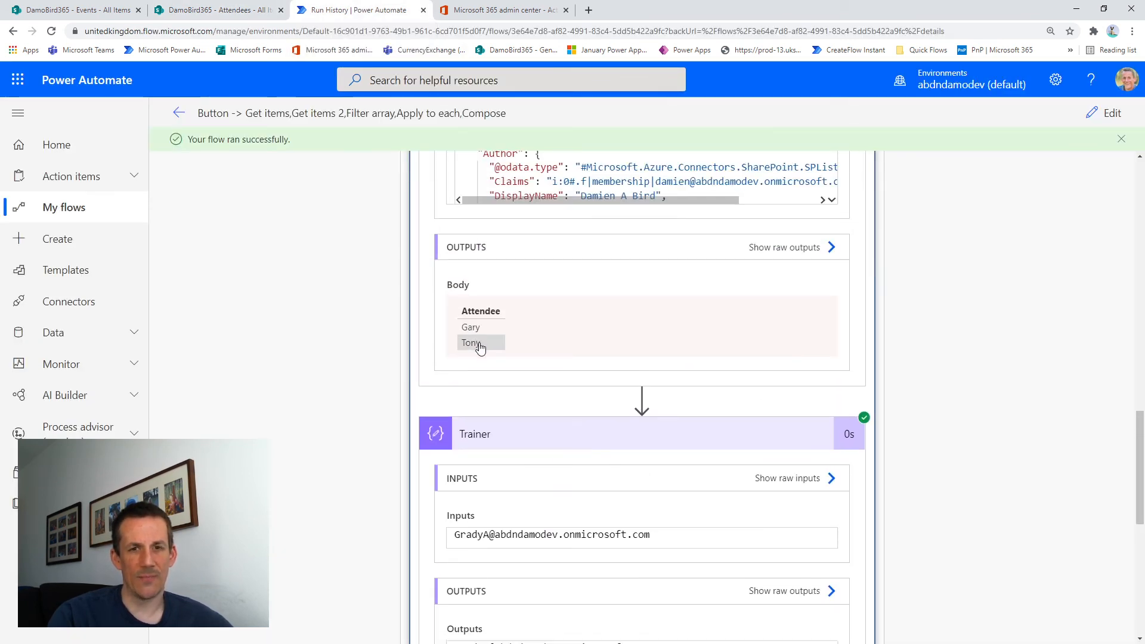
{"action": "scroll", "scroll_direction": "down", "scroll_amount": 3}
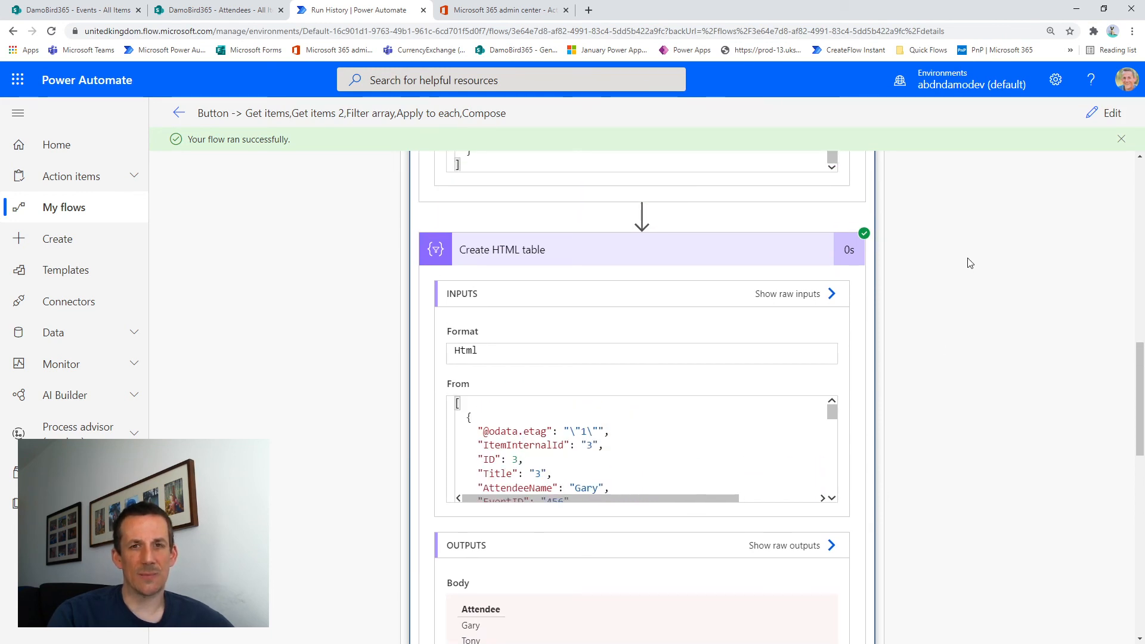
{"action": "mouse_move", "coordinate": [987, 236]}
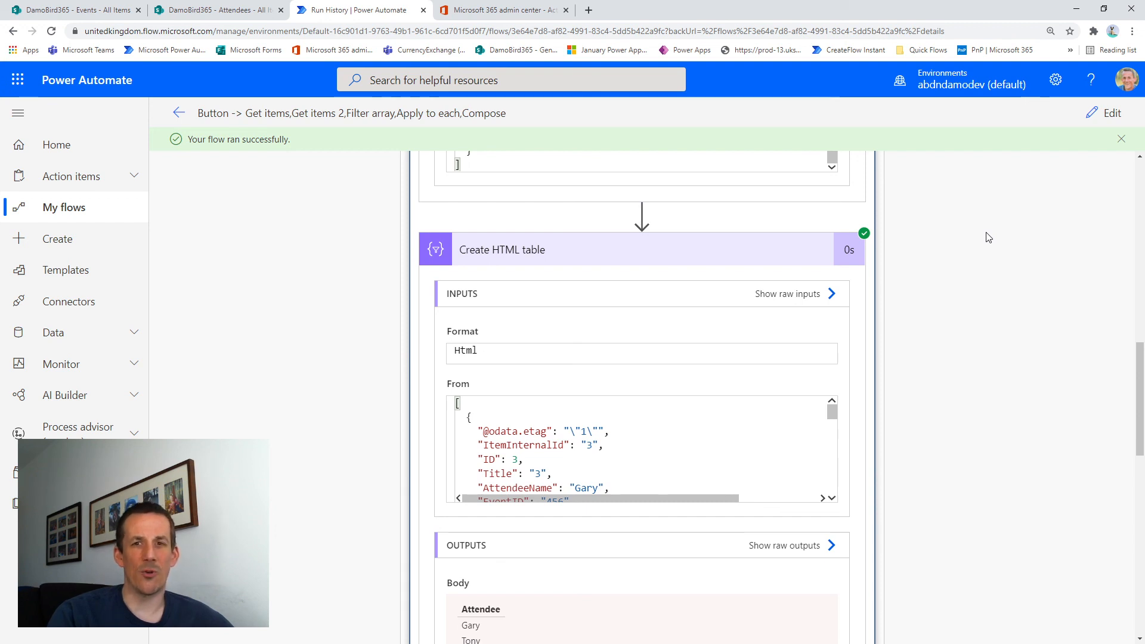
{"action": "scroll", "scroll_direction": "up", "scroll_amount": 3}
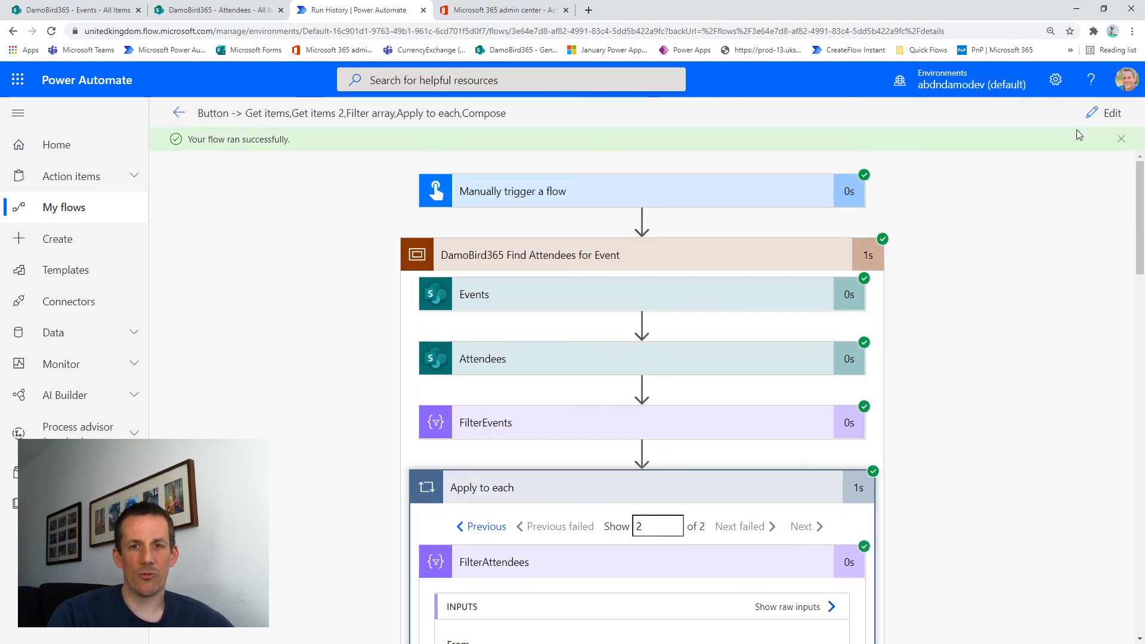
- In edit mode, copy the DamoBird365 Find Attendees for Event scope to My clipboard
{"action": "left_click", "coordinate": [1110, 112]}
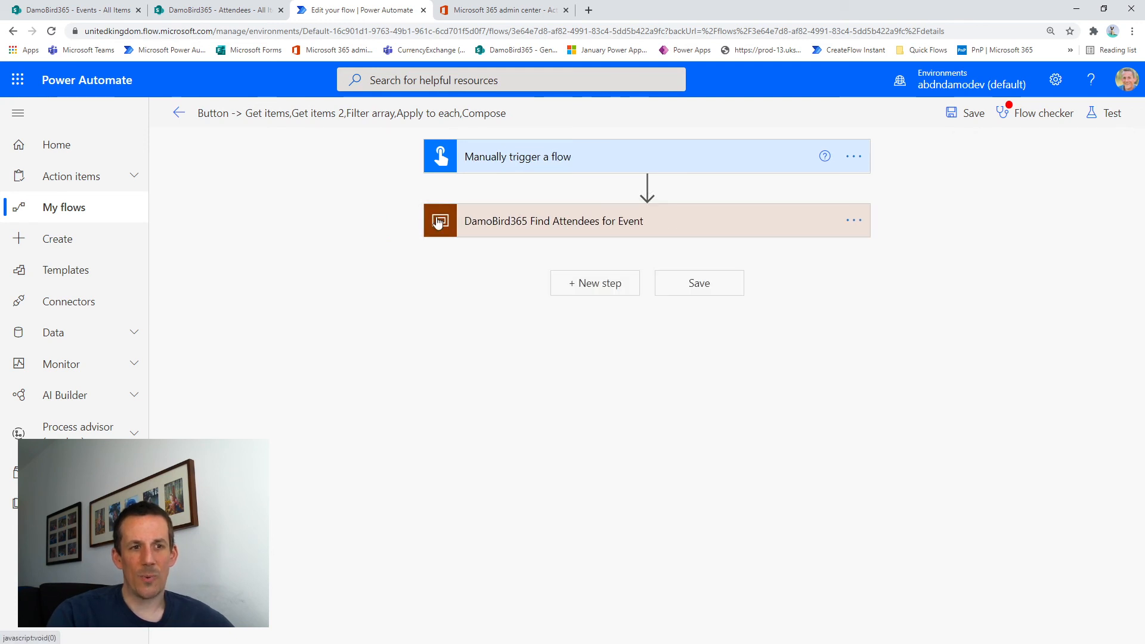
{"action": "mouse_move", "coordinate": [782, 225]}
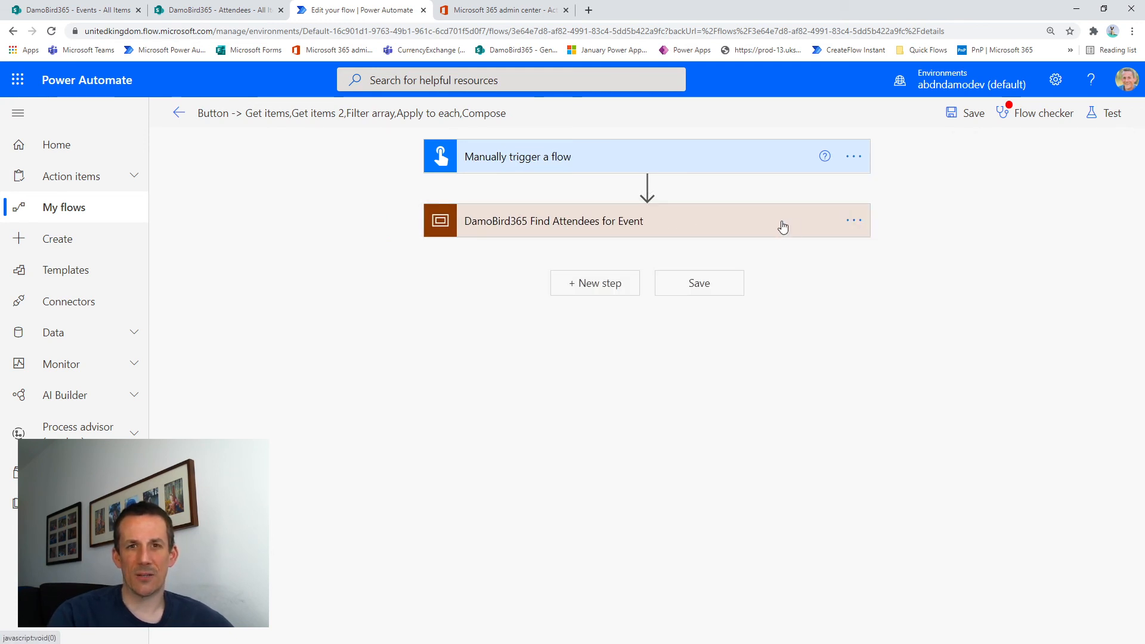
{"action": "left_click", "coordinate": [852, 222]}
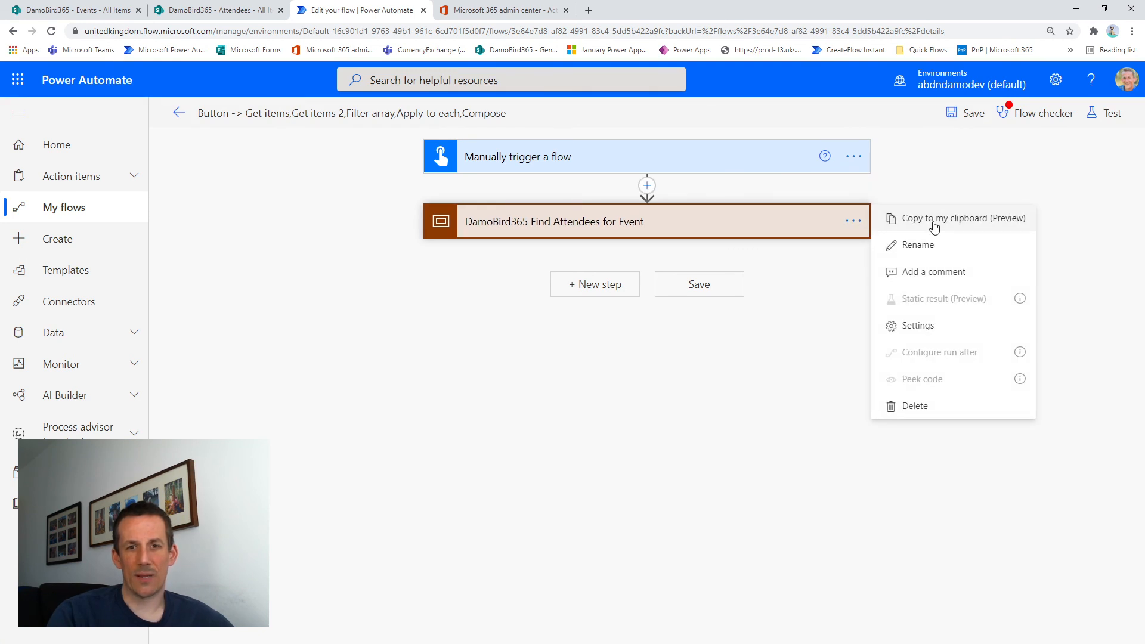
{"action": "left_click", "coordinate": [591, 292]}
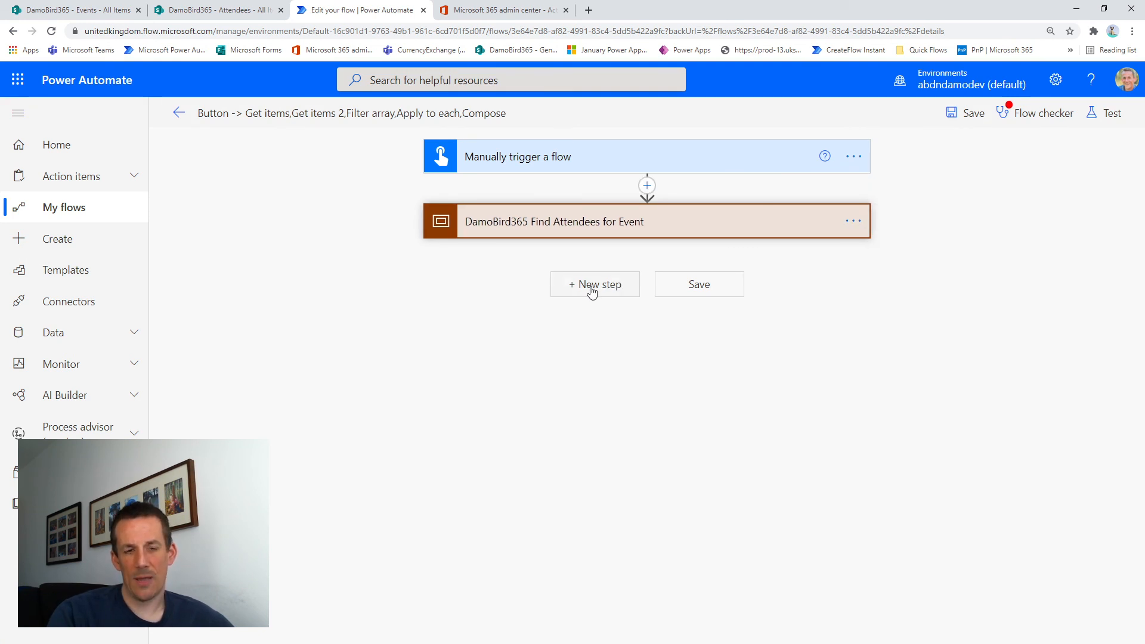
- Paste the copied scope from My clipboard as a new step below the original
{"action": "left_click", "coordinate": [594, 284]}
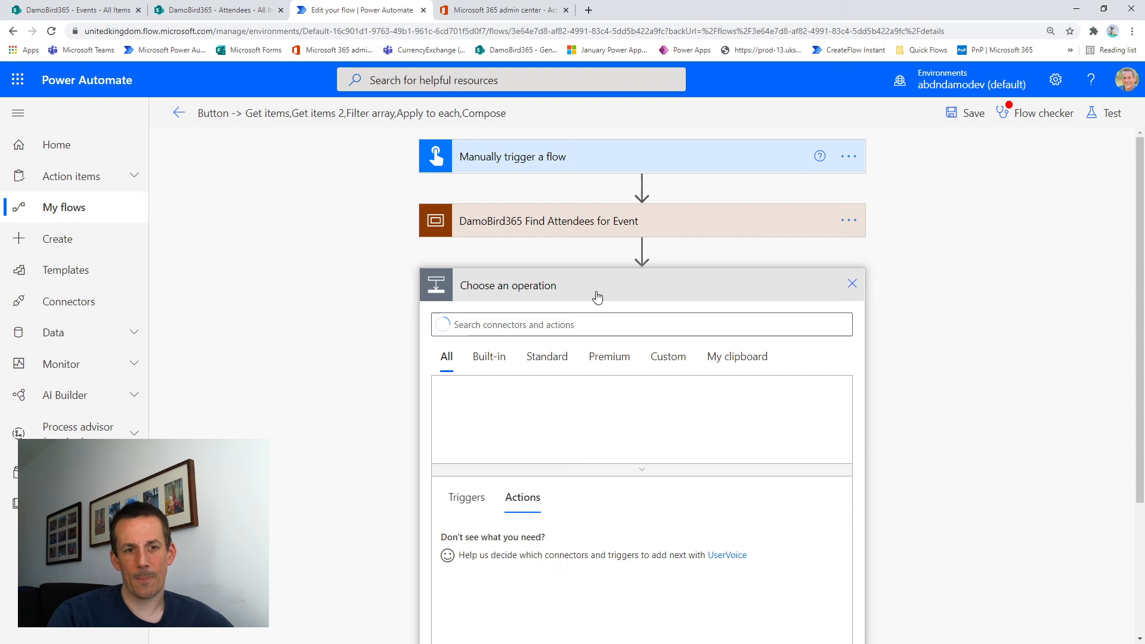
{"action": "left_click", "coordinate": [736, 356]}
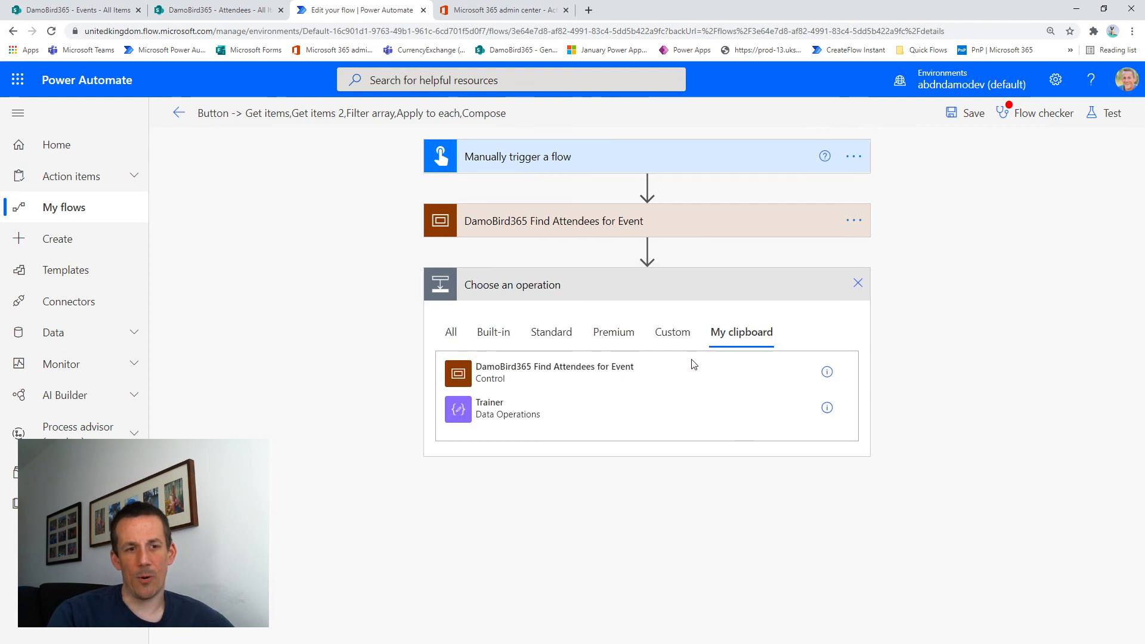
{"action": "mouse_move", "coordinate": [496, 374]}
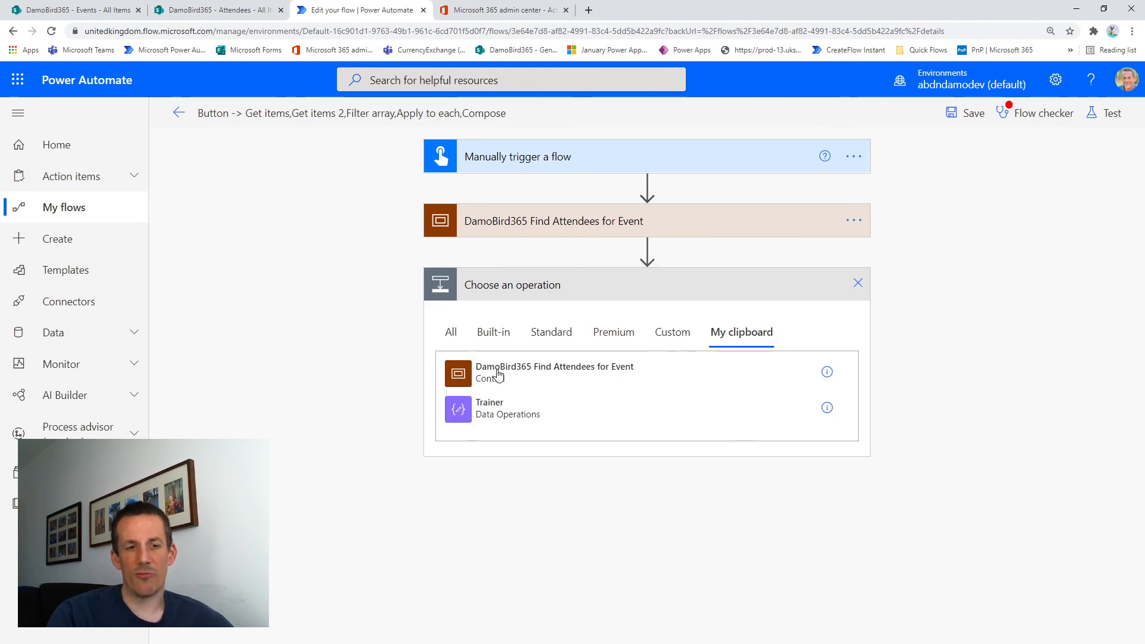
{"action": "left_click", "coordinate": [554, 372]}
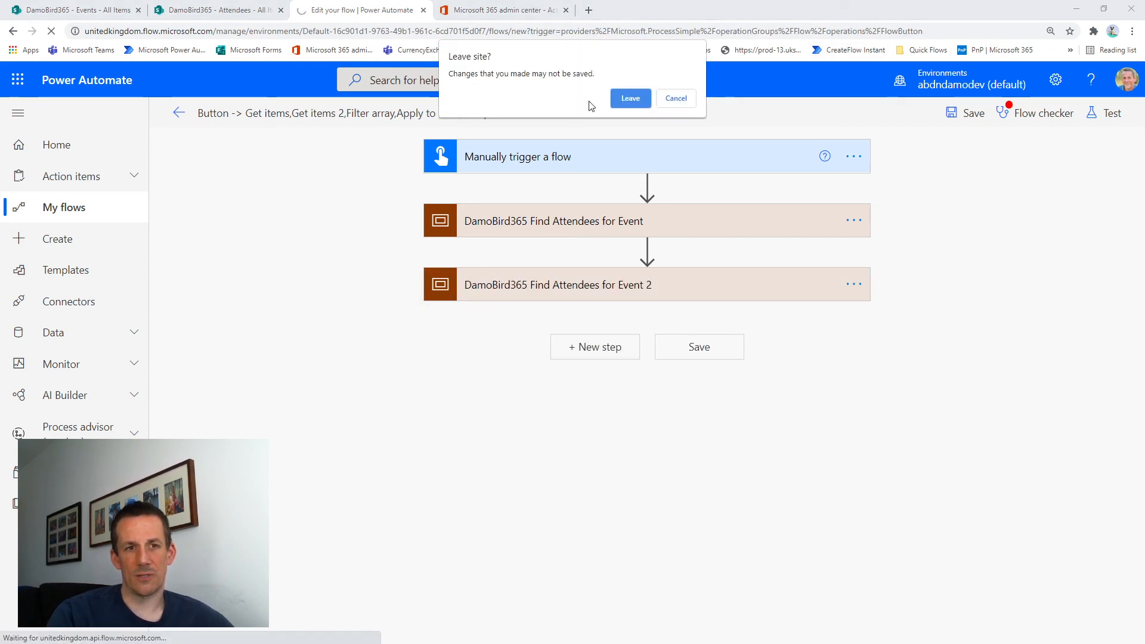
- Leave without saving and paste the Find Attendees scope into a new Untitled flow, showing its four actions
{"action": "left_click", "coordinate": [630, 98]}
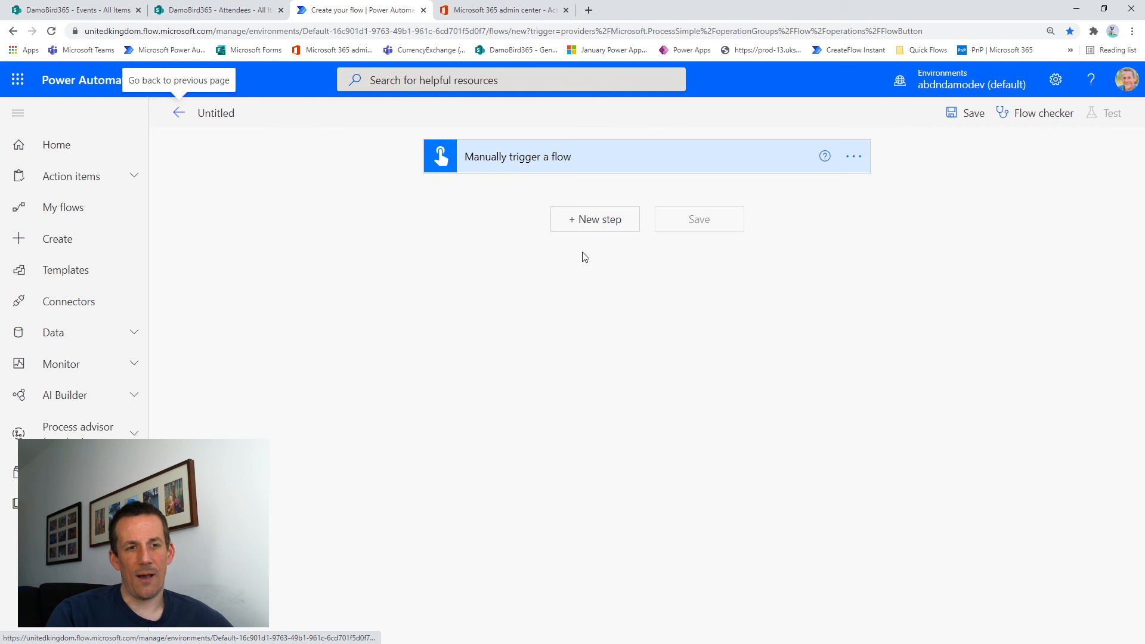
{"action": "left_click", "coordinate": [593, 219]}
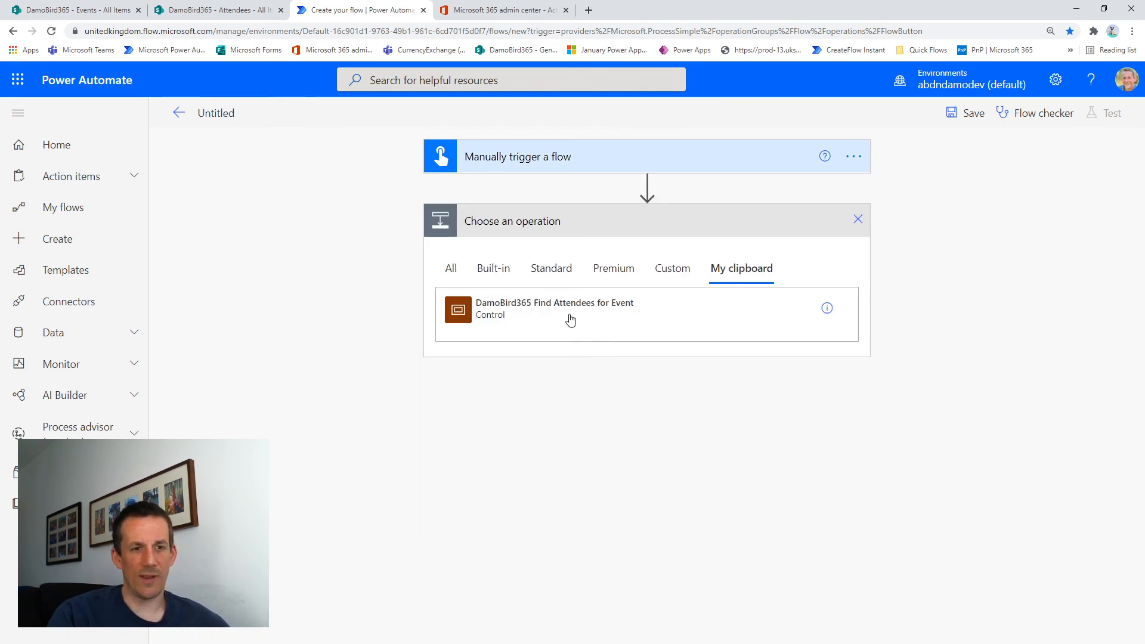
{"action": "left_click", "coordinate": [553, 307]}
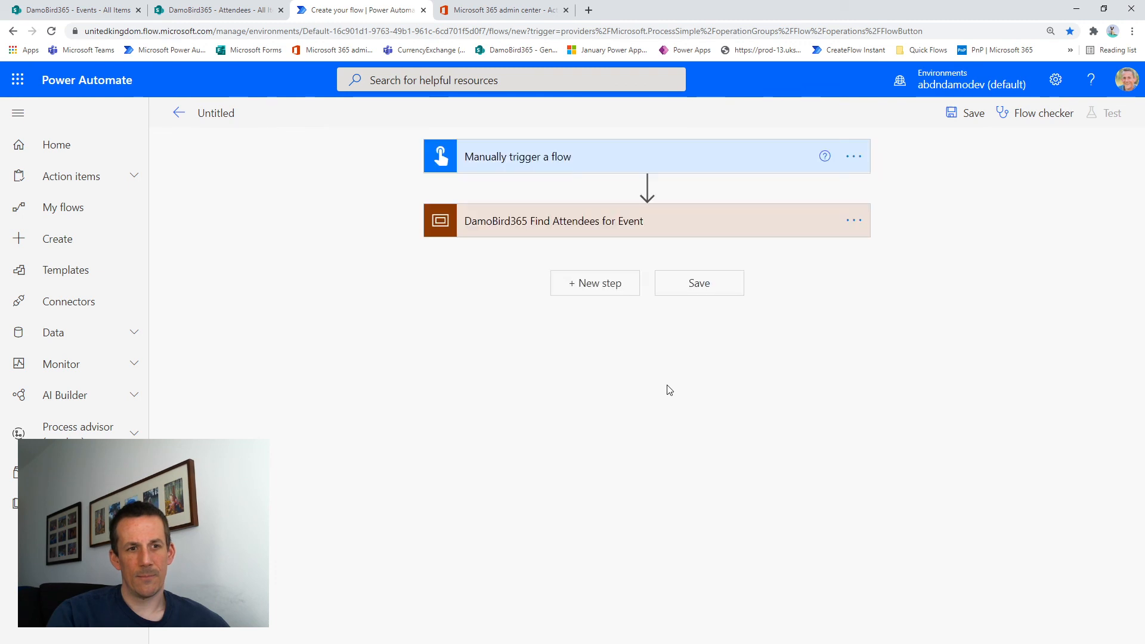
{"action": "left_click", "coordinate": [552, 220]}
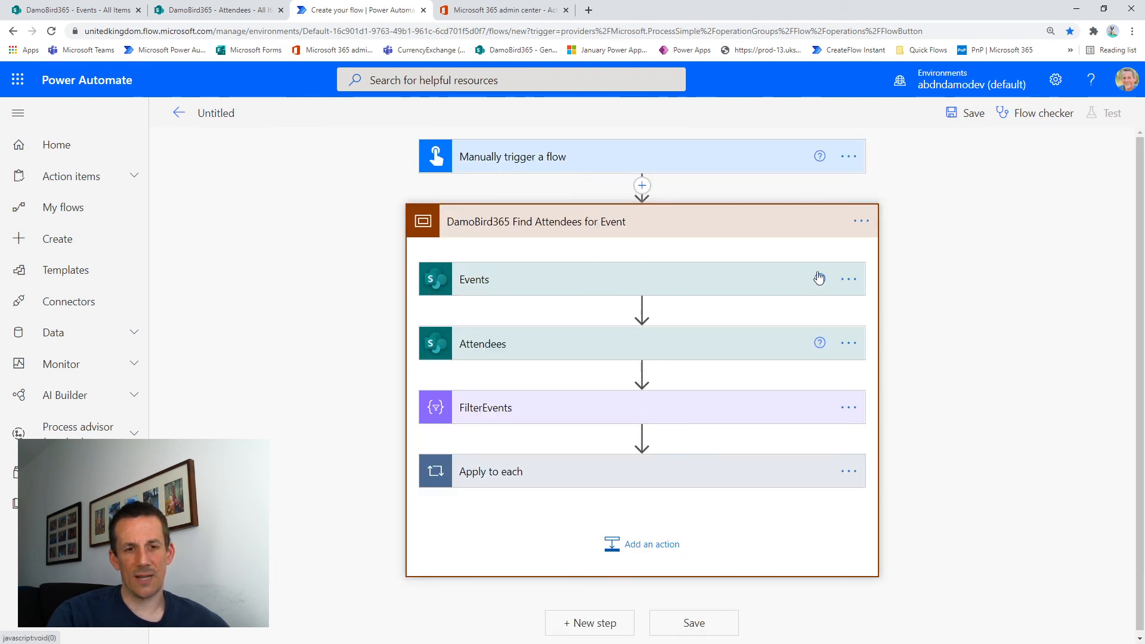
{"action": "mouse_move", "coordinate": [739, 281]}
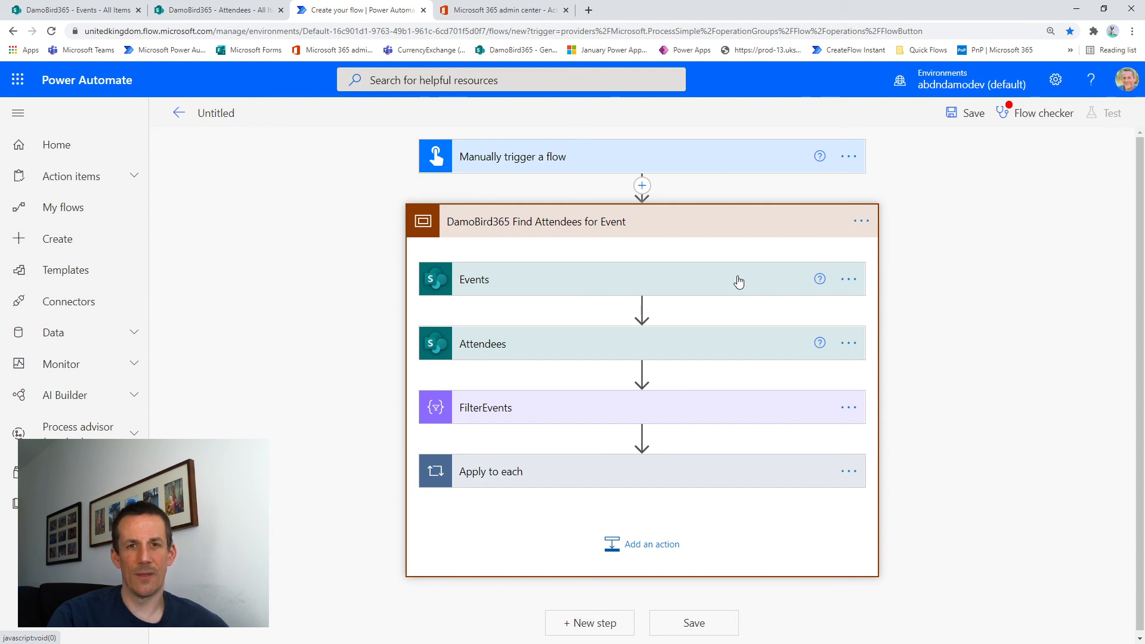
{"action": "mouse_move", "coordinate": [548, 408]}
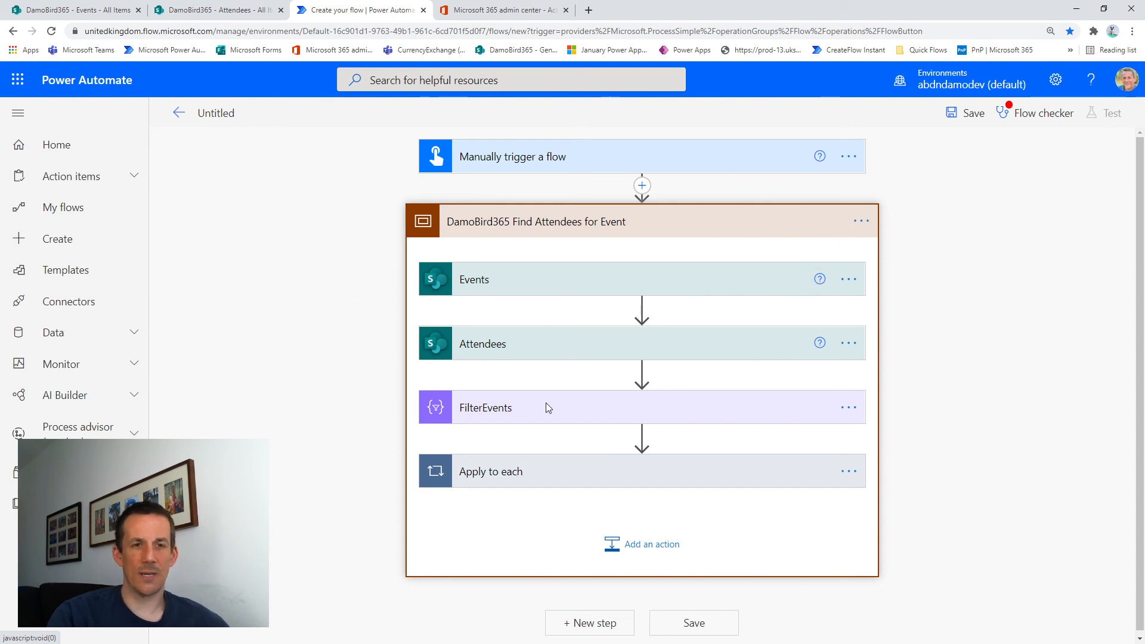